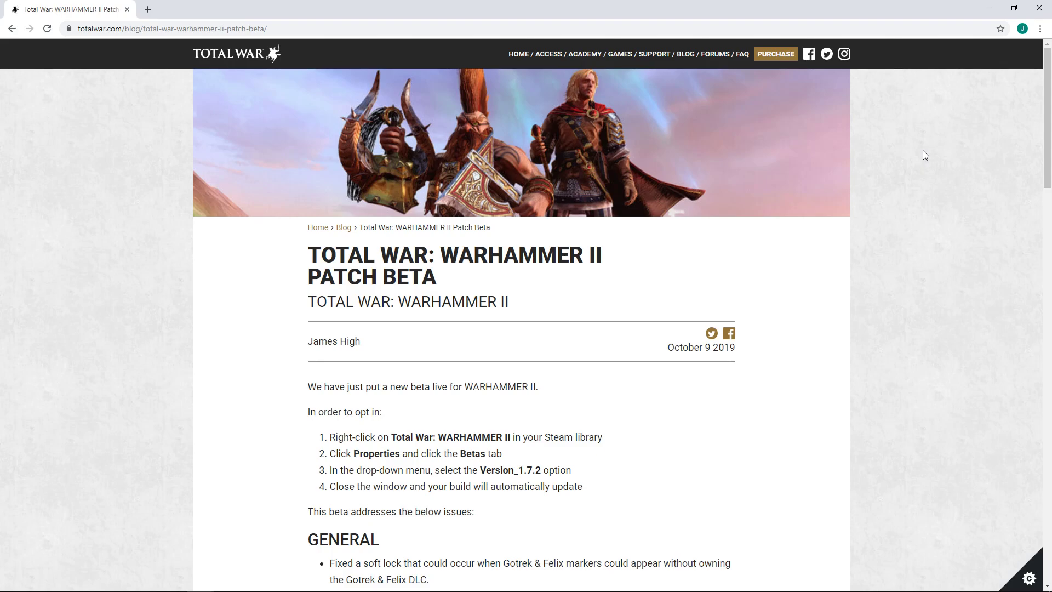
Step: Scroll the patch beta post down past the opt-in steps to the start of the fix list
{"action": "scroll", "scroll_direction": "down", "scroll_amount": 3}
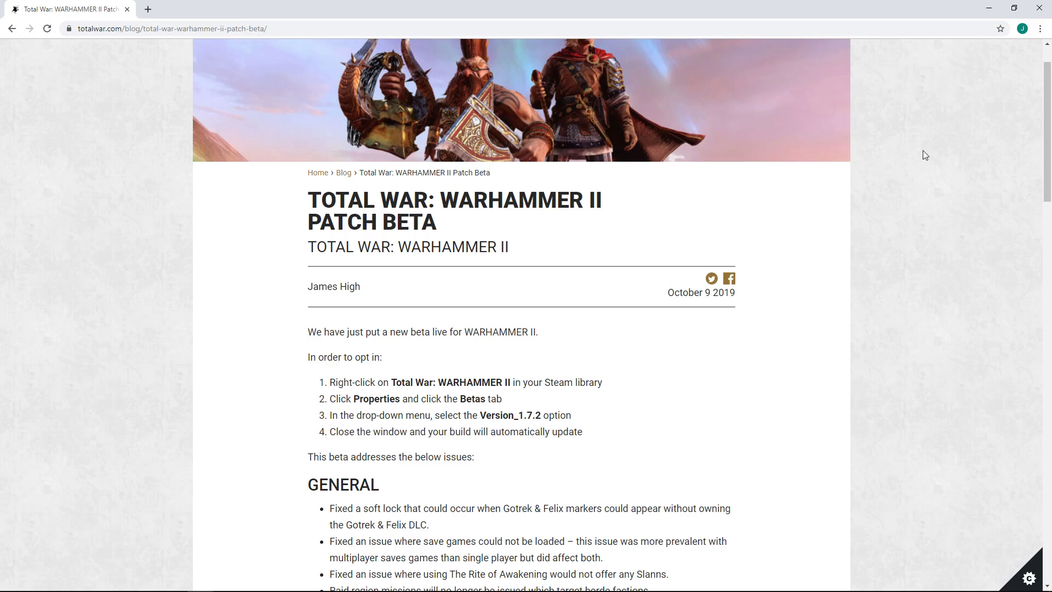
{"action": "mouse_move", "coordinate": [980, 427]}
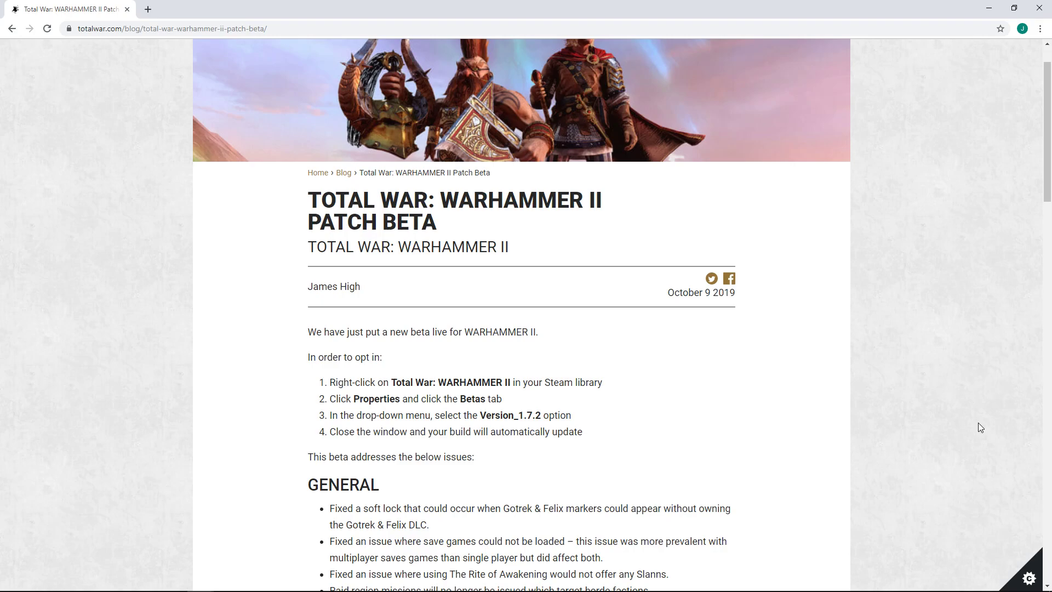
Step: Scroll down to the full General fix list, ending with the Elector Count war penalty fix
{"action": "scroll", "scroll_direction": "down", "scroll_amount": 3}
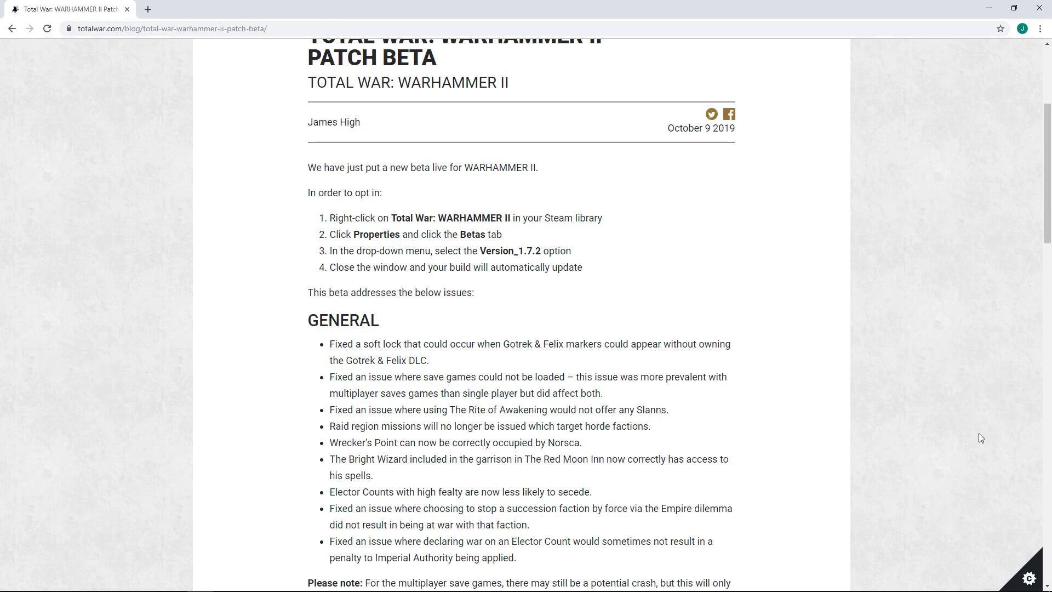
{"action": "mouse_move", "coordinate": [774, 348]}
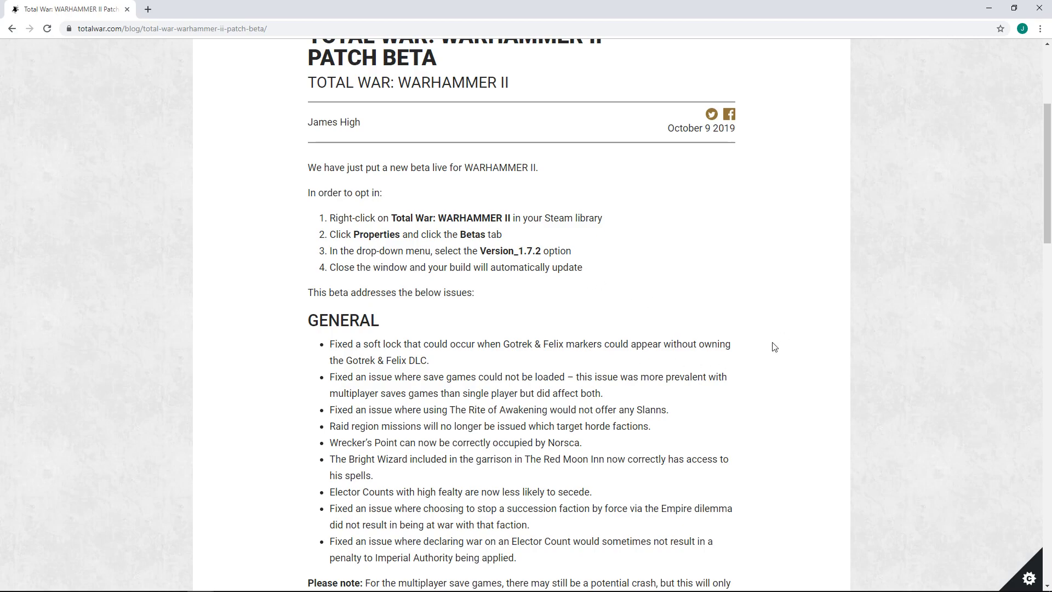
Step: Scroll down to the Units heading with the Lizardmen list and the first Empire entries
{"action": "scroll", "scroll_direction": "down", "scroll_amount": 3}
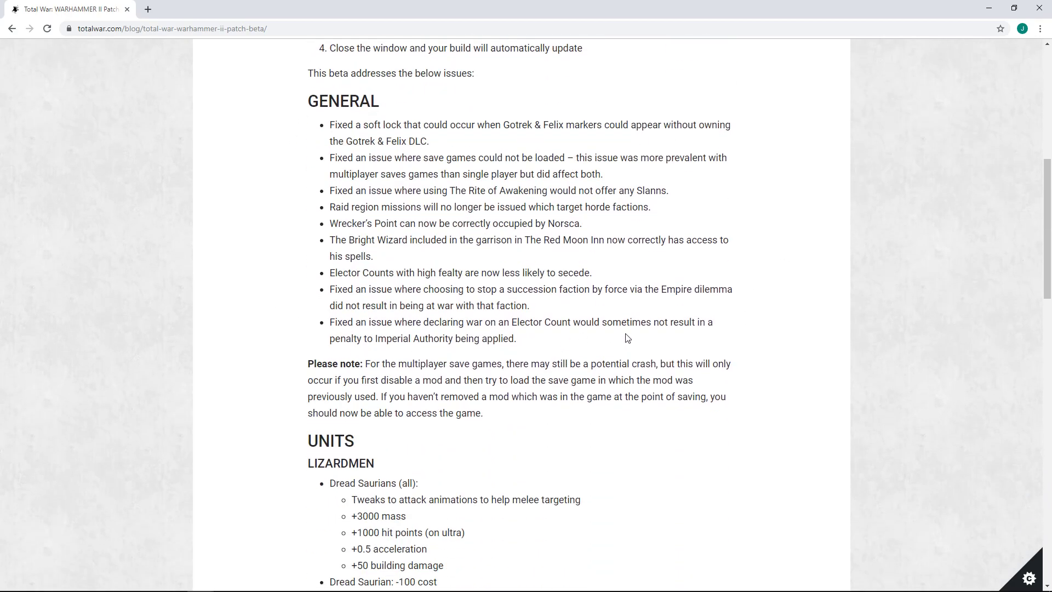
{"action": "scroll", "scroll_direction": "down", "scroll_amount": 3}
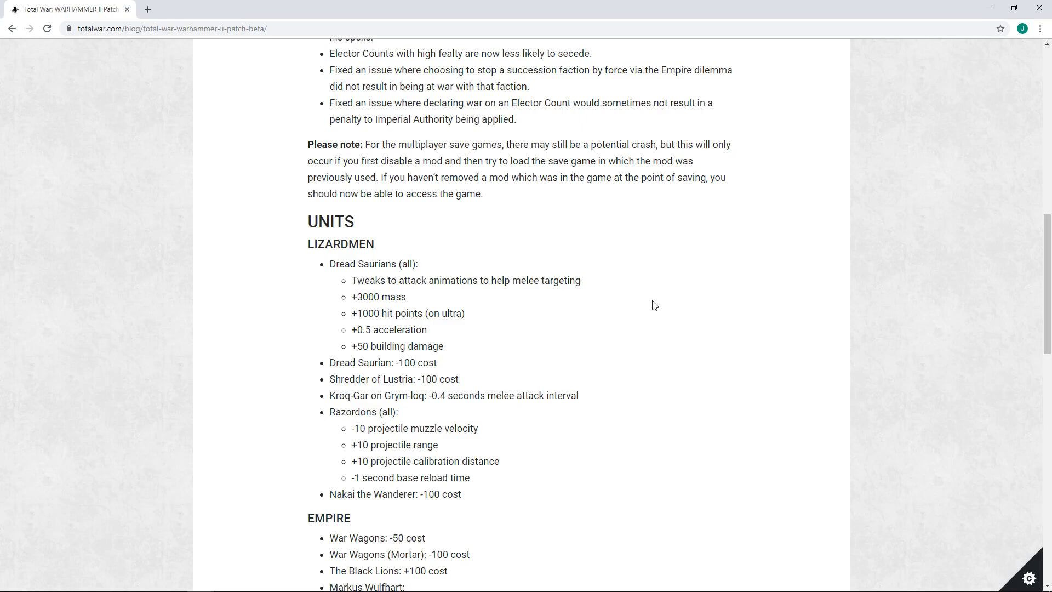
{"action": "mouse_move", "coordinate": [647, 314]}
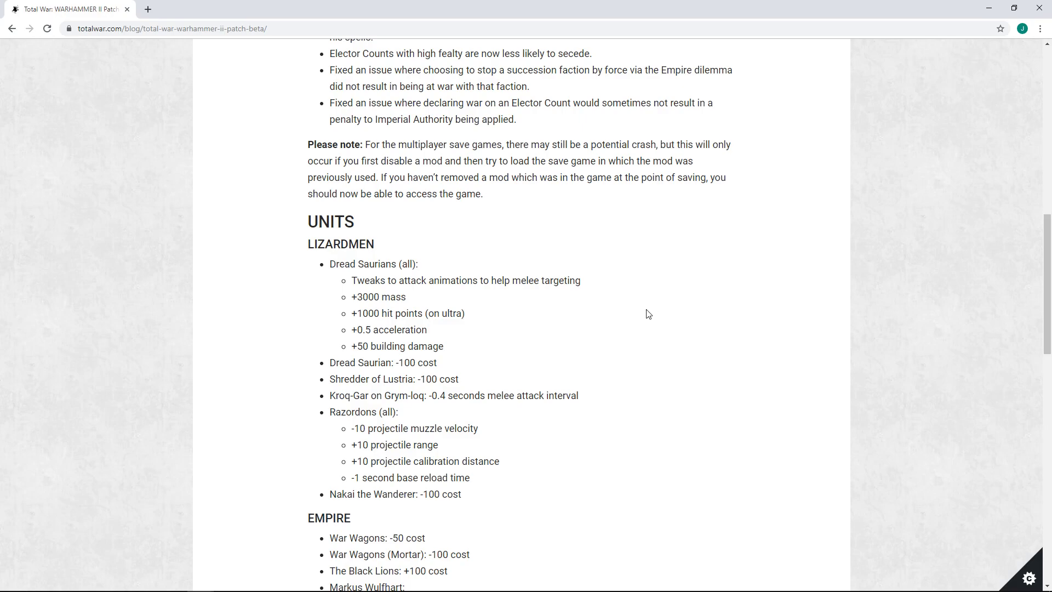
{"action": "mouse_move", "coordinate": [611, 292]}
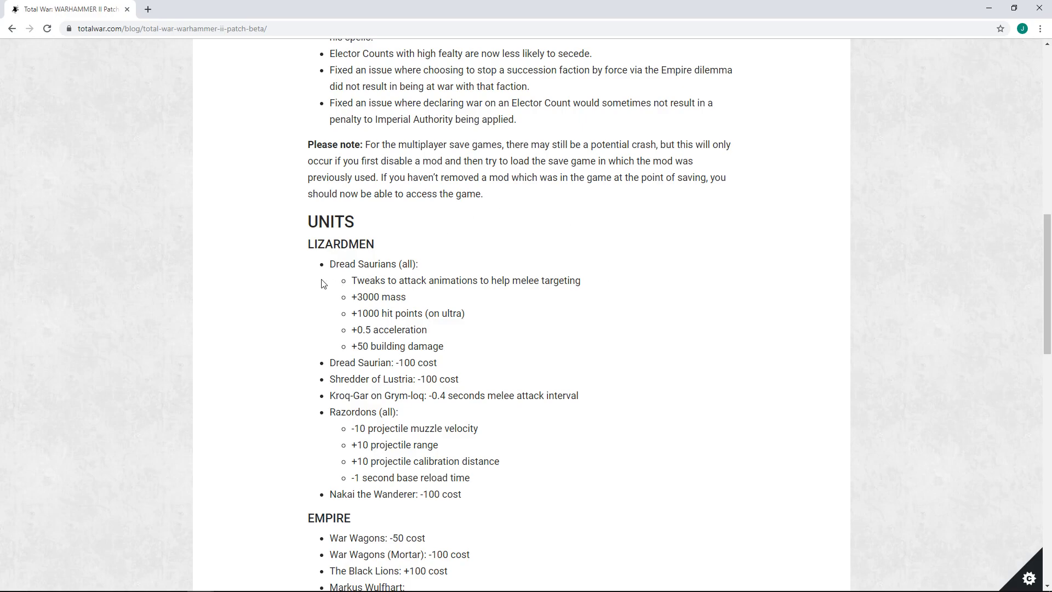
{"action": "mouse_move", "coordinate": [441, 309]}
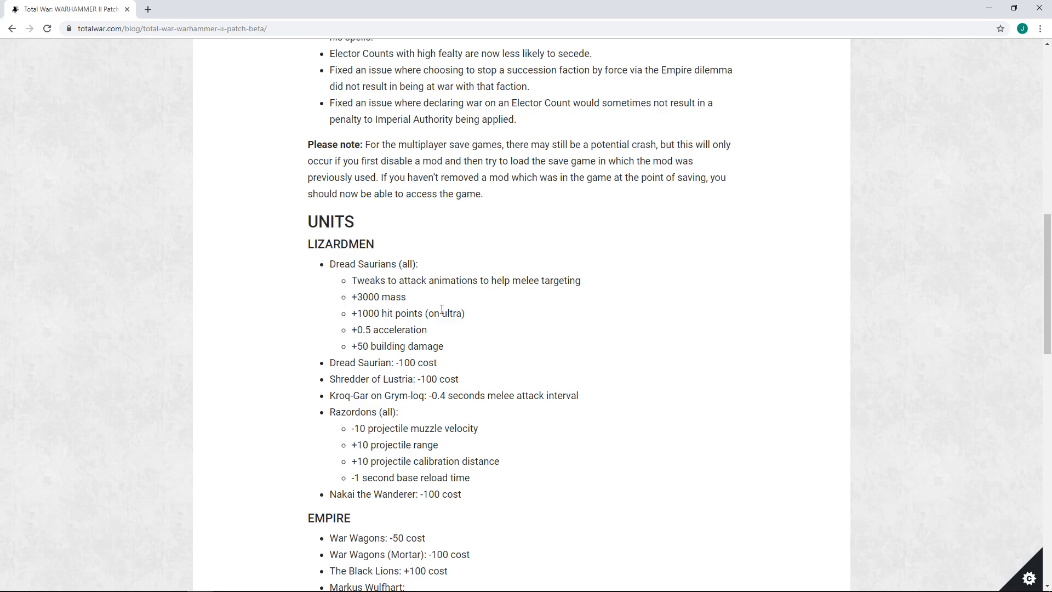
{"action": "mouse_move", "coordinate": [347, 351]}
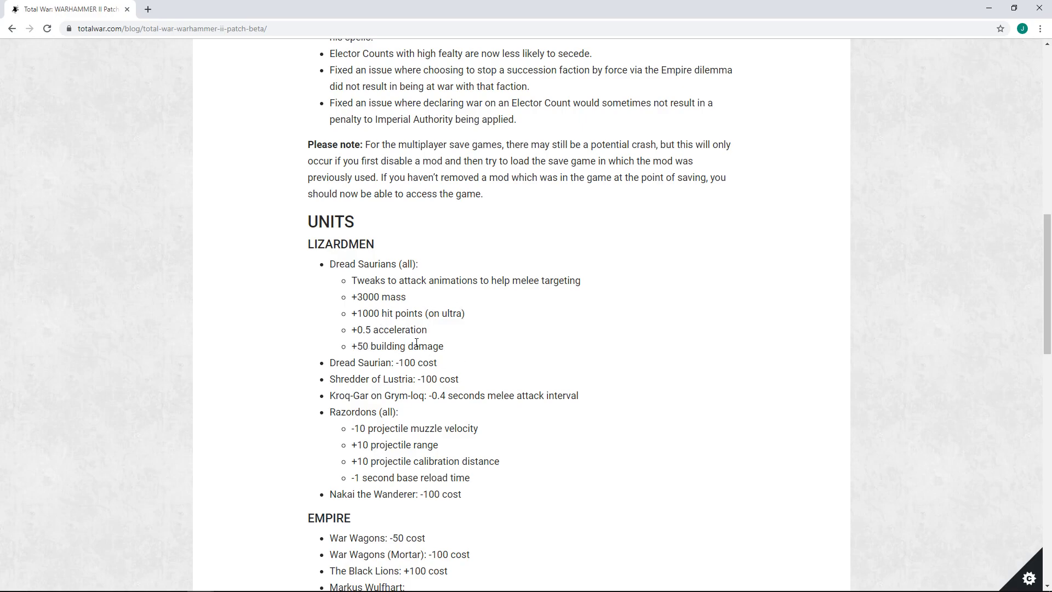
{"action": "mouse_move", "coordinate": [417, 299]}
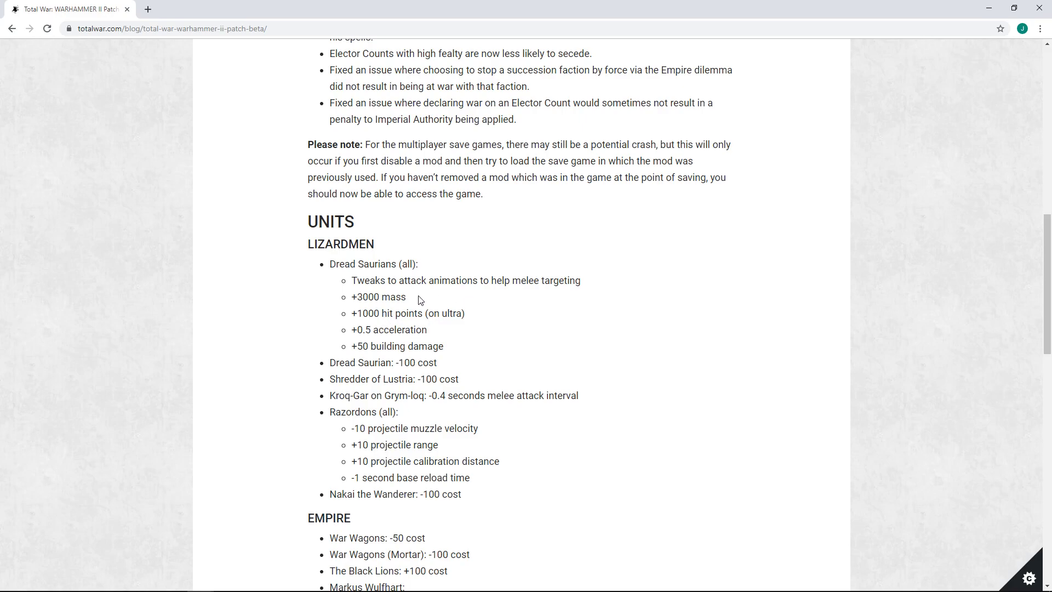
{"action": "mouse_move", "coordinate": [396, 325]}
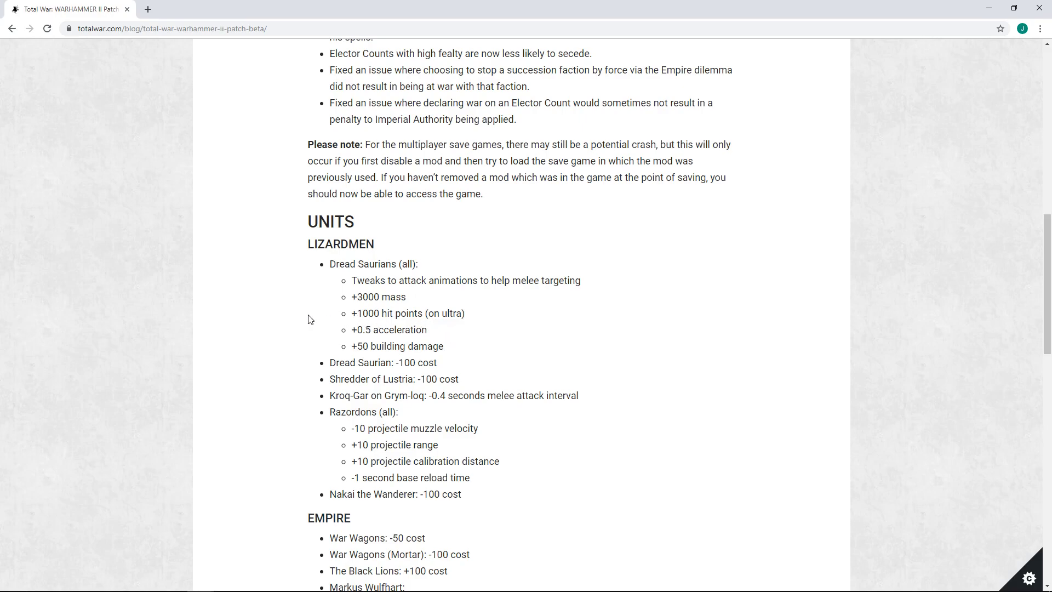
{"action": "left_click_drag", "start_coordinate": [351, 313], "coordinate": [464, 312]}
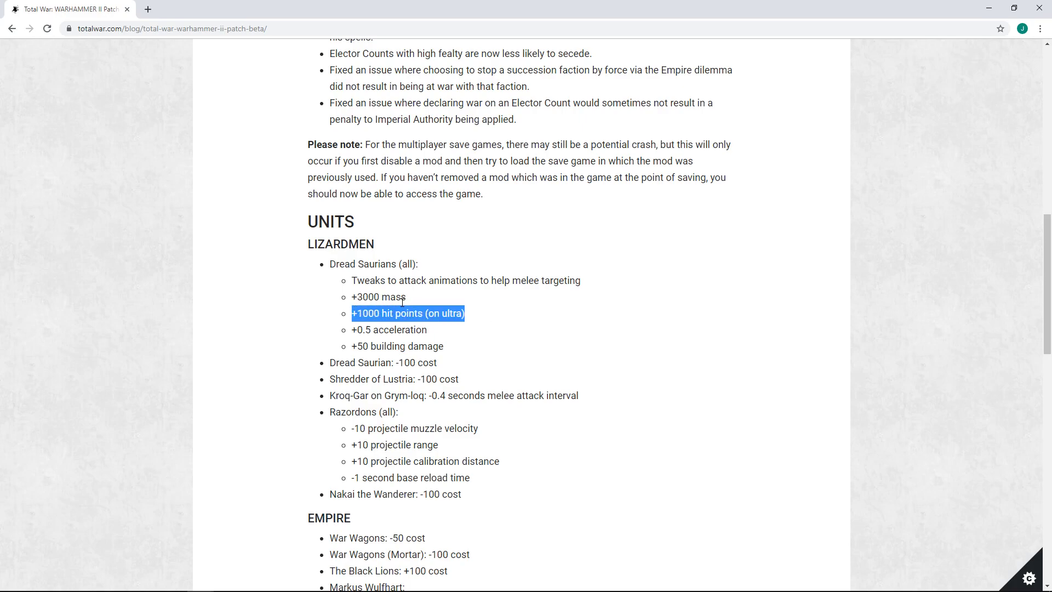
{"action": "left_click", "coordinate": [440, 310]}
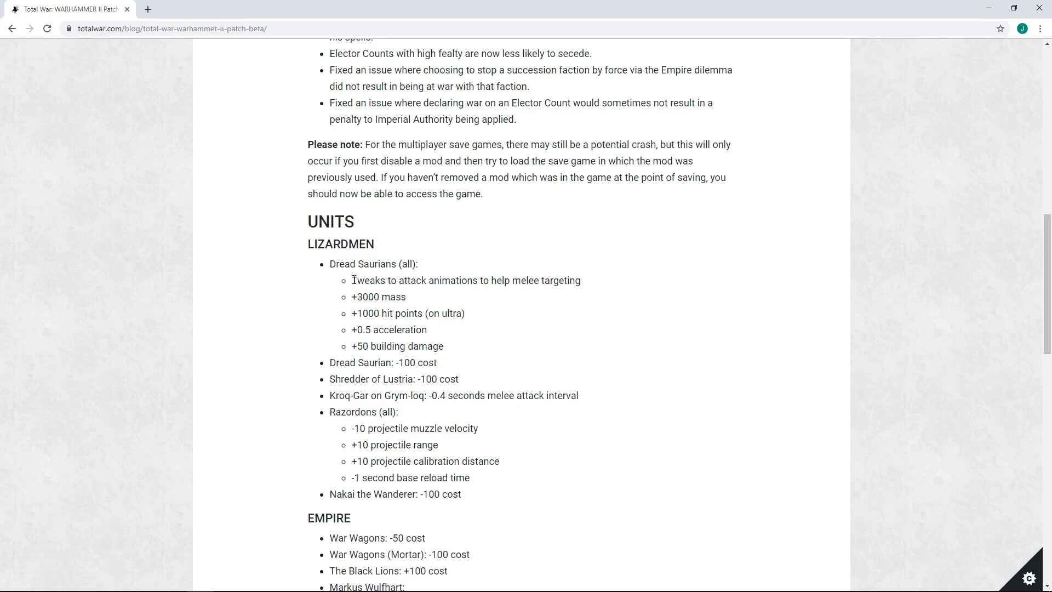
{"action": "left_click_drag", "start_coordinate": [351, 280], "coordinate": [406, 297]}
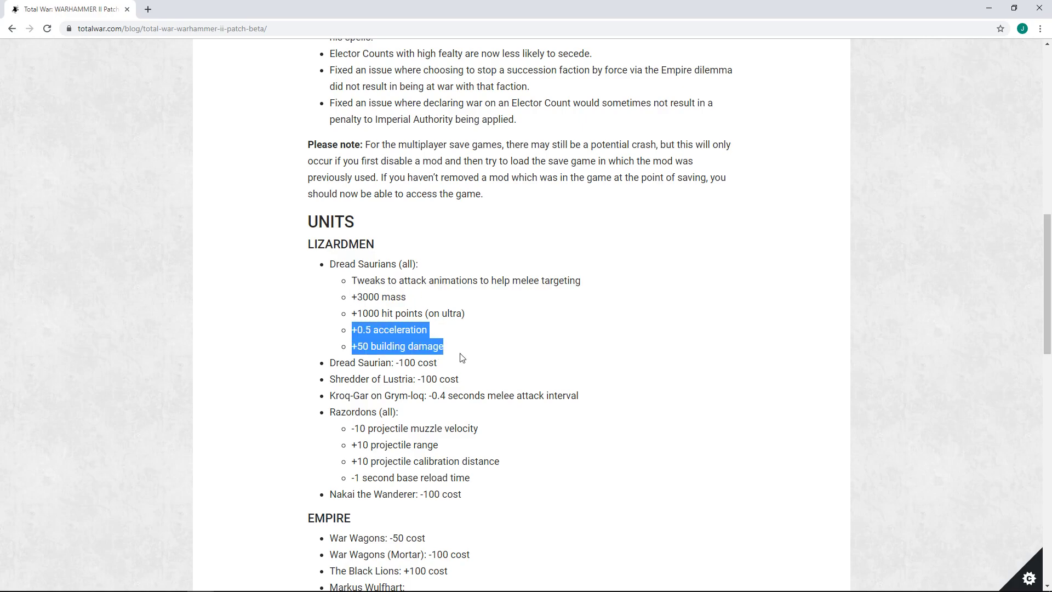
{"action": "left_click", "coordinate": [467, 347]}
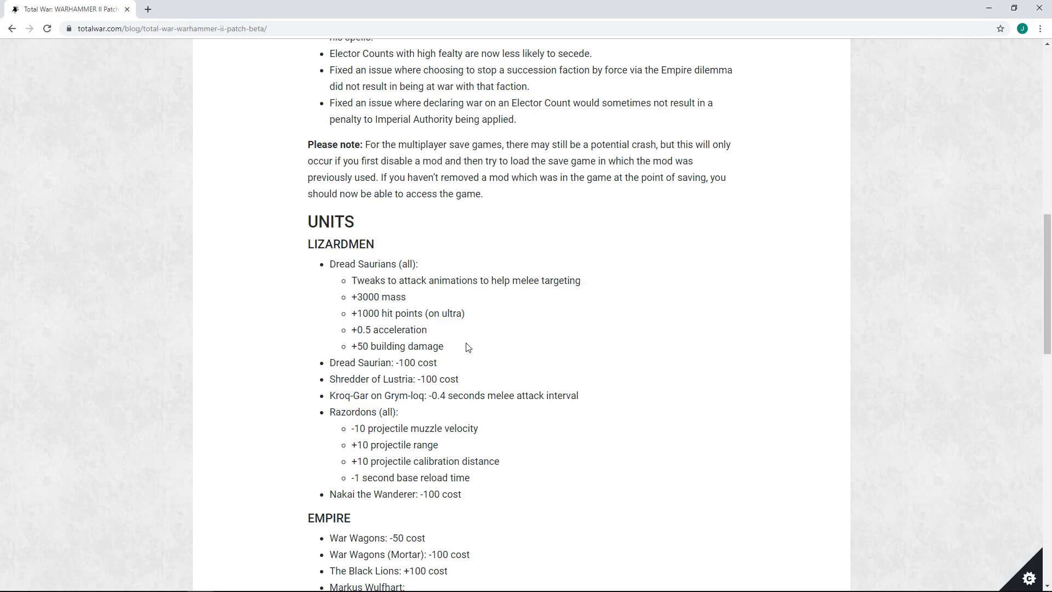
{"action": "mouse_move", "coordinate": [436, 303]}
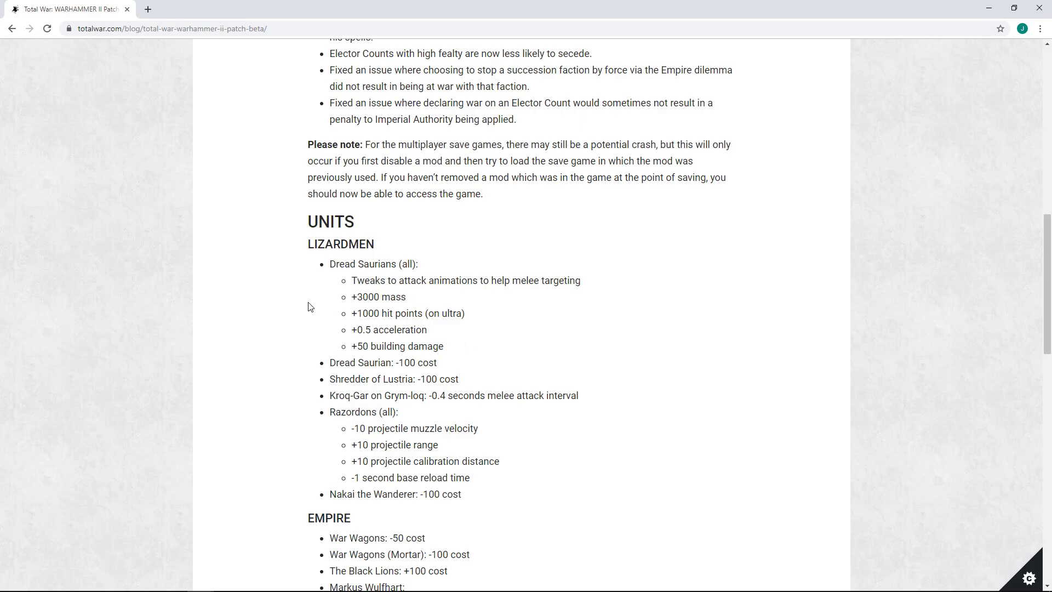
{"action": "mouse_move", "coordinate": [343, 284]}
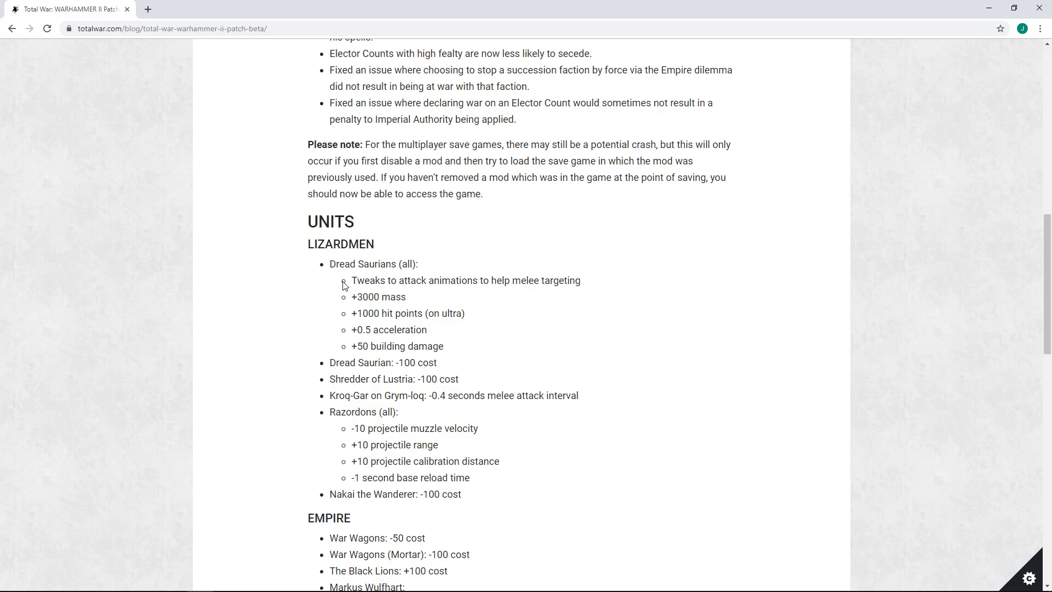
{"action": "mouse_move", "coordinate": [413, 303]}
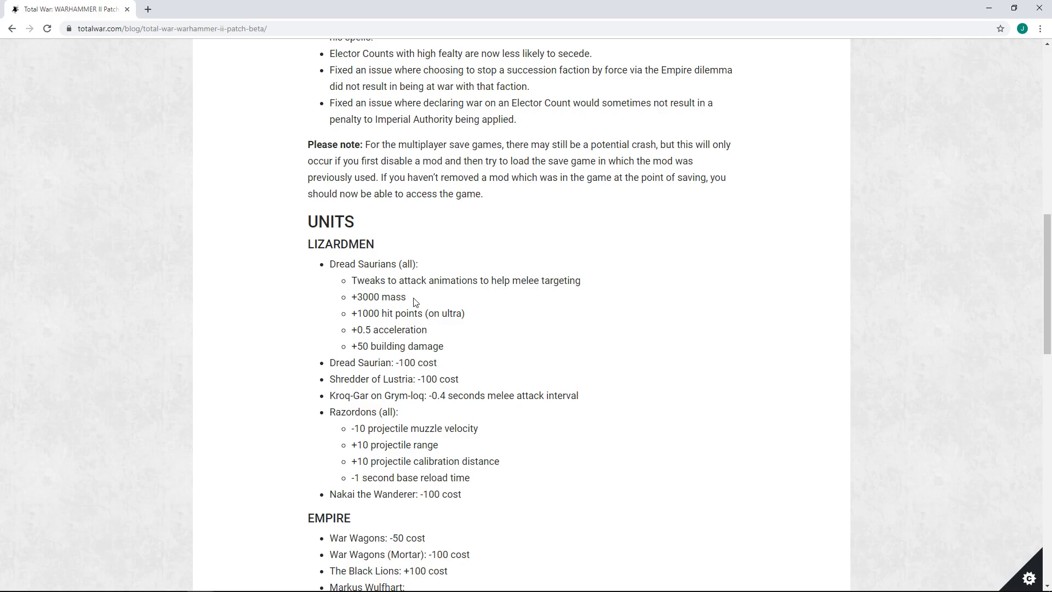
{"action": "mouse_move", "coordinate": [396, 292]}
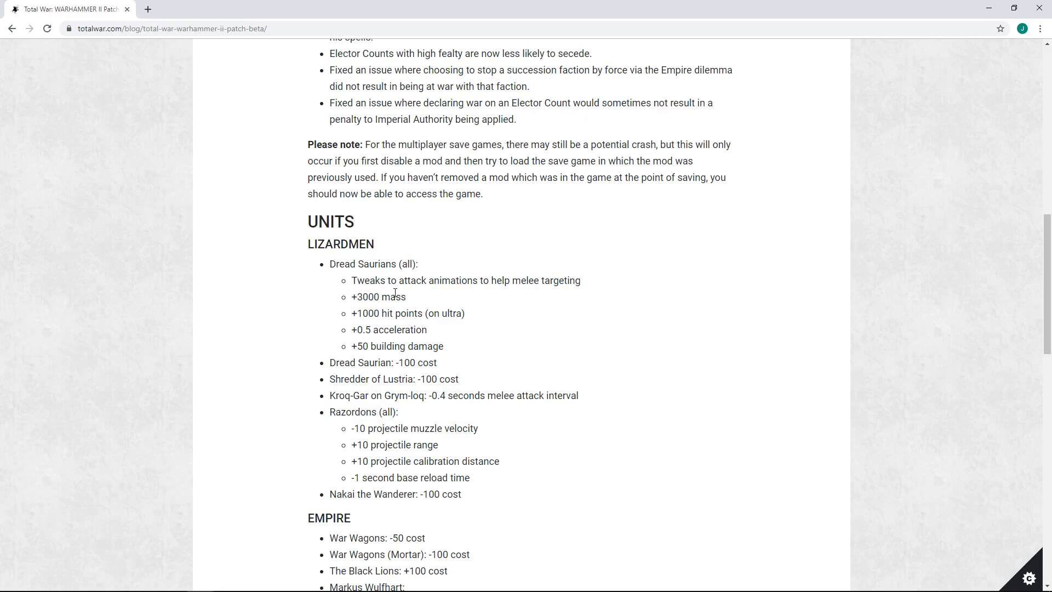
{"action": "mouse_move", "coordinate": [321, 310]}
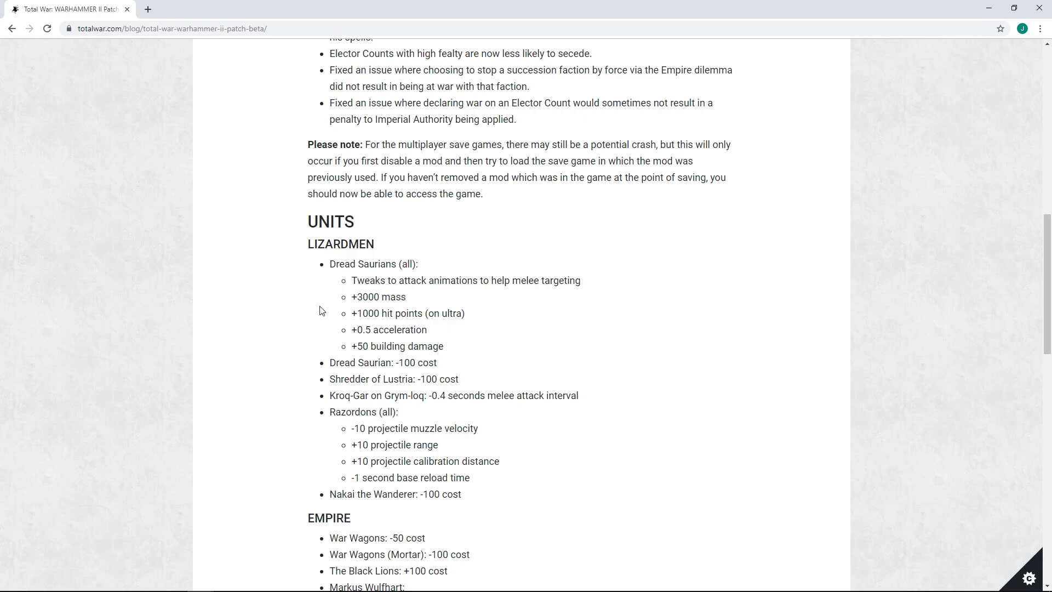
{"action": "left_click_drag", "start_coordinate": [351, 312], "coordinate": [407, 312]}
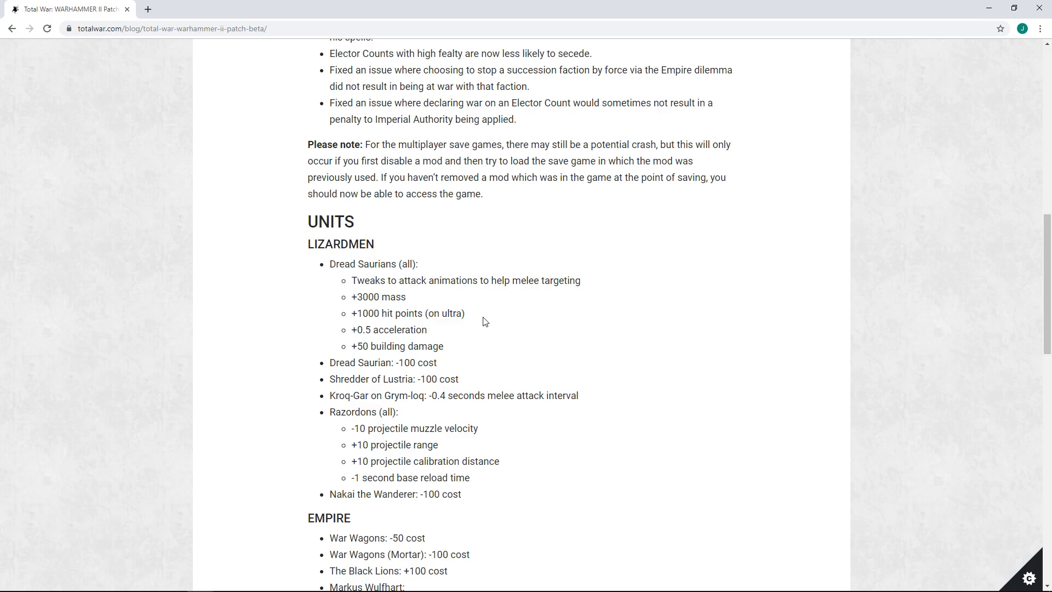
{"action": "mouse_move", "coordinate": [597, 354]}
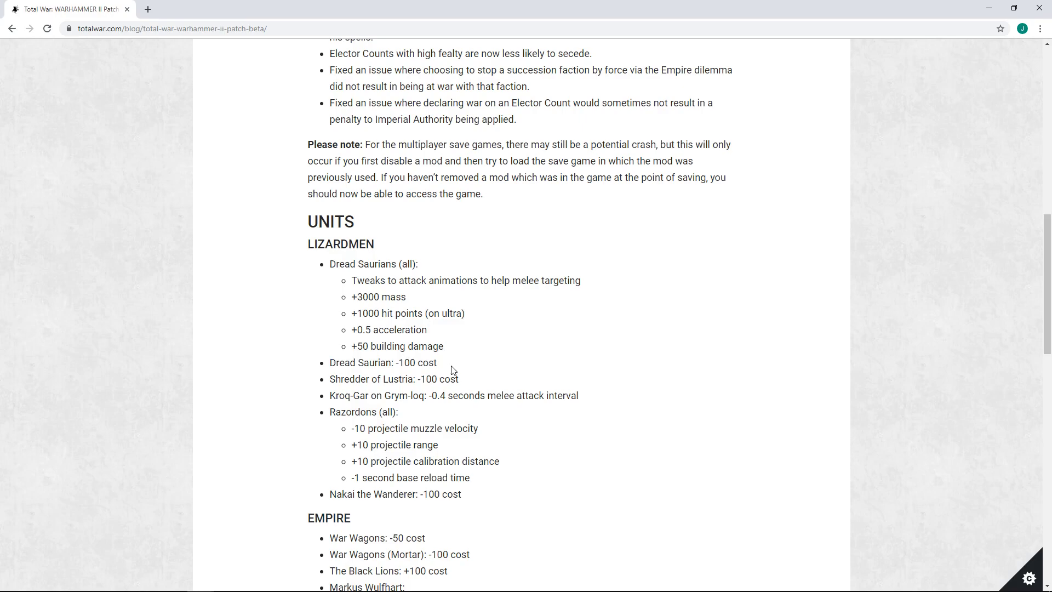
{"action": "mouse_move", "coordinate": [470, 373]}
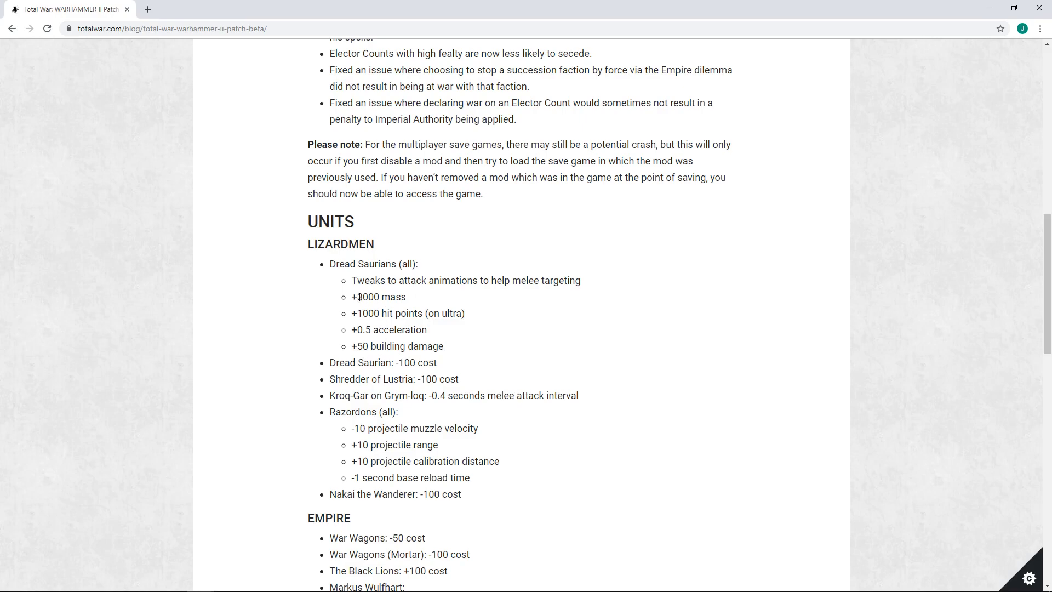
{"action": "mouse_move", "coordinate": [369, 363]}
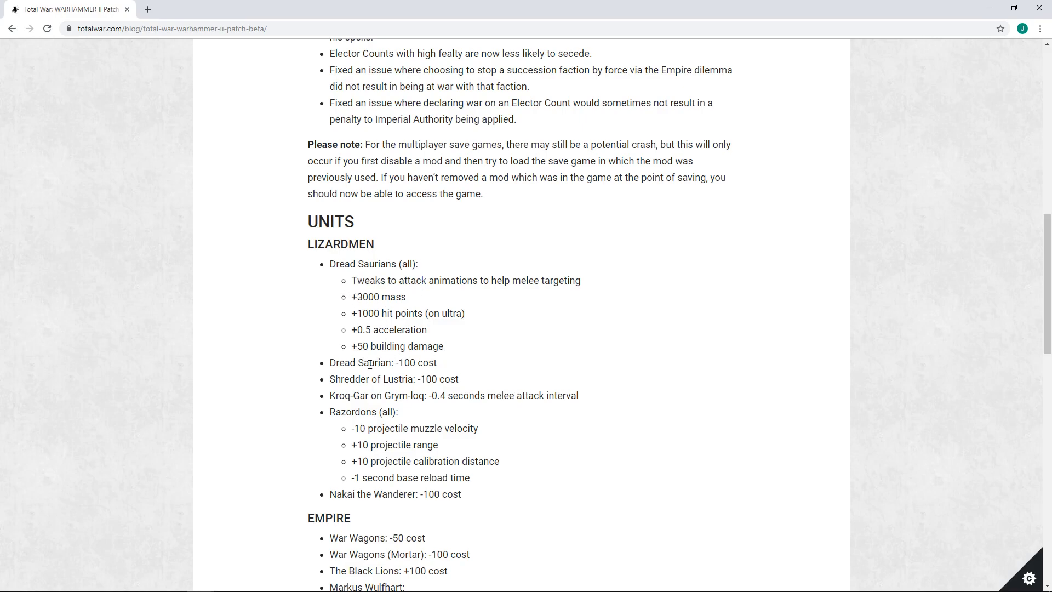
{"action": "double_click", "coordinate": [447, 378]}
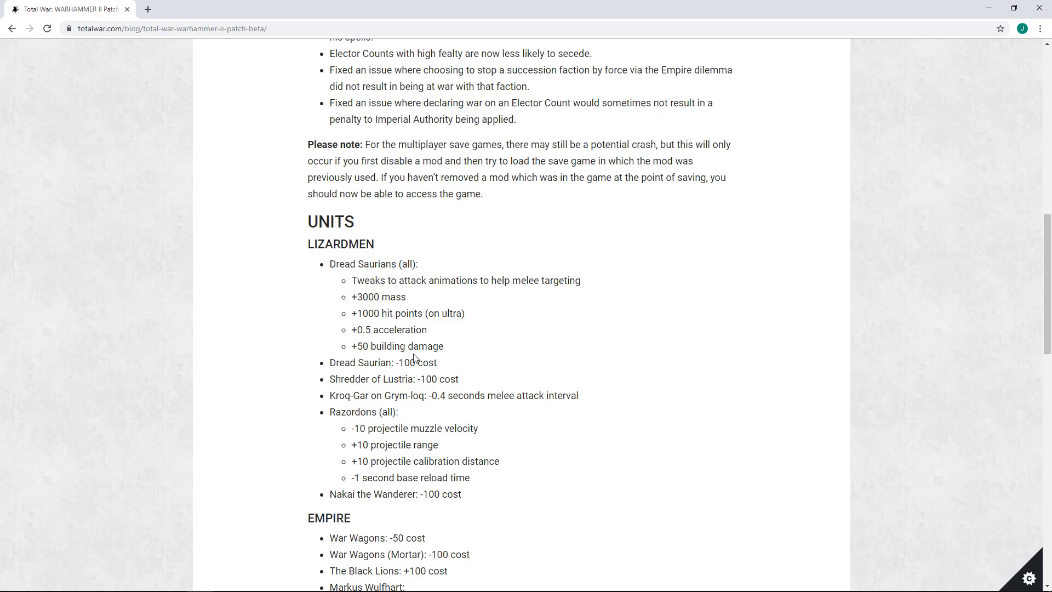
{"action": "mouse_move", "coordinate": [413, 357]}
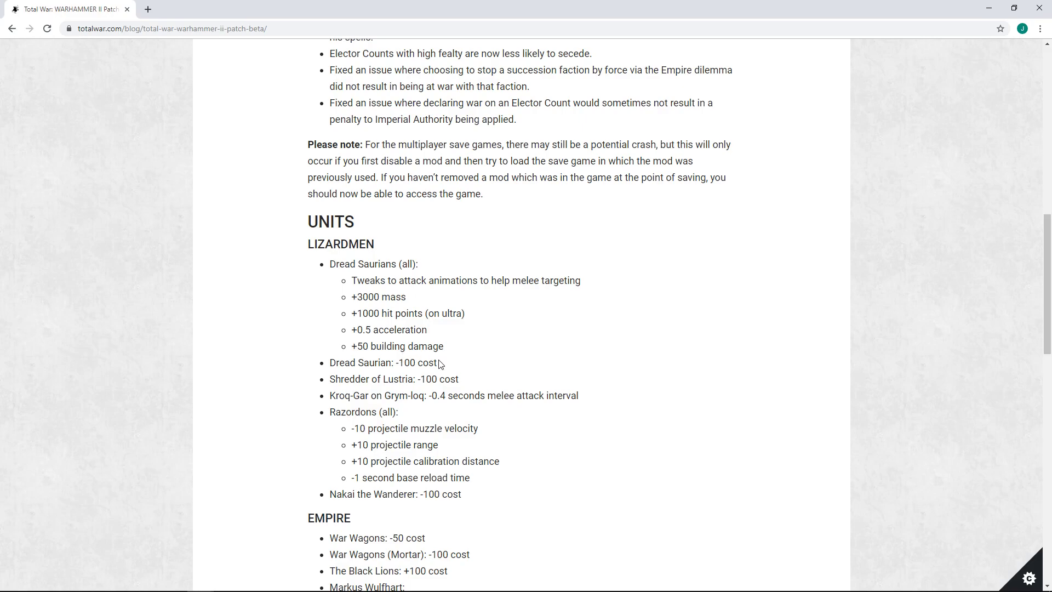
{"action": "mouse_move", "coordinate": [474, 392]}
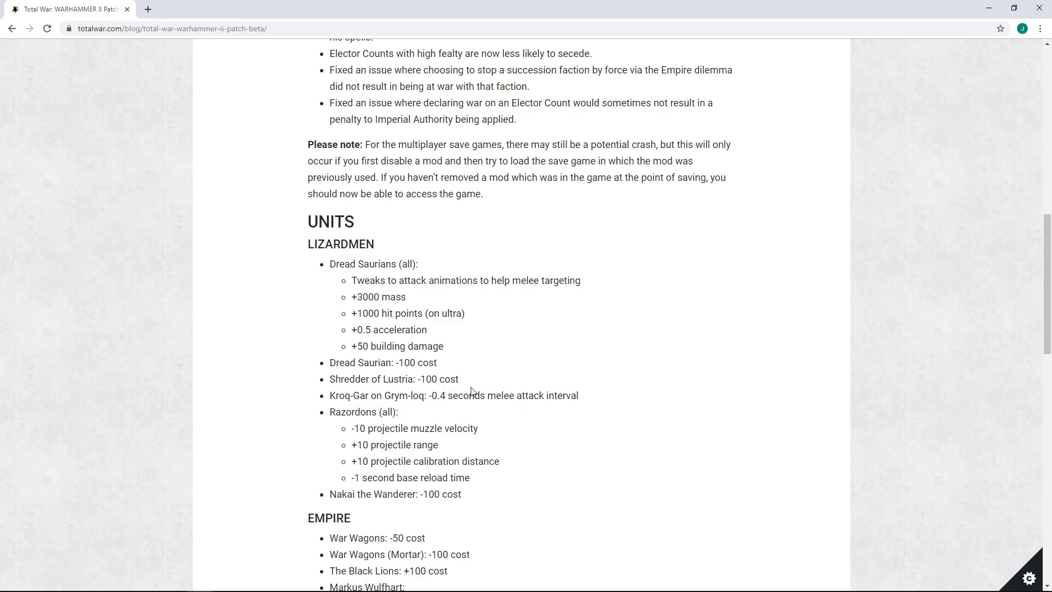
{"action": "mouse_move", "coordinate": [504, 390]}
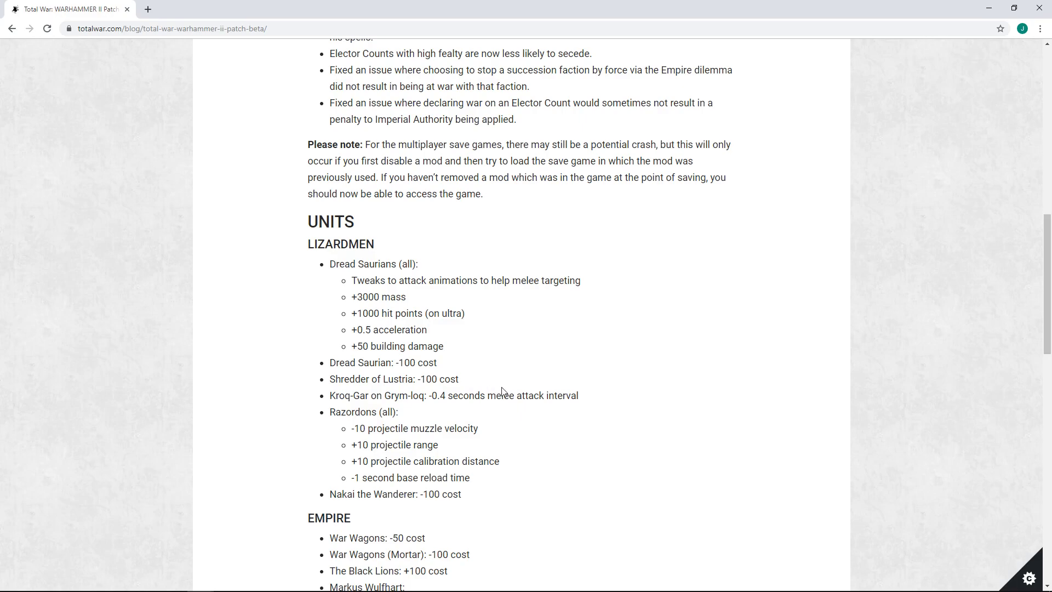
{"action": "mouse_move", "coordinate": [357, 289]}
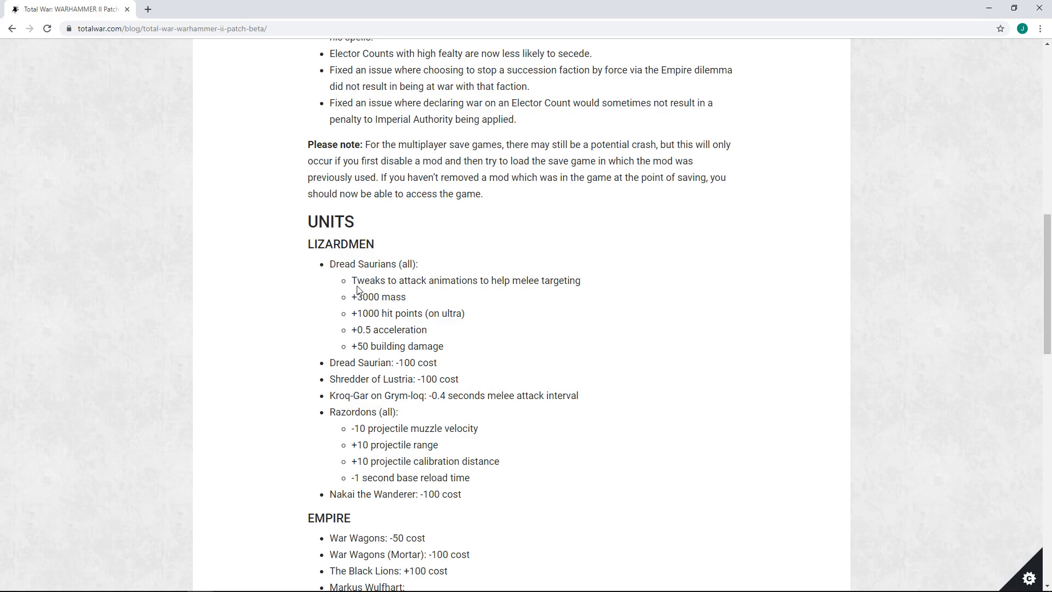
{"action": "mouse_move", "coordinate": [483, 352]}
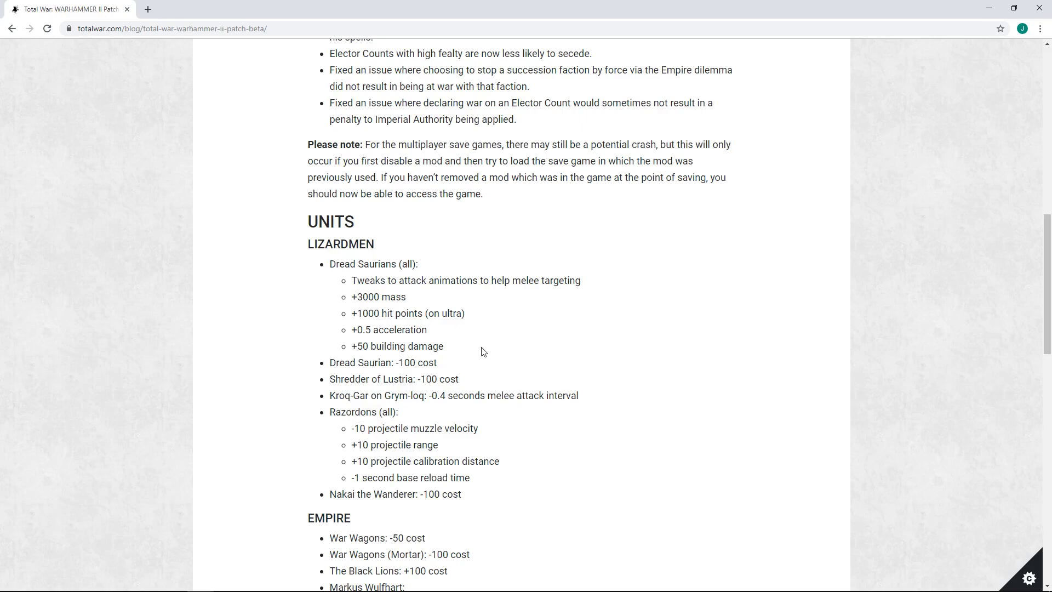
{"action": "mouse_move", "coordinate": [425, 363]}
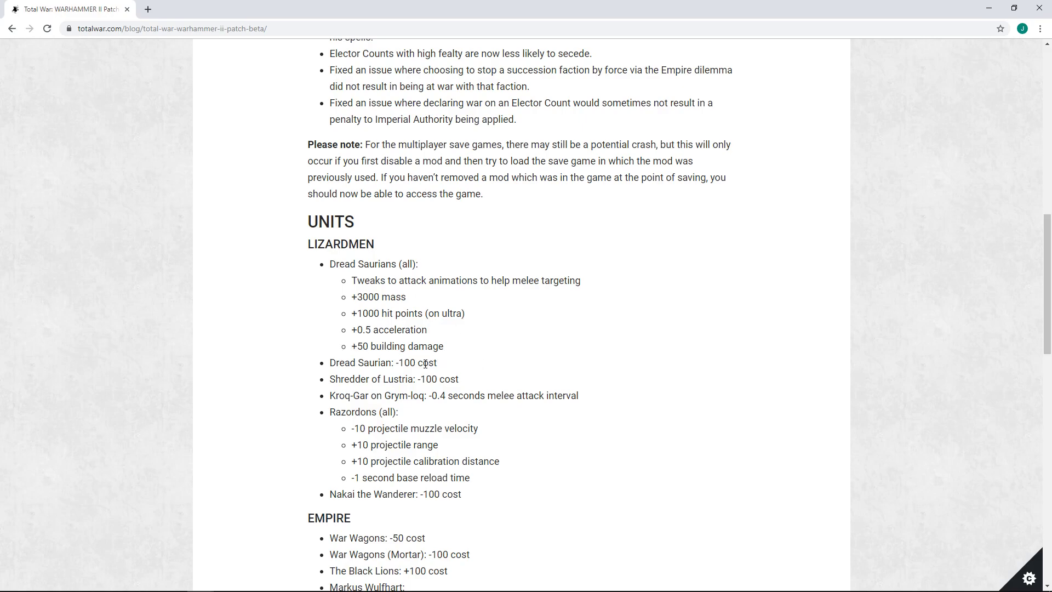
{"action": "left_click_drag", "start_coordinate": [352, 312], "coordinate": [459, 378]}
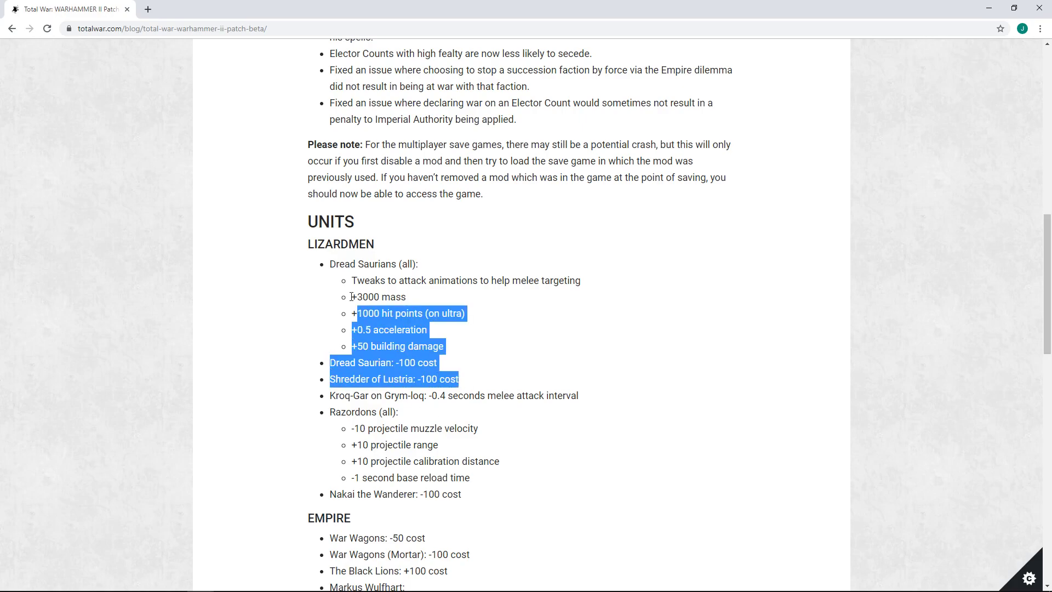
{"action": "left_click", "coordinate": [474, 381]}
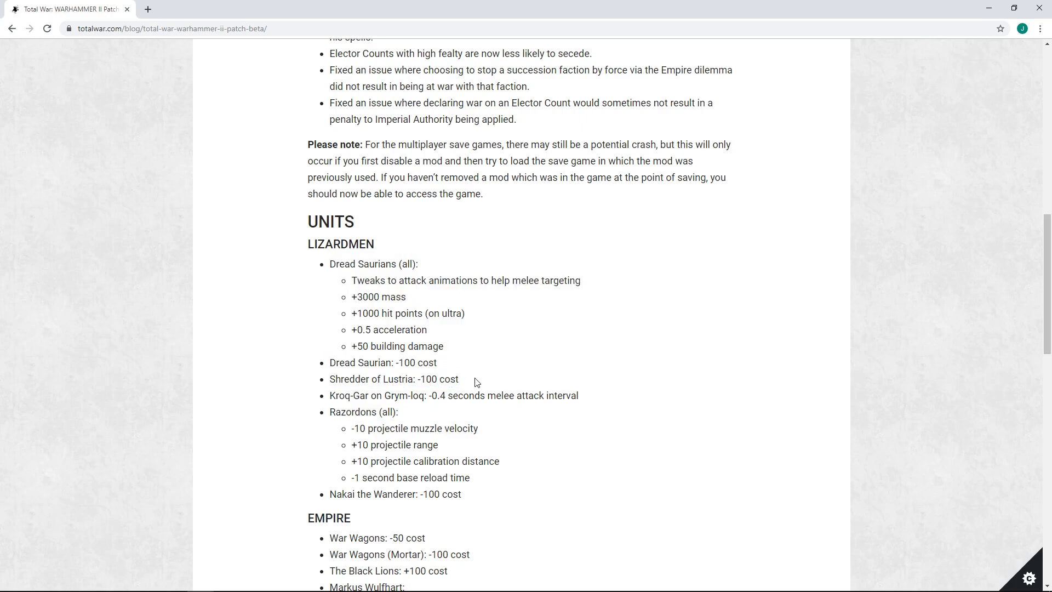
{"action": "double_click", "coordinate": [342, 363]}
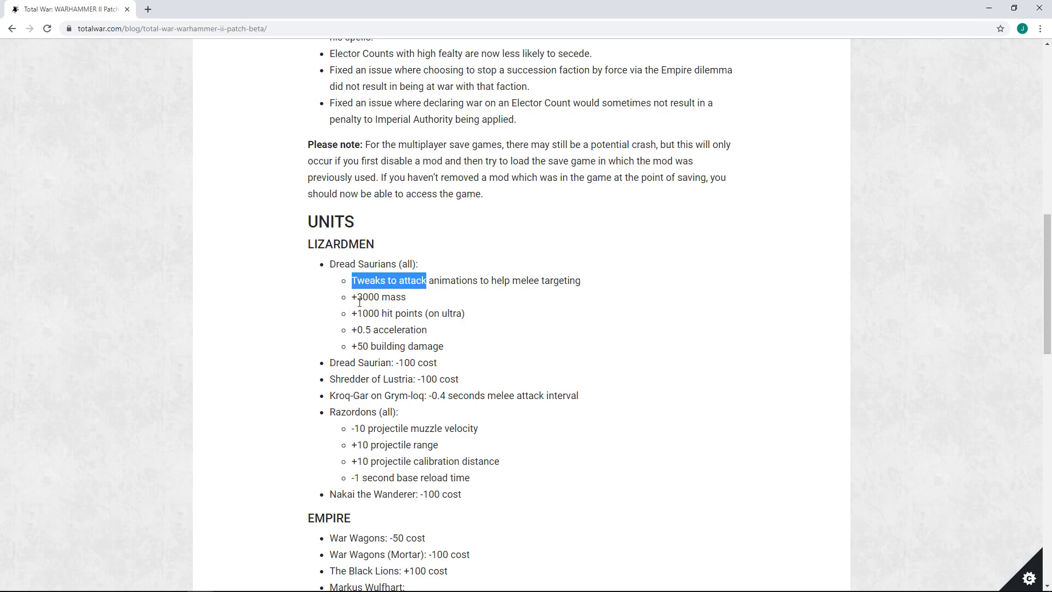
Step: Scroll down to the Empire unit changes and Markus Wulfhart's stat list
{"action": "scroll", "scroll_direction": "down", "scroll_amount": 3}
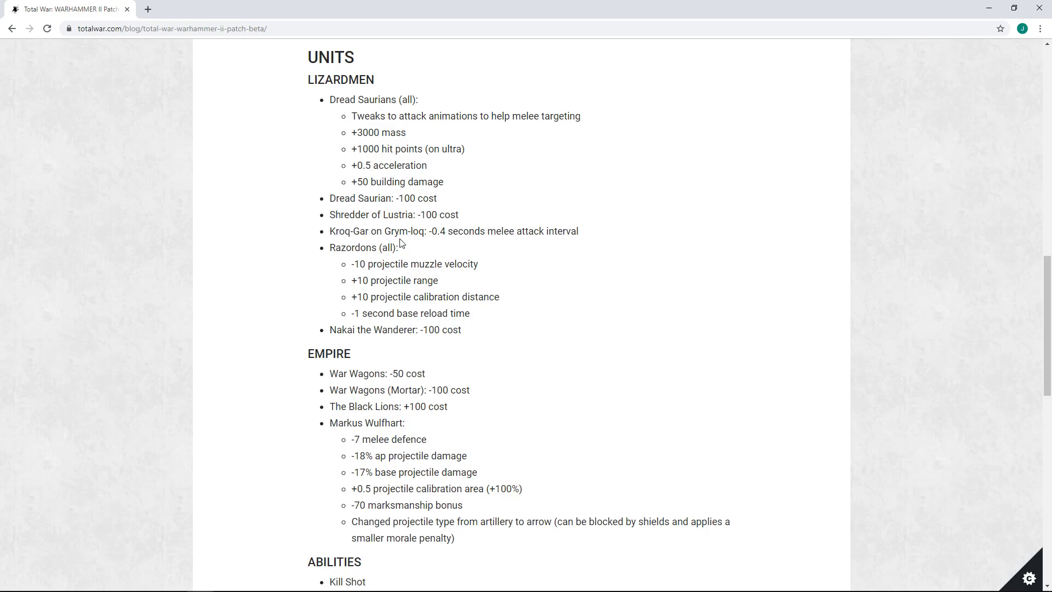
{"action": "mouse_move", "coordinate": [610, 133]}
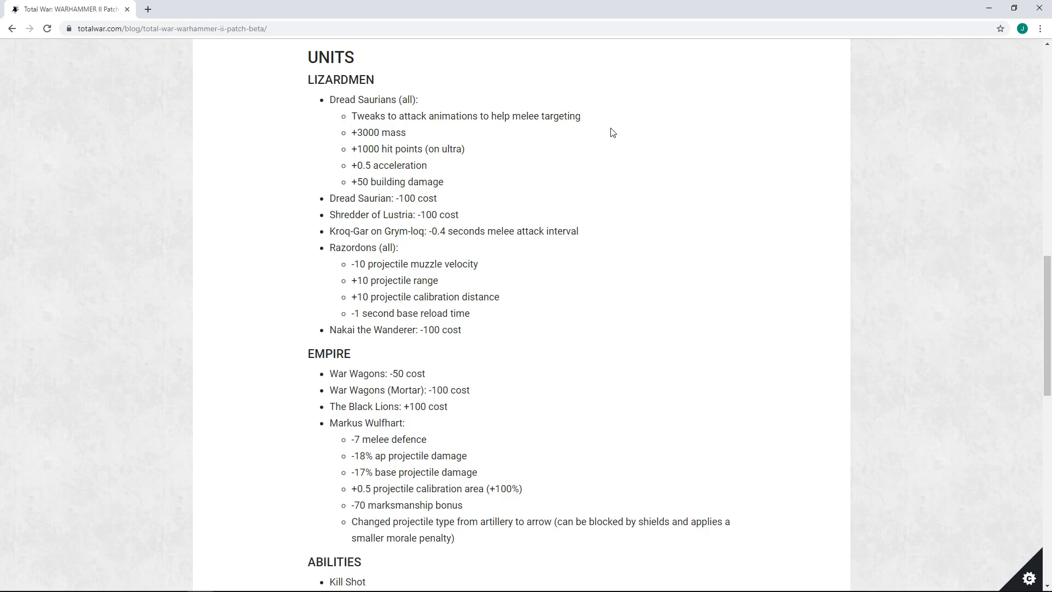
{"action": "mouse_move", "coordinate": [429, 250]}
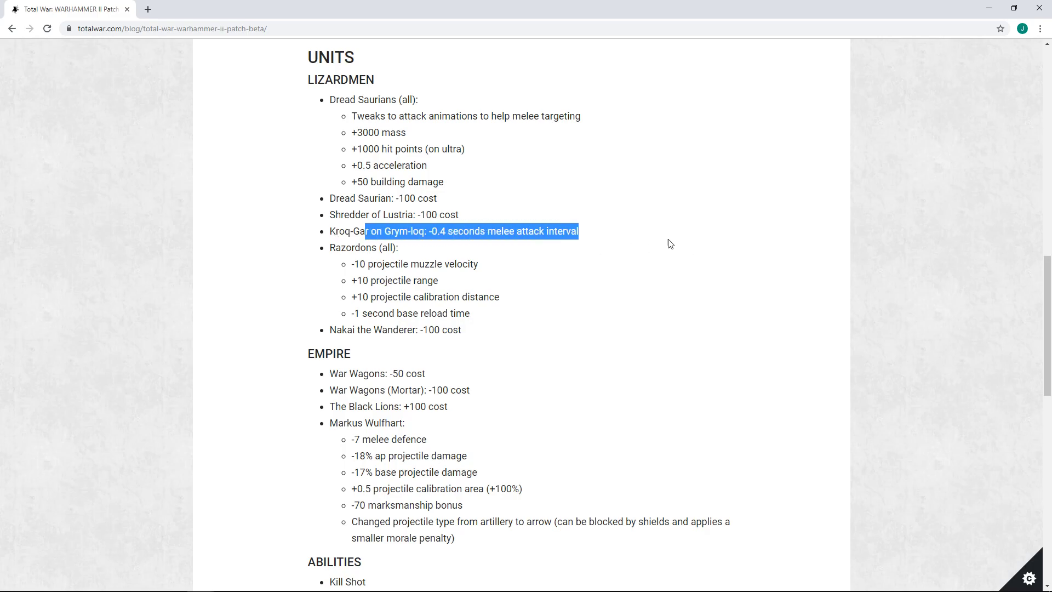
{"action": "mouse_move", "coordinate": [662, 244]}
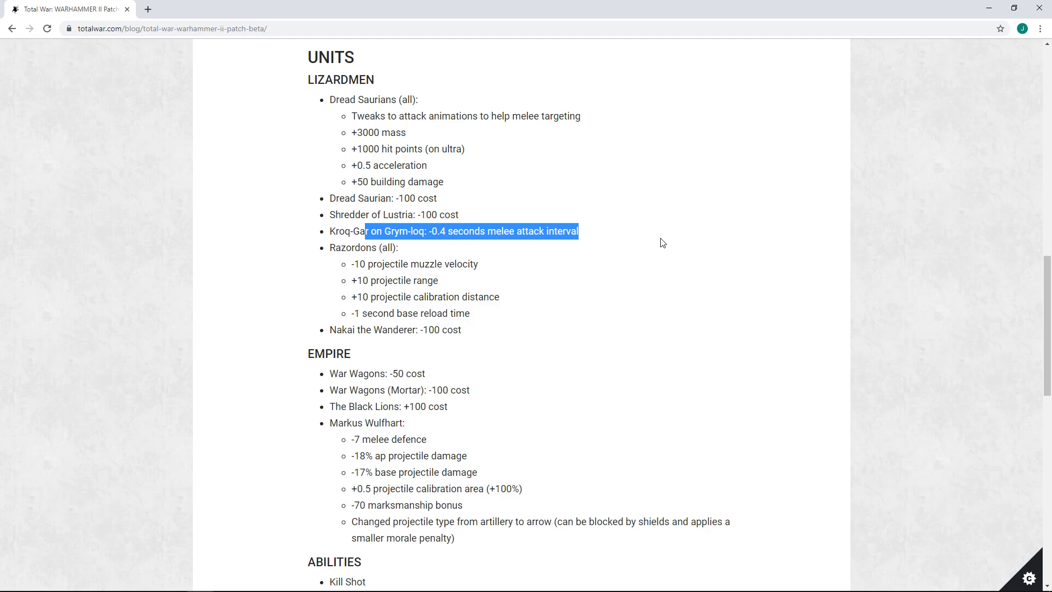
{"action": "scroll", "scroll_direction": "down", "scroll_amount": 3}
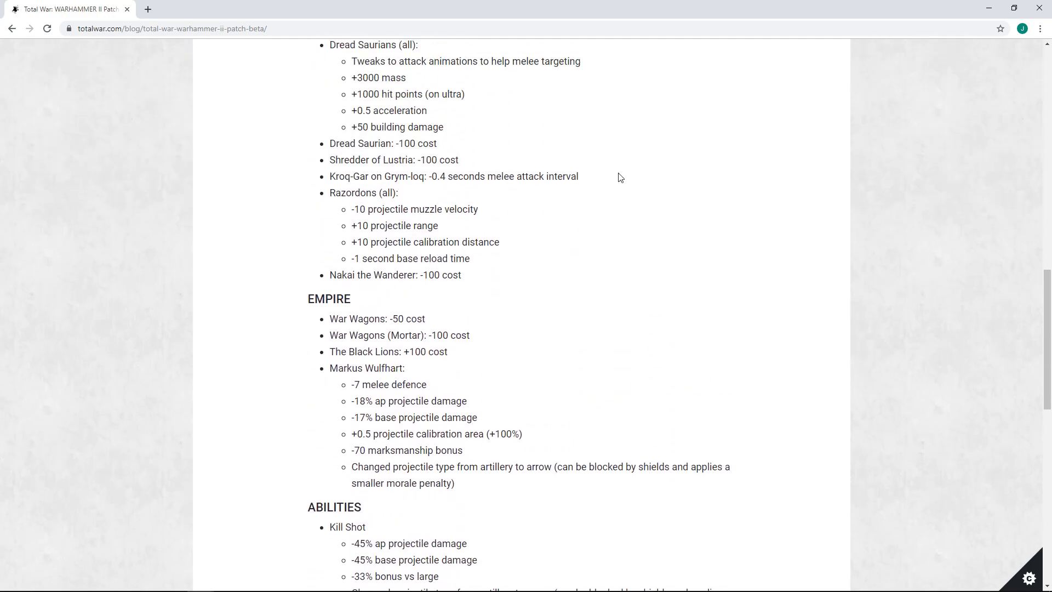
{"action": "mouse_move", "coordinate": [590, 188]}
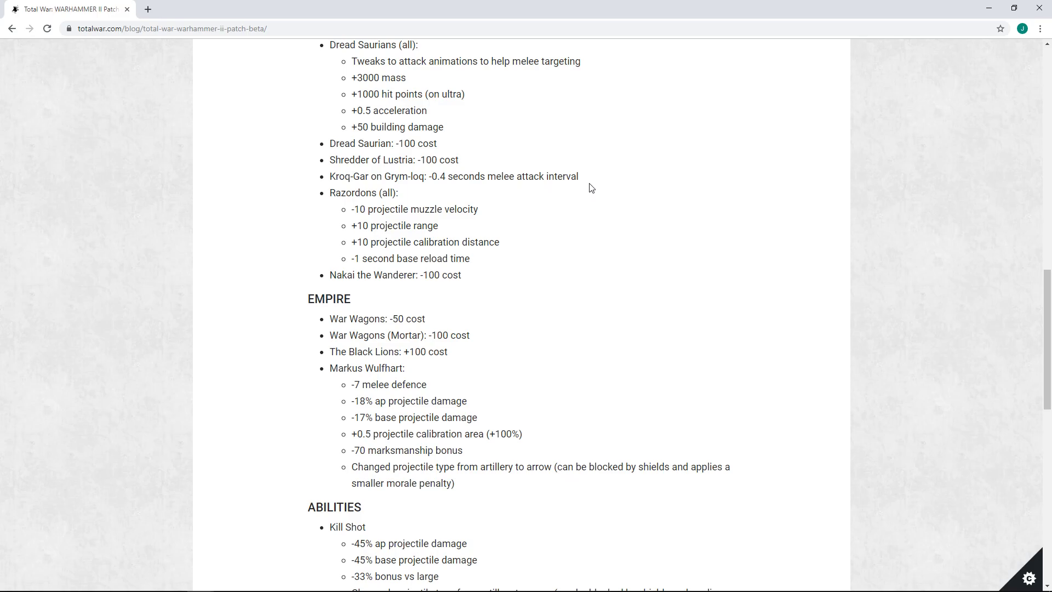
{"action": "mouse_move", "coordinate": [601, 187]}
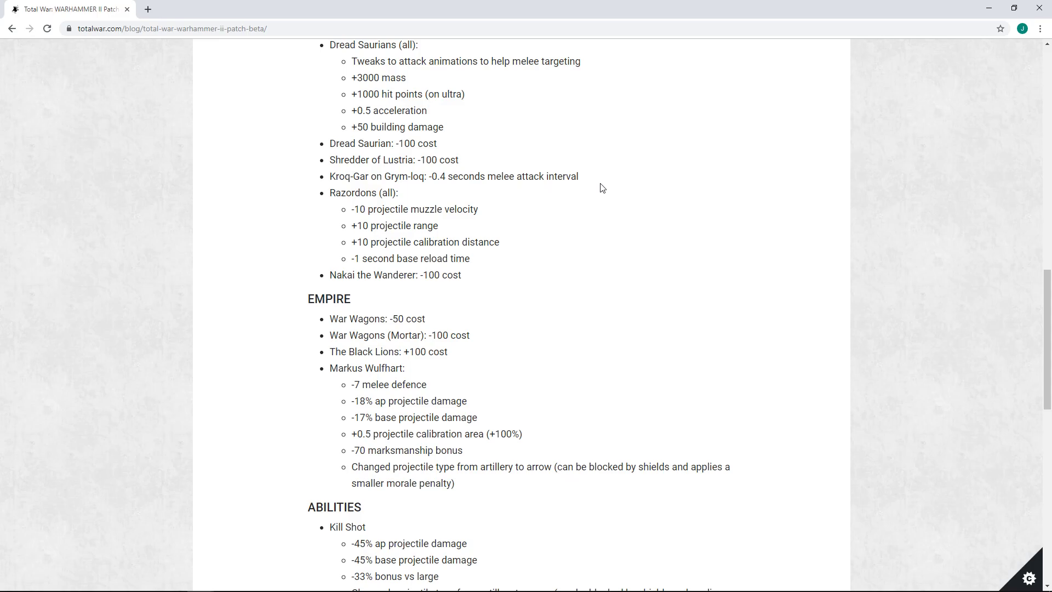
{"action": "mouse_move", "coordinate": [609, 240]}
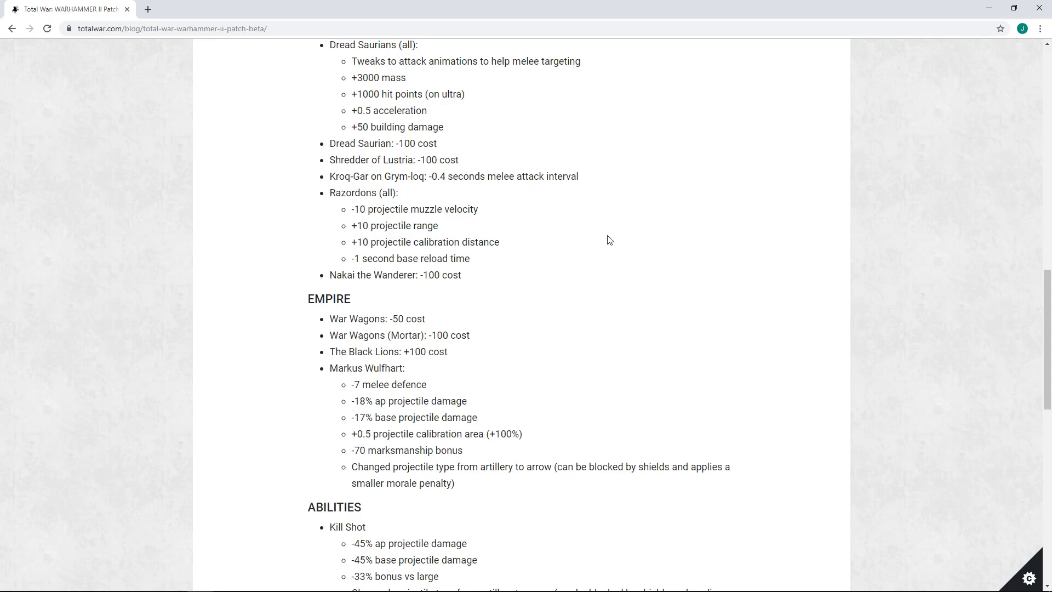
{"action": "mouse_move", "coordinate": [372, 289]}
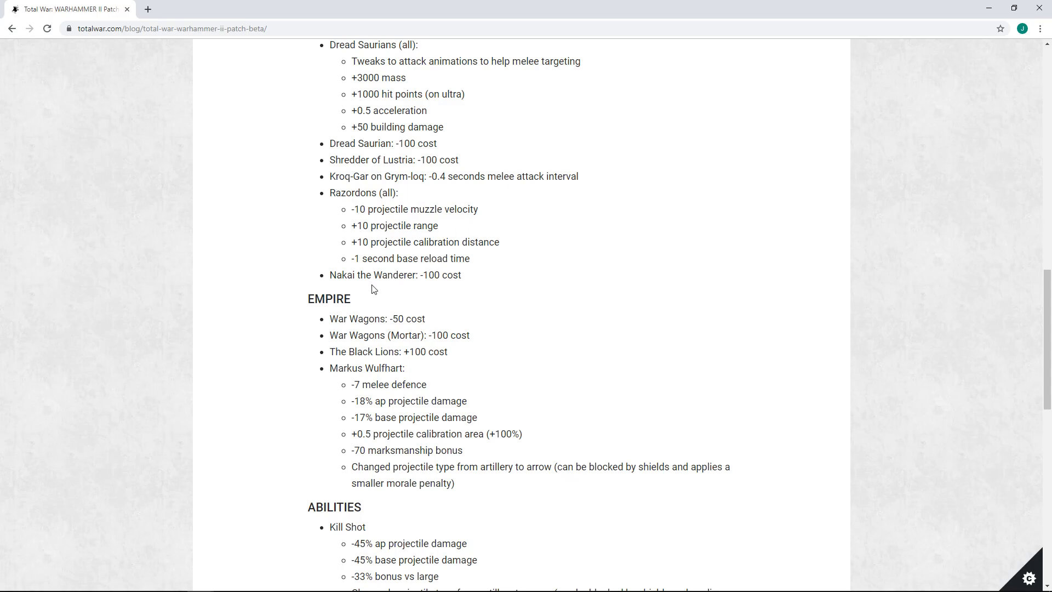
{"action": "scroll", "scroll_direction": "down", "scroll_amount": 3}
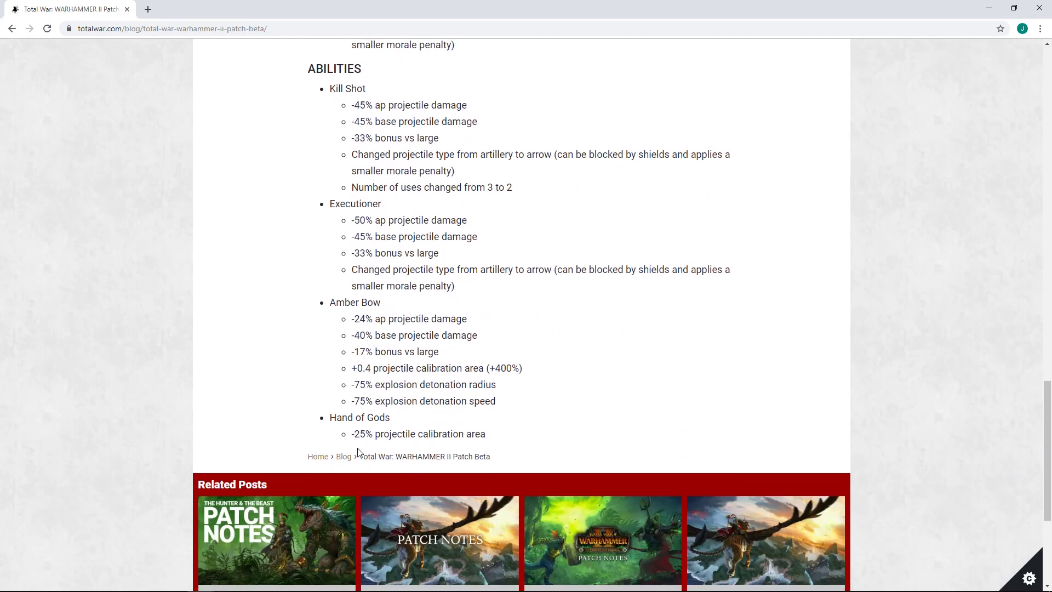
{"action": "mouse_move", "coordinate": [555, 441]}
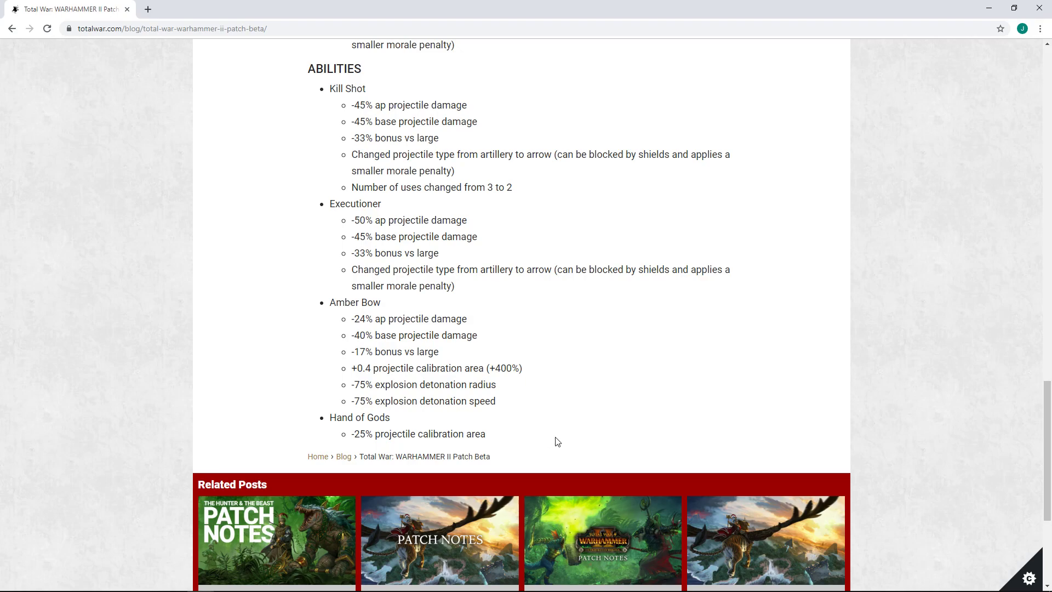
{"action": "mouse_move", "coordinate": [397, 432]}
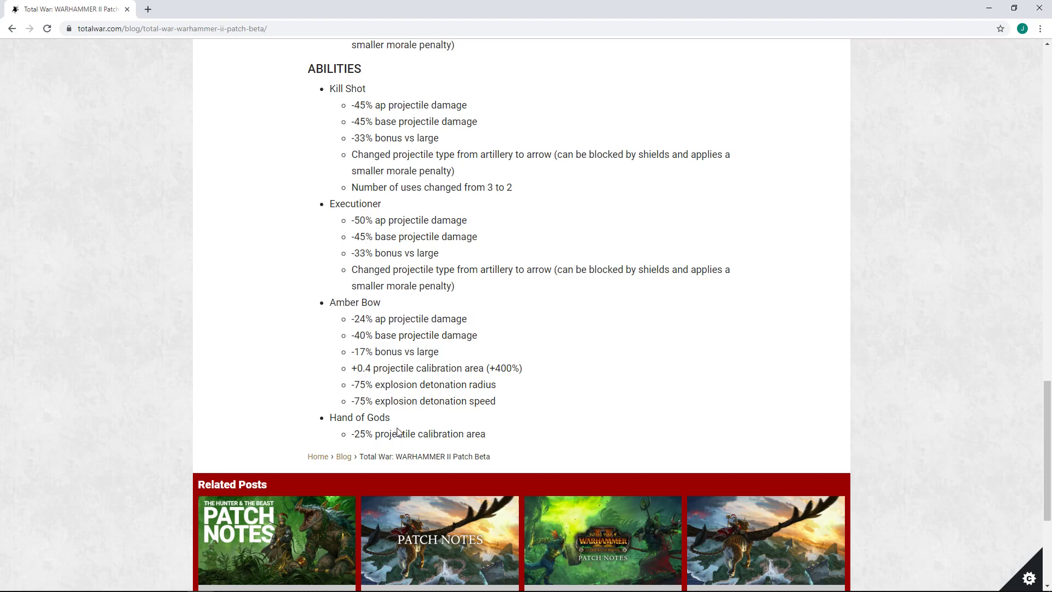
{"action": "mouse_move", "coordinate": [504, 441]}
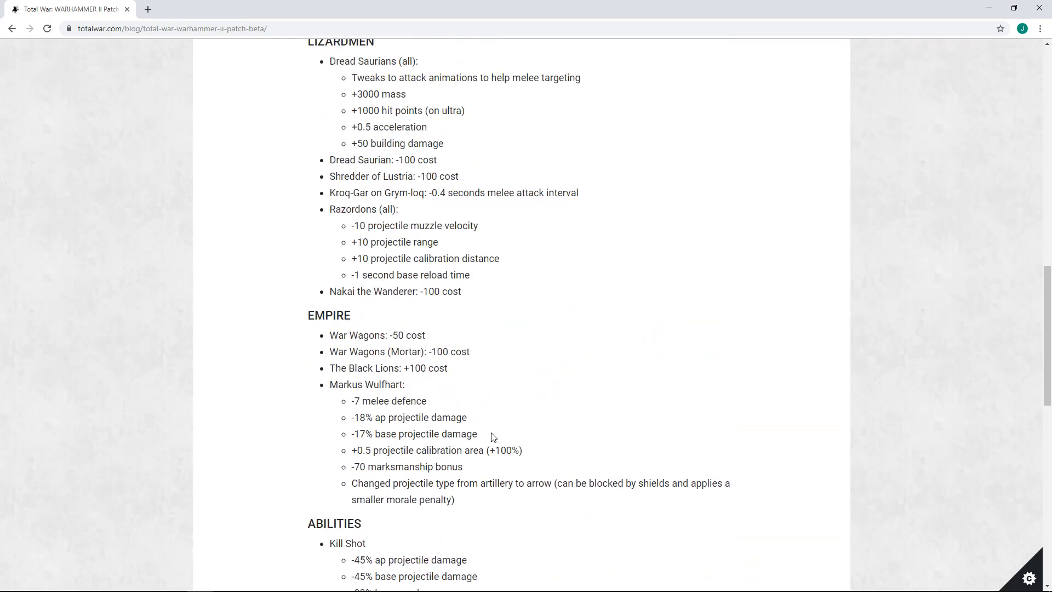
{"action": "scroll", "scroll_direction": "down", "scroll_amount": 3}
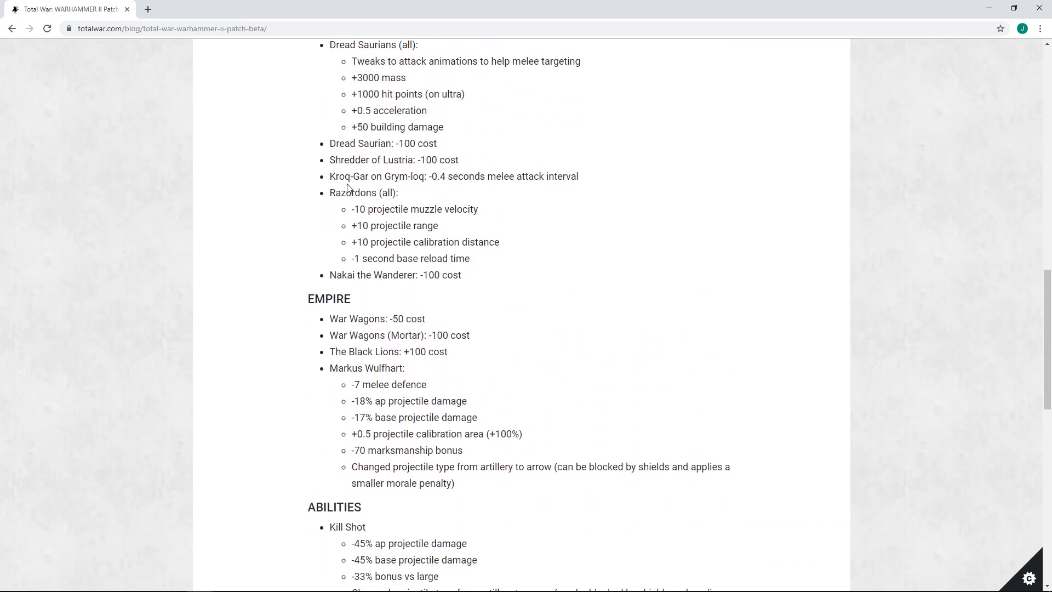
{"action": "left_click_drag", "start_coordinate": [330, 193], "coordinate": [479, 208]}
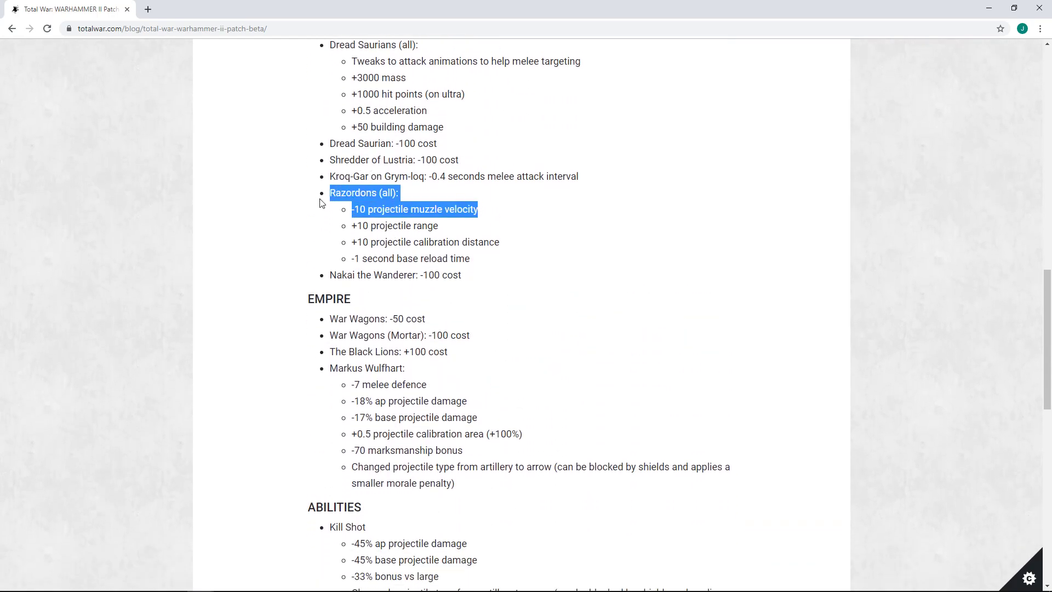
{"action": "left_click", "coordinate": [369, 244]}
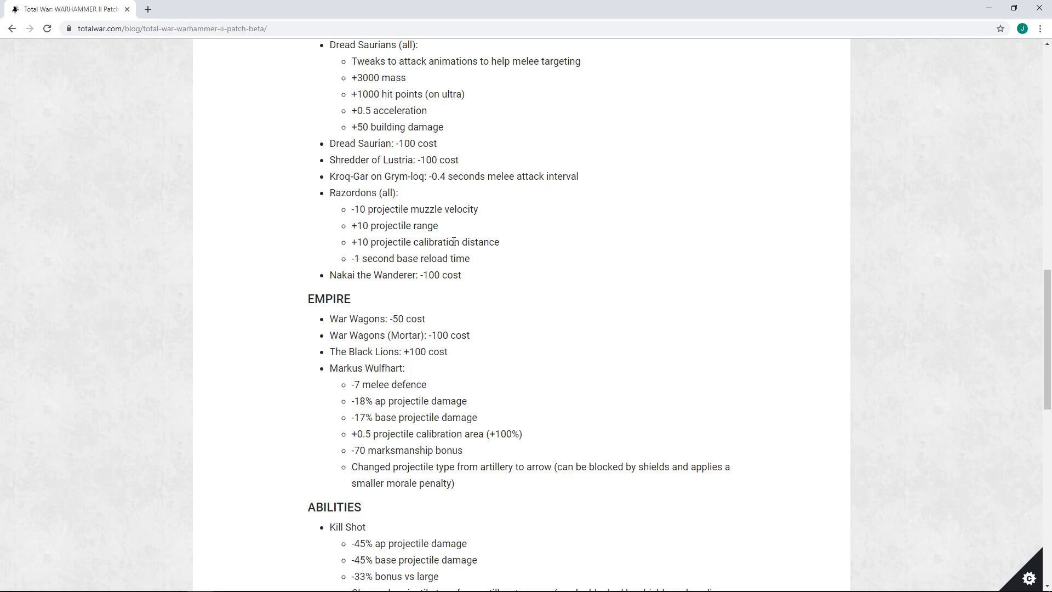
{"action": "mouse_move", "coordinate": [470, 232]}
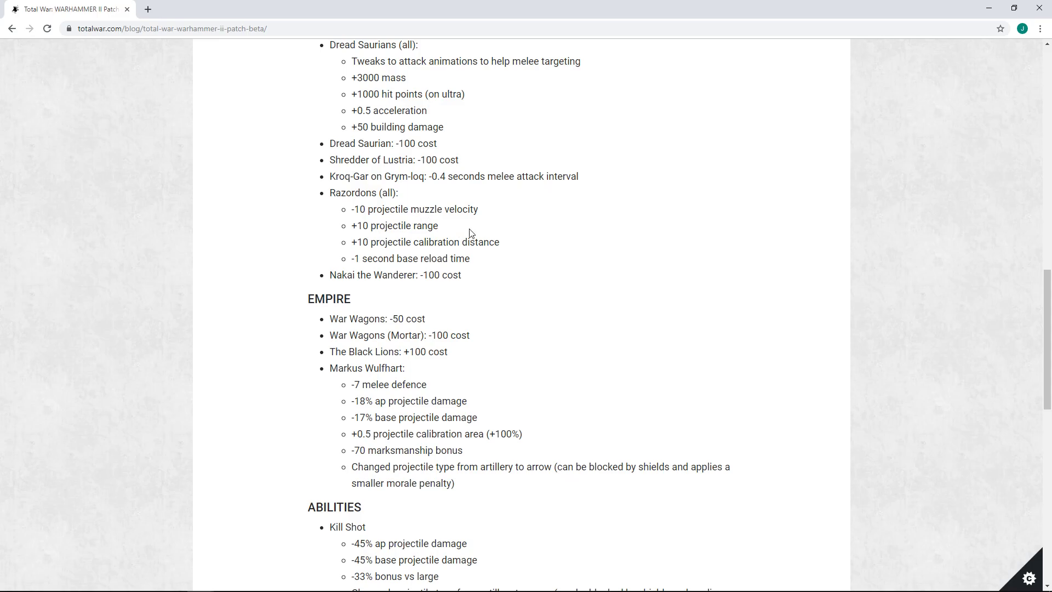
{"action": "mouse_move", "coordinate": [379, 222]}
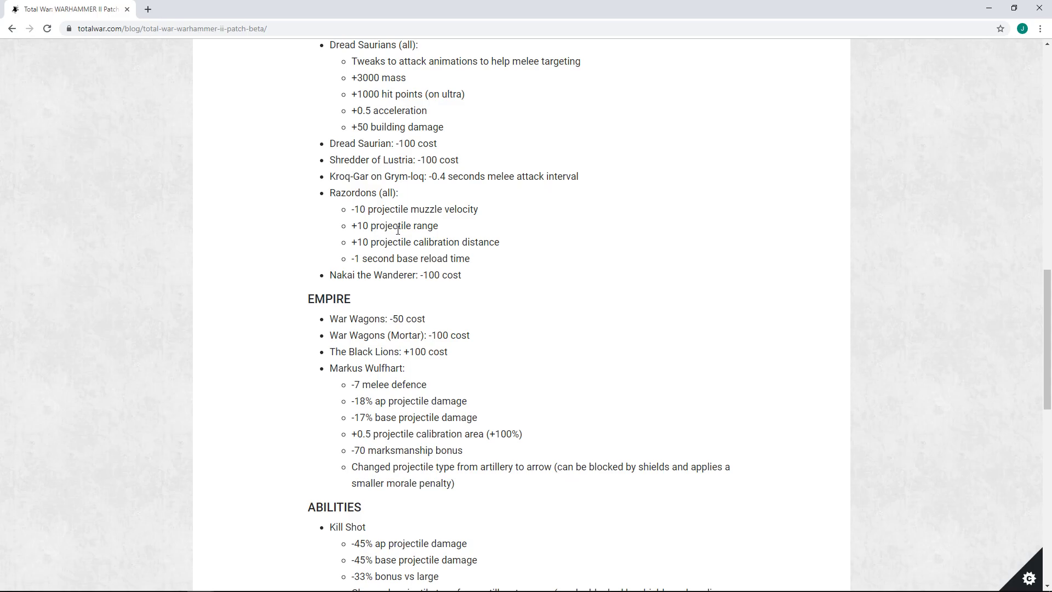
{"action": "mouse_move", "coordinate": [329, 278]}
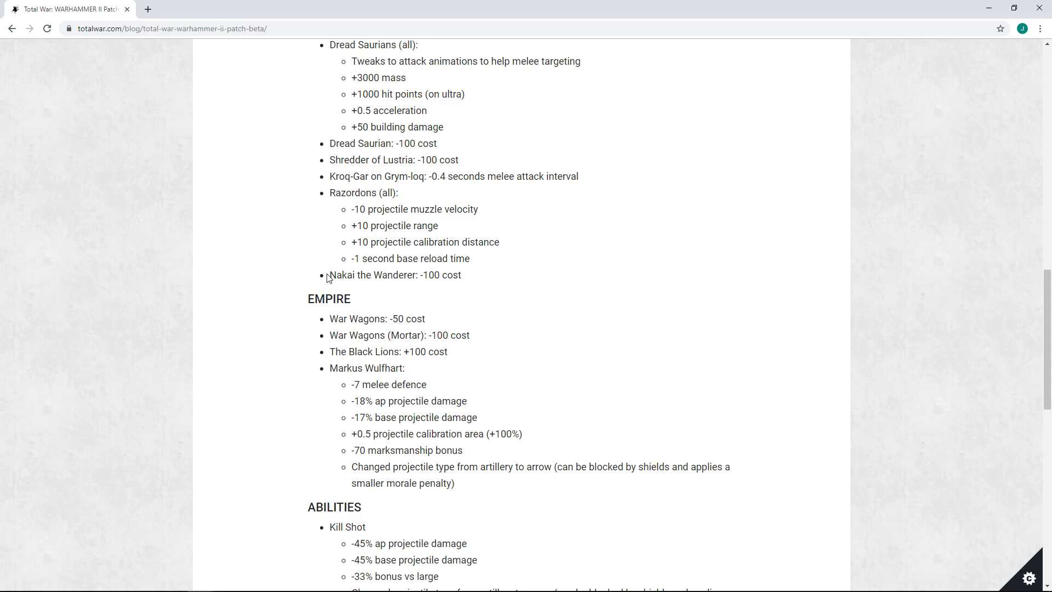
{"action": "mouse_move", "coordinate": [560, 289]}
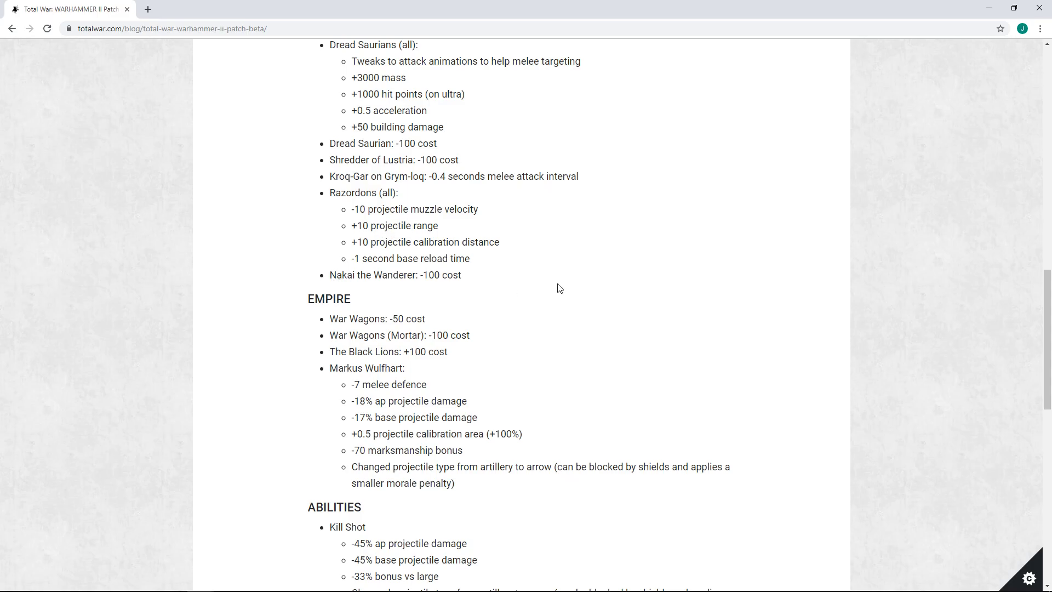
{"action": "mouse_move", "coordinate": [549, 288]}
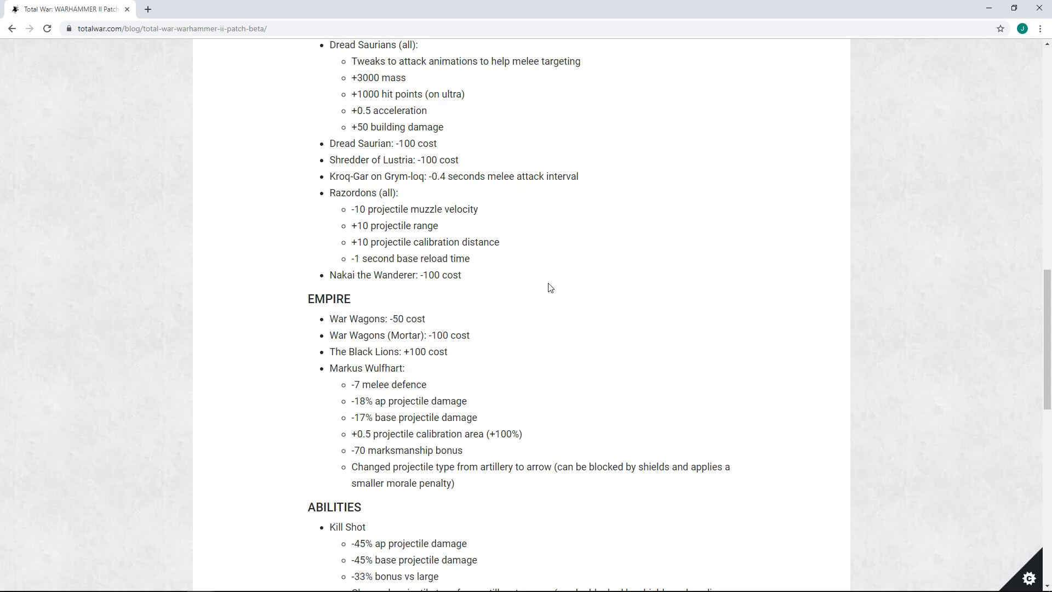
{"action": "mouse_move", "coordinate": [500, 271]}
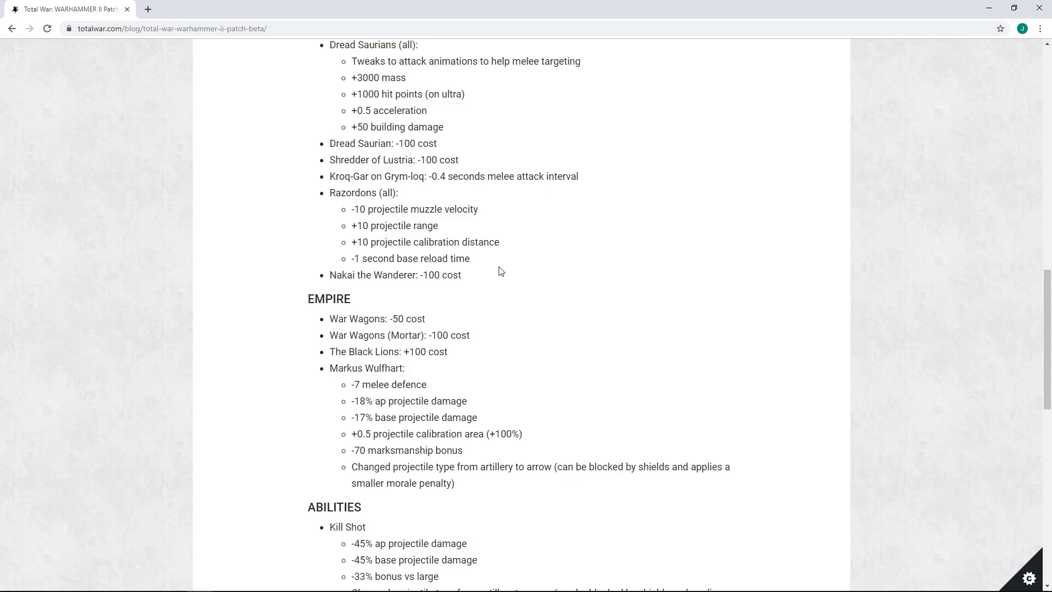
{"action": "mouse_move", "coordinate": [471, 297]}
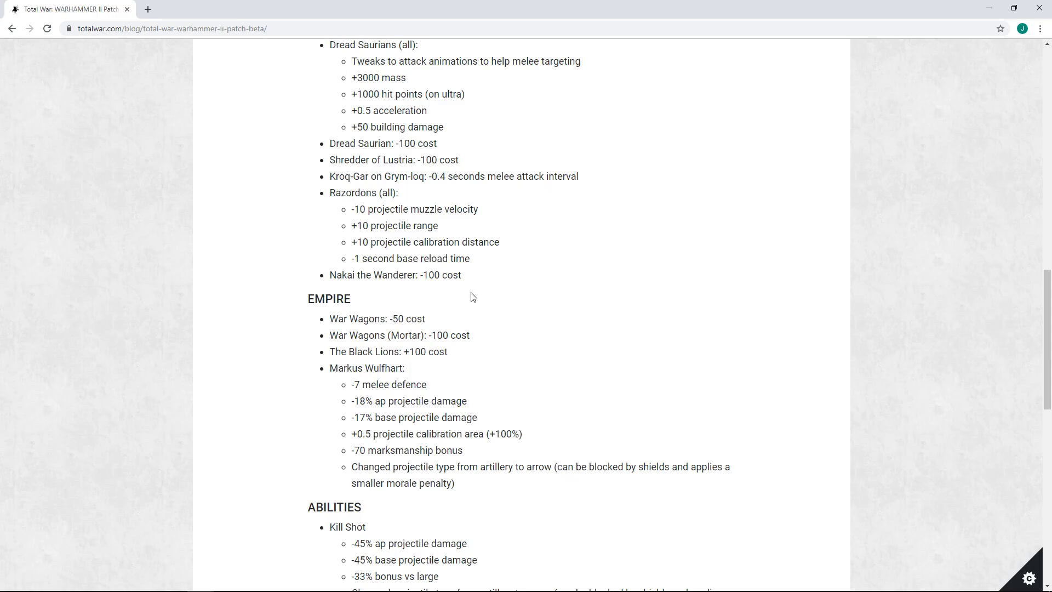
Step: Scroll down to Kill Shot's changes and the first Executioner stats under Abilities
{"action": "scroll", "scroll_direction": "down", "scroll_amount": 3}
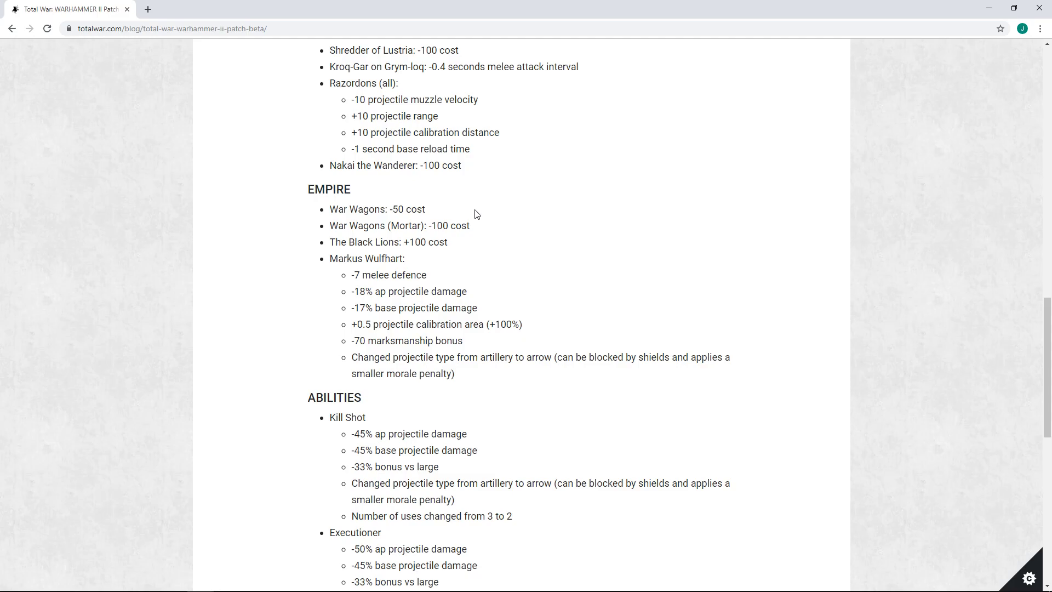
{"action": "mouse_move", "coordinate": [511, 210]}
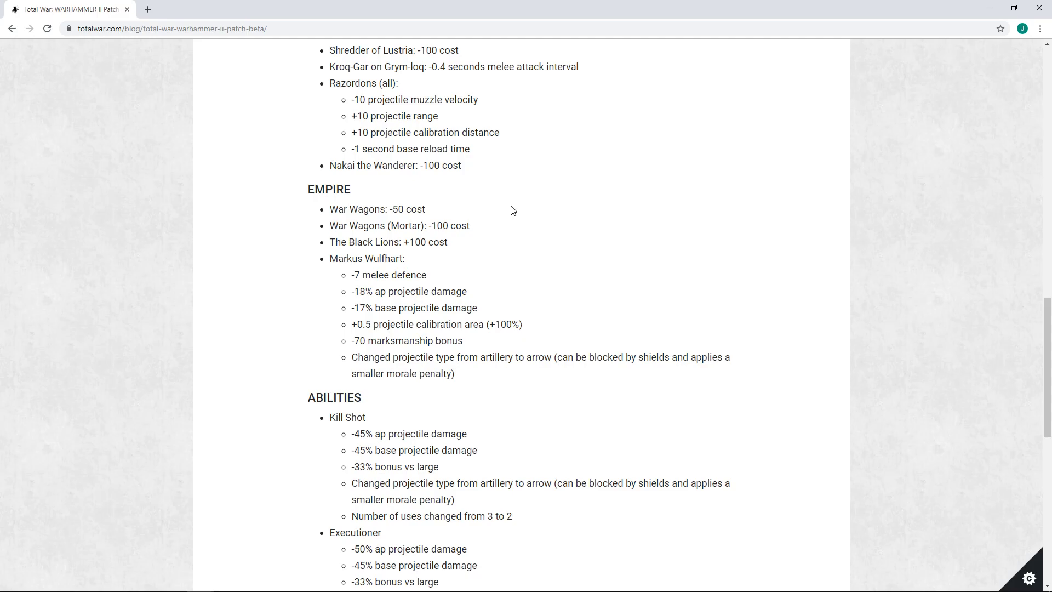
{"action": "mouse_move", "coordinate": [413, 227]}
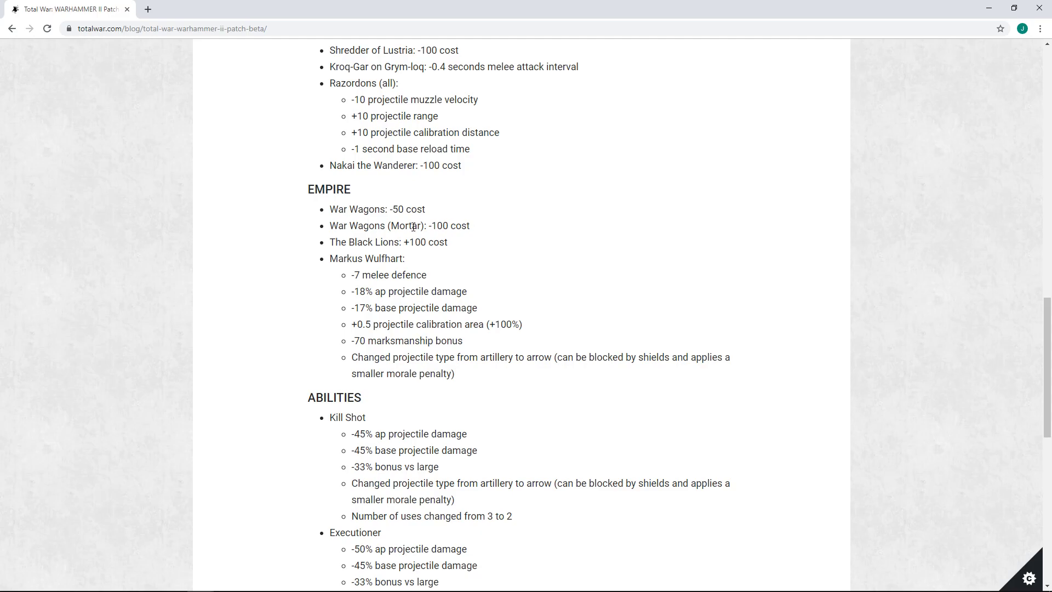
{"action": "mouse_move", "coordinate": [492, 238]}
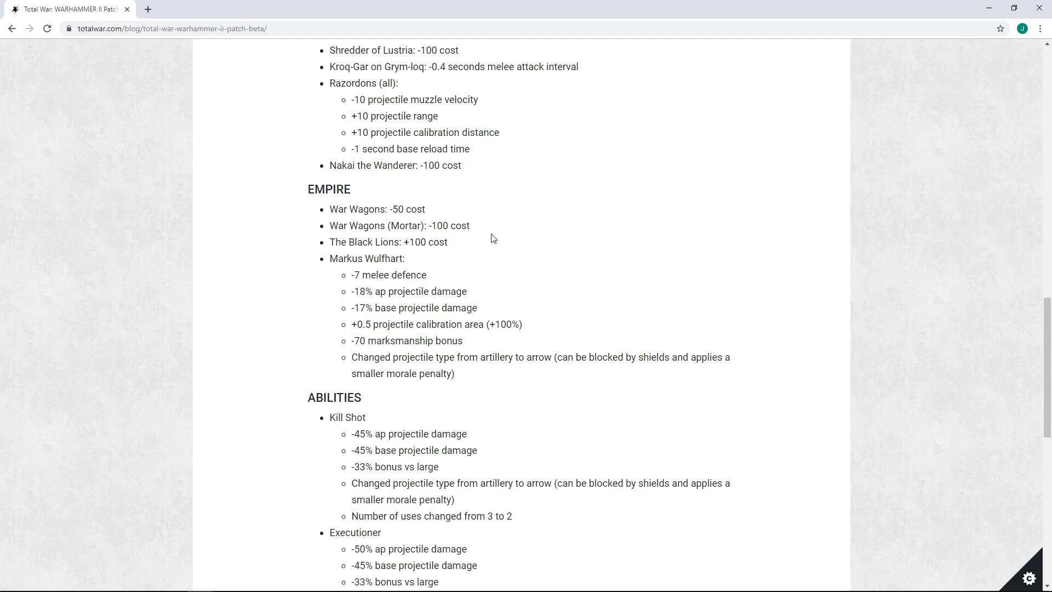
{"action": "mouse_move", "coordinate": [512, 240]}
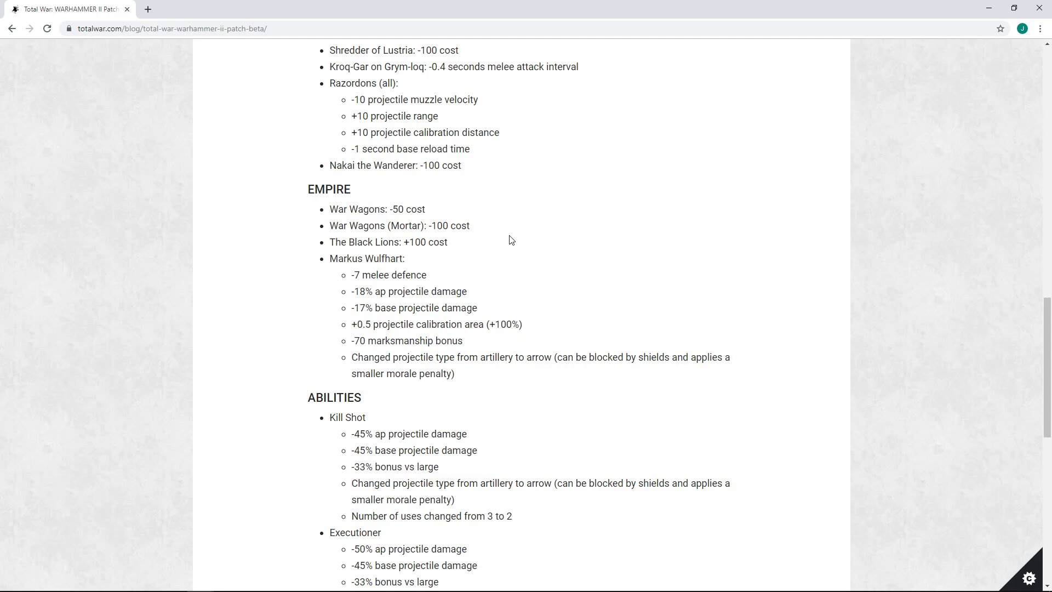
{"action": "mouse_move", "coordinate": [449, 216]}
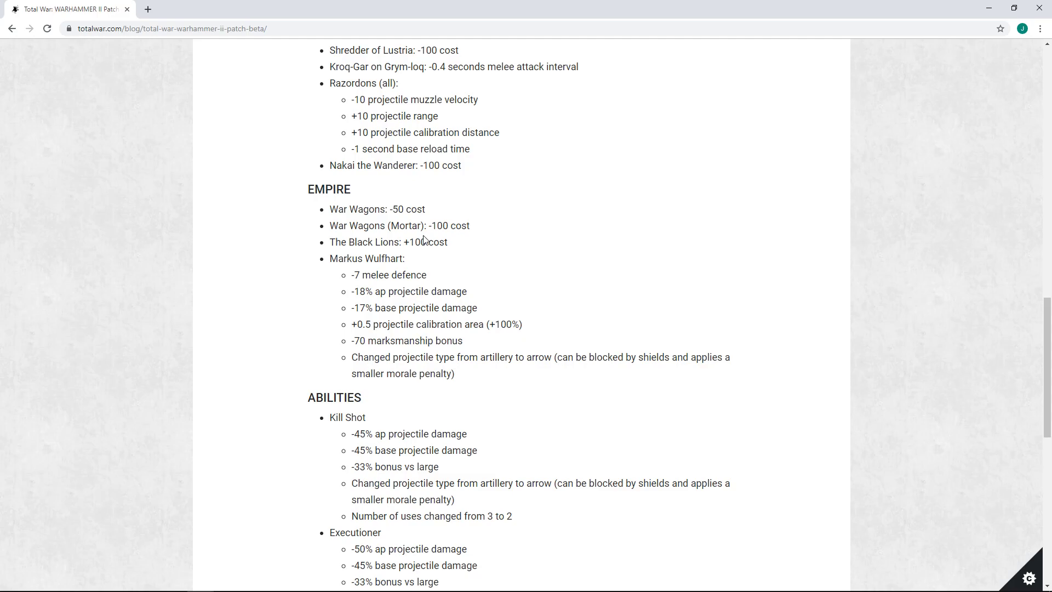
{"action": "mouse_move", "coordinate": [455, 224]}
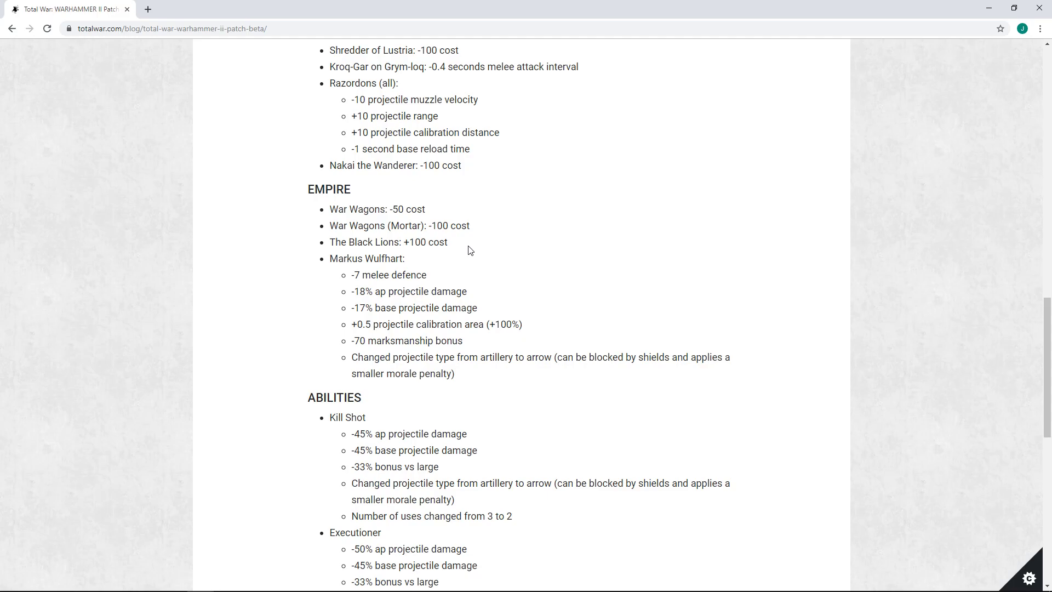
{"action": "mouse_move", "coordinate": [418, 248]}
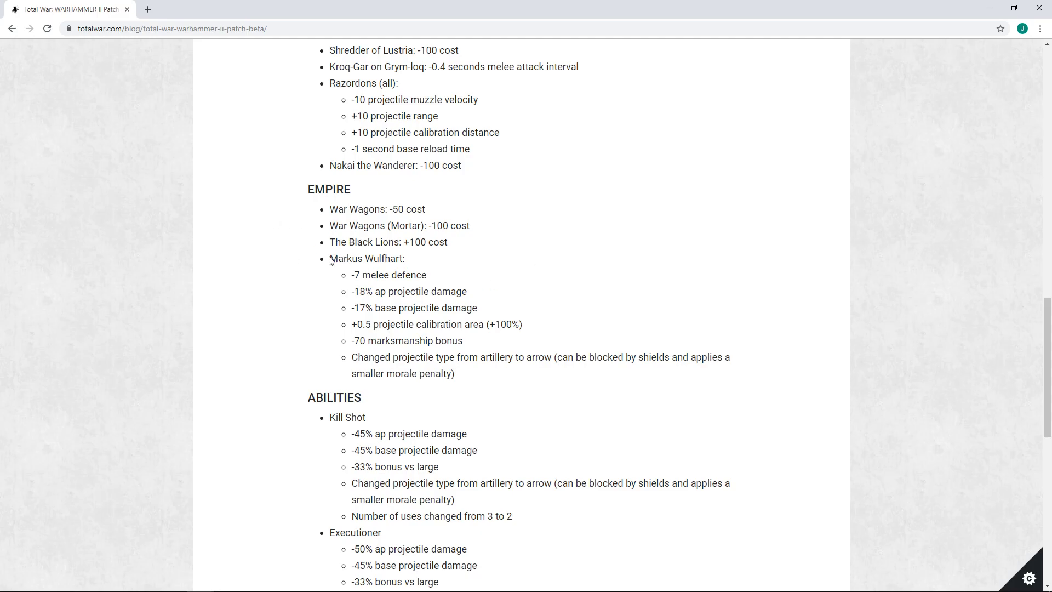
{"action": "mouse_move", "coordinate": [223, 254]}
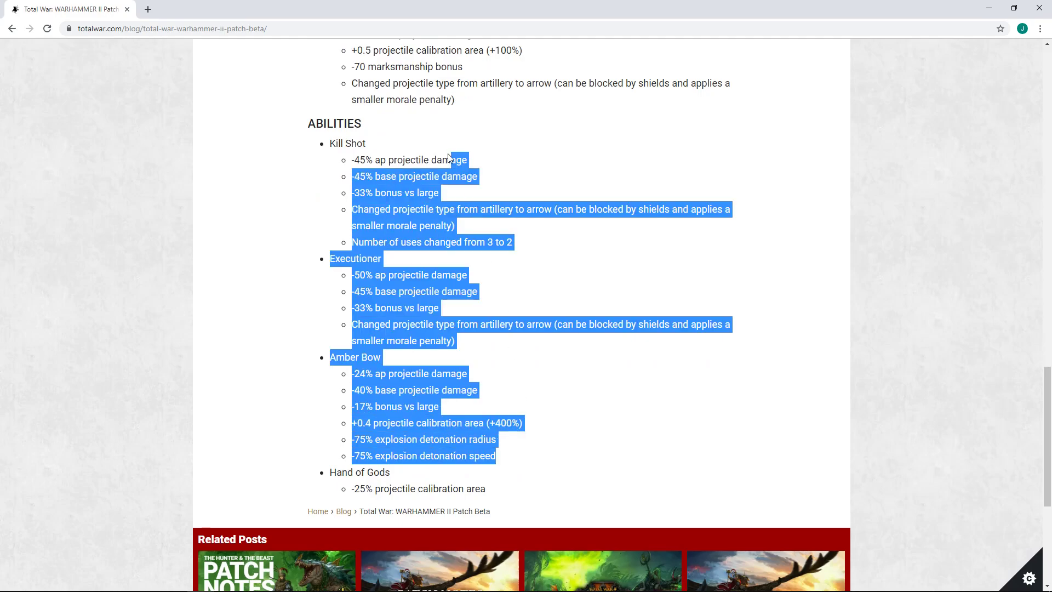
Step: Select Markus Wulfhart's six stat changes, from '-7 melee defence' to 'smaller morale penalty)'
{"action": "scroll", "scroll_direction": "up", "scroll_amount": 3}
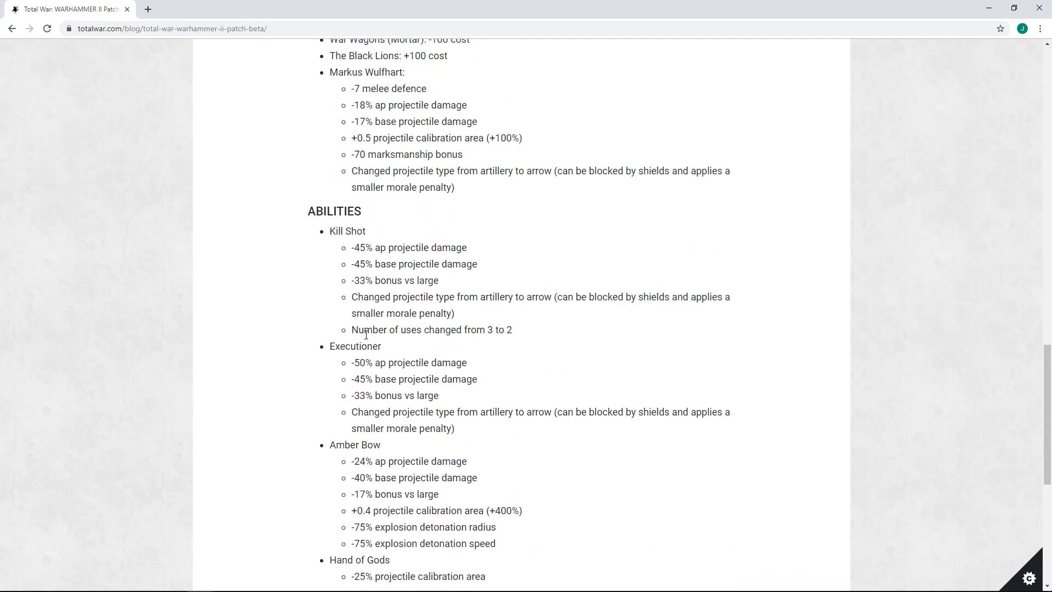
{"action": "scroll", "scroll_direction": "up", "scroll_amount": 3}
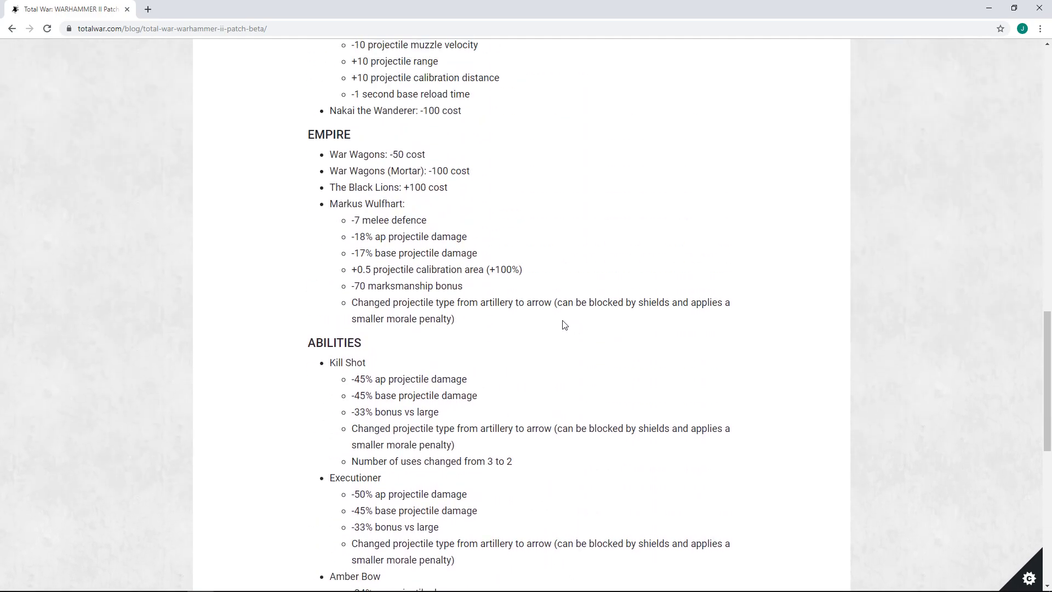
{"action": "double_click", "coordinate": [357, 204]}
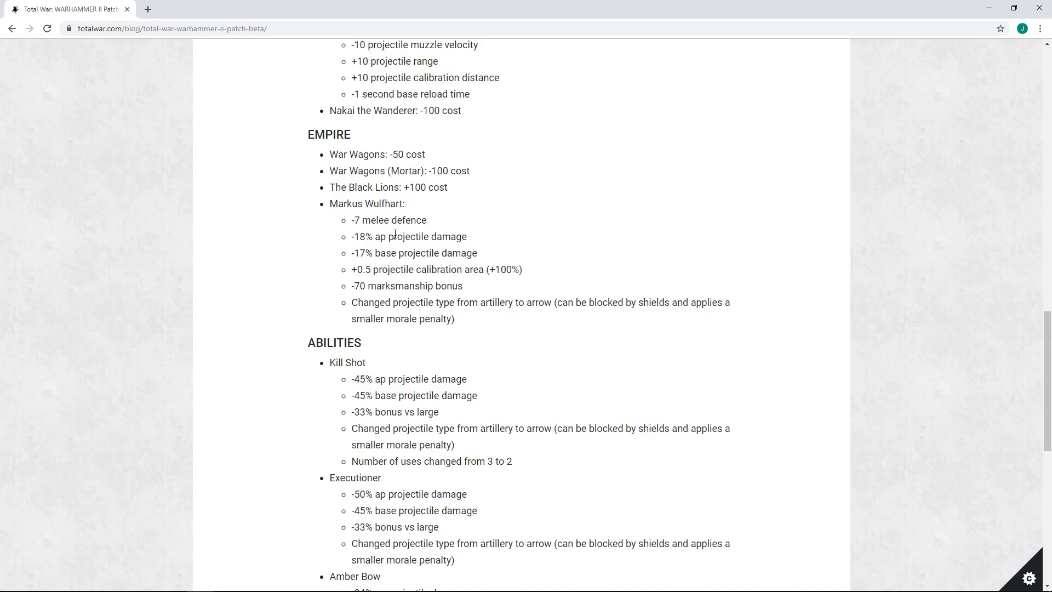
{"action": "scroll", "scroll_direction": "down", "scroll_amount": 3}
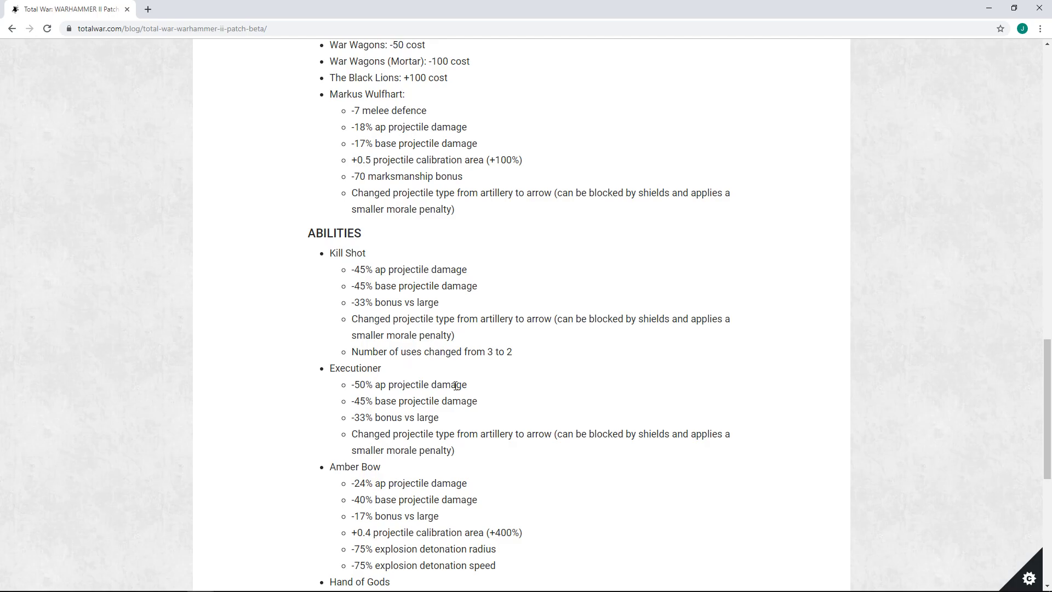
{"action": "mouse_move", "coordinate": [431, 302]}
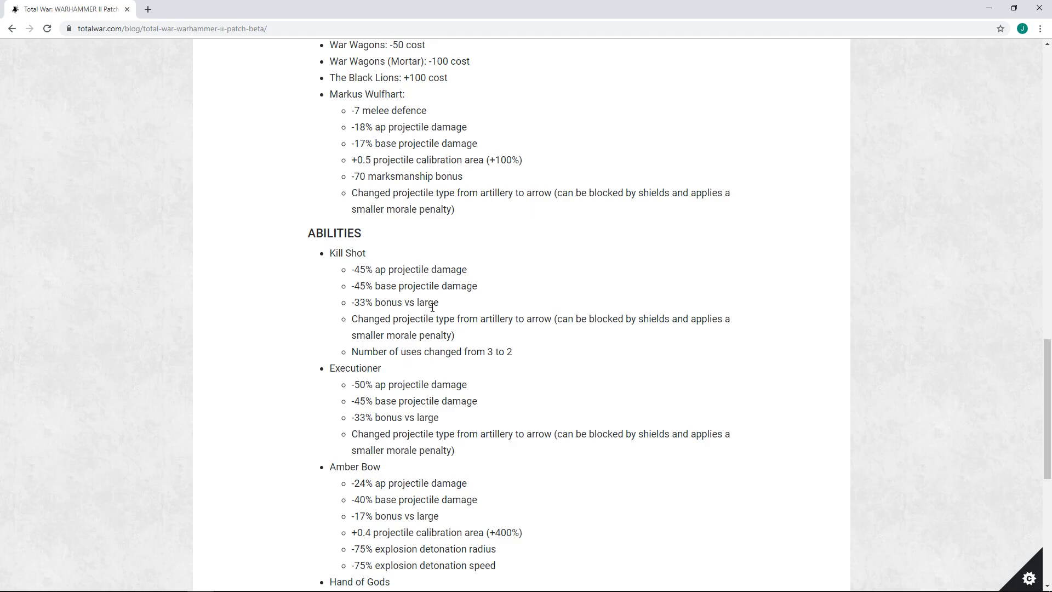
{"action": "mouse_move", "coordinate": [483, 220]}
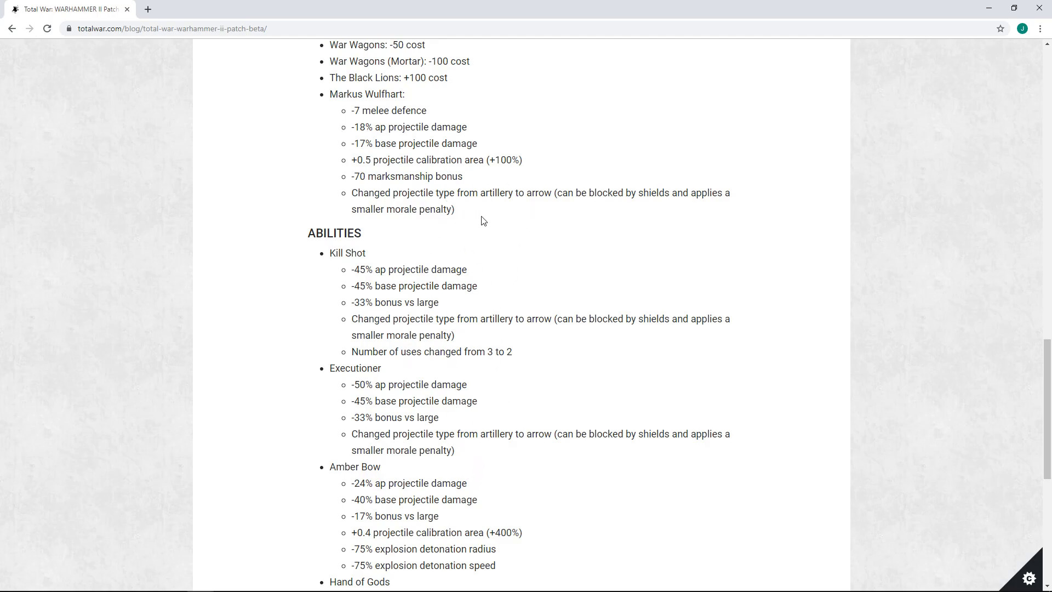
{"action": "mouse_move", "coordinate": [409, 160]}
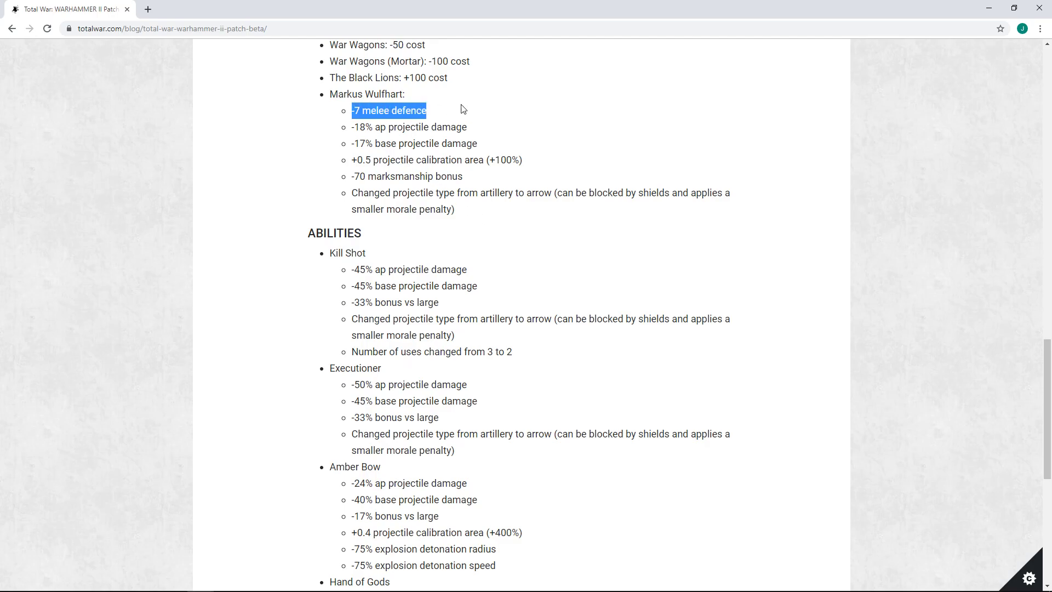
{"action": "left_click", "coordinate": [348, 139]}
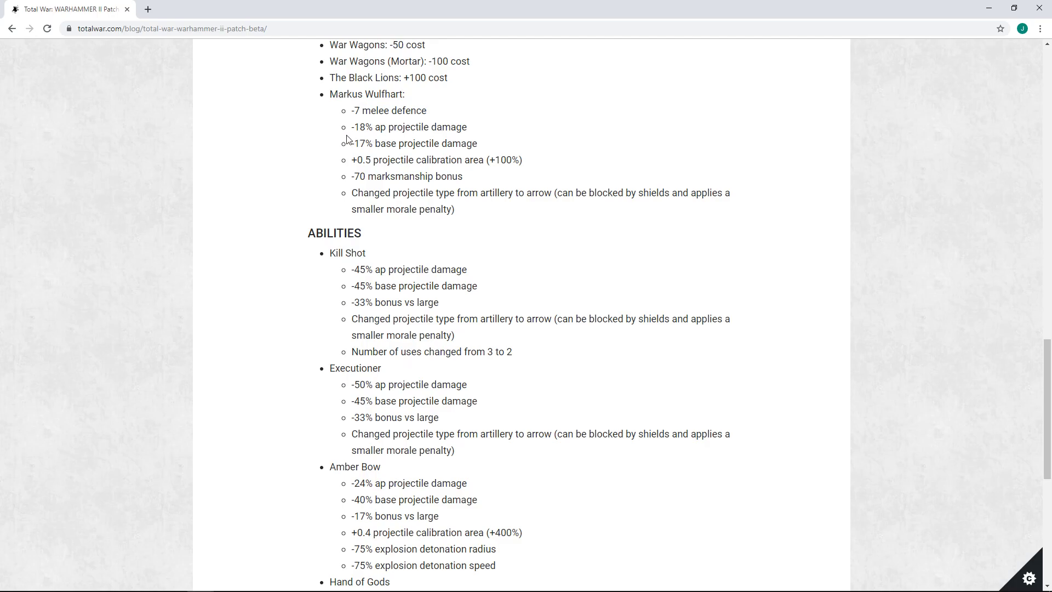
{"action": "mouse_move", "coordinate": [424, 141]}
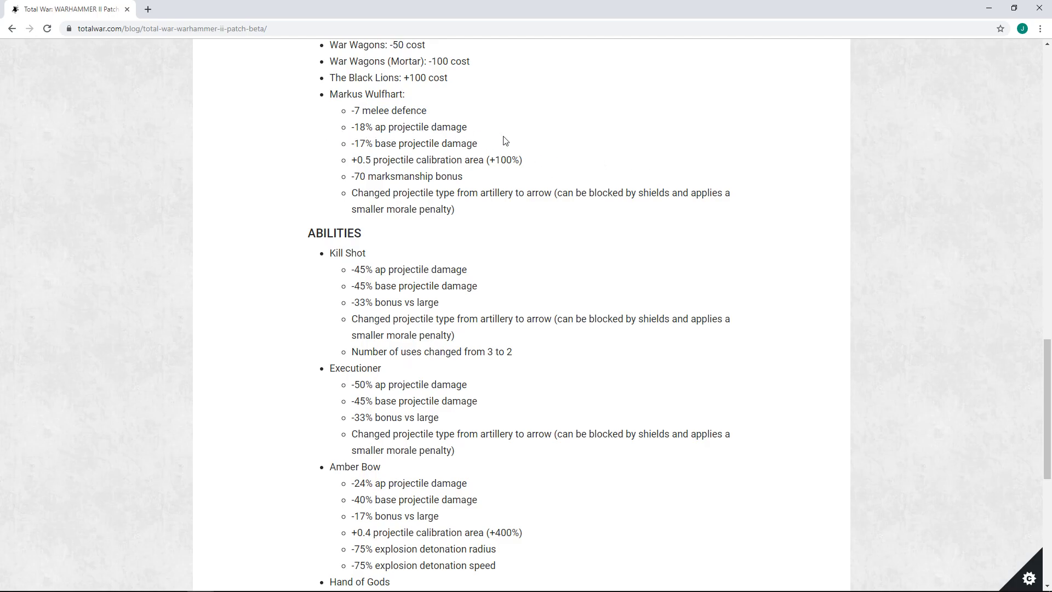
{"action": "mouse_move", "coordinate": [488, 157]}
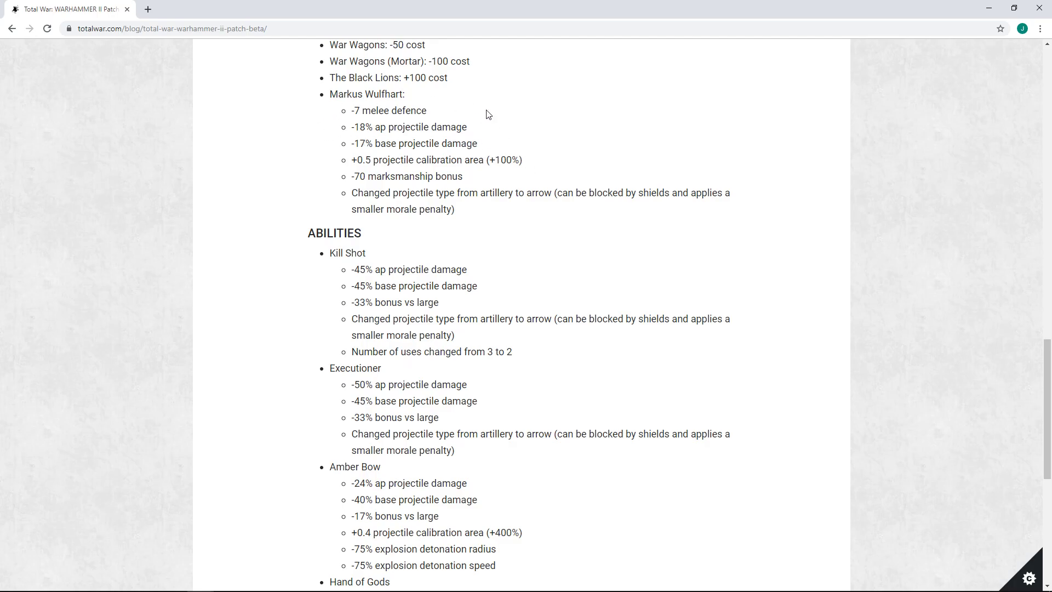
{"action": "mouse_move", "coordinate": [453, 142]}
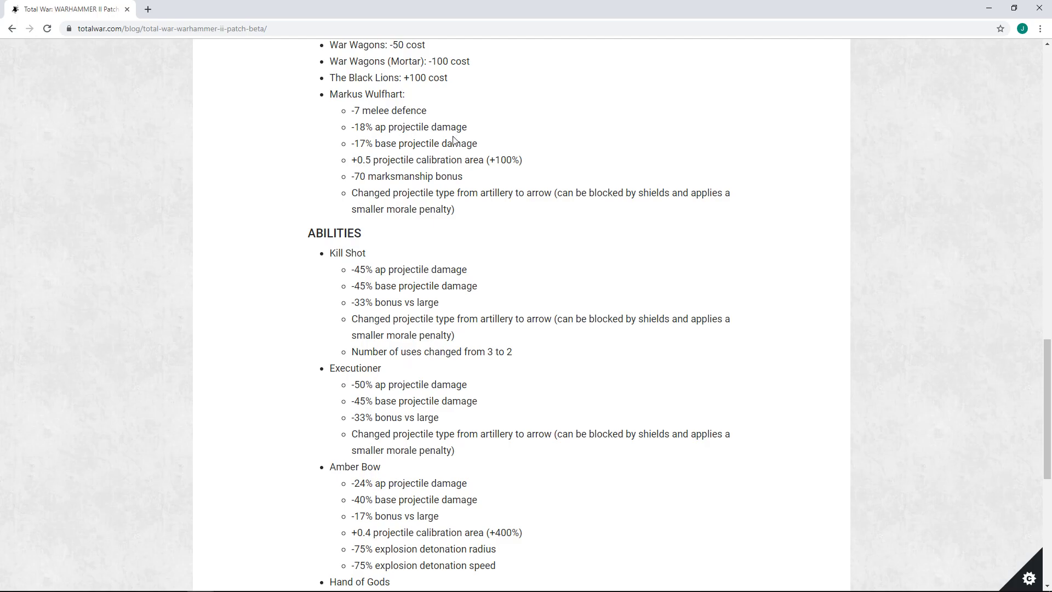
{"action": "mouse_move", "coordinate": [447, 141]}
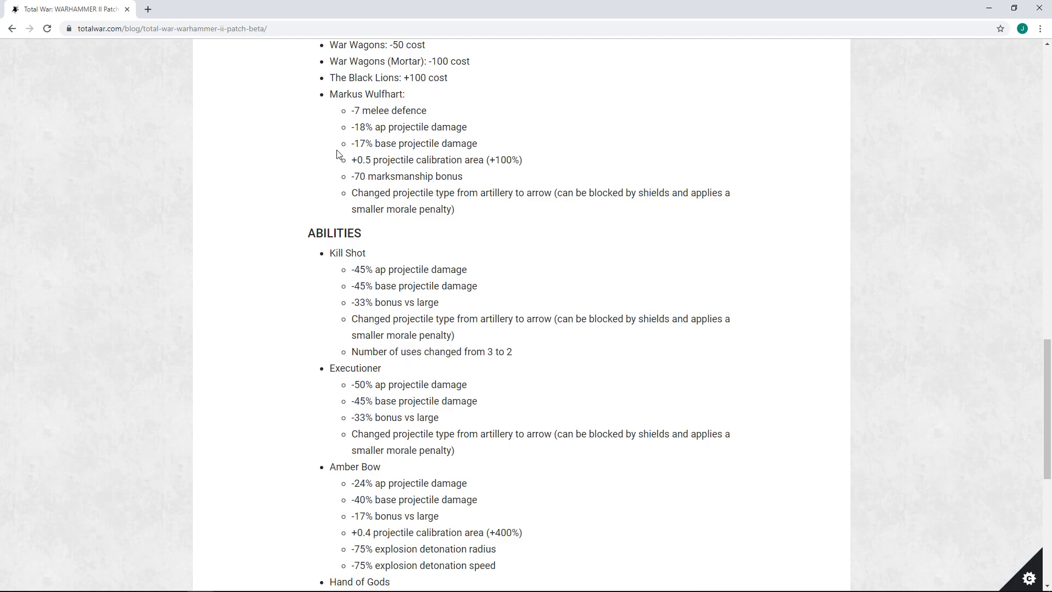
{"action": "mouse_move", "coordinate": [467, 187]}
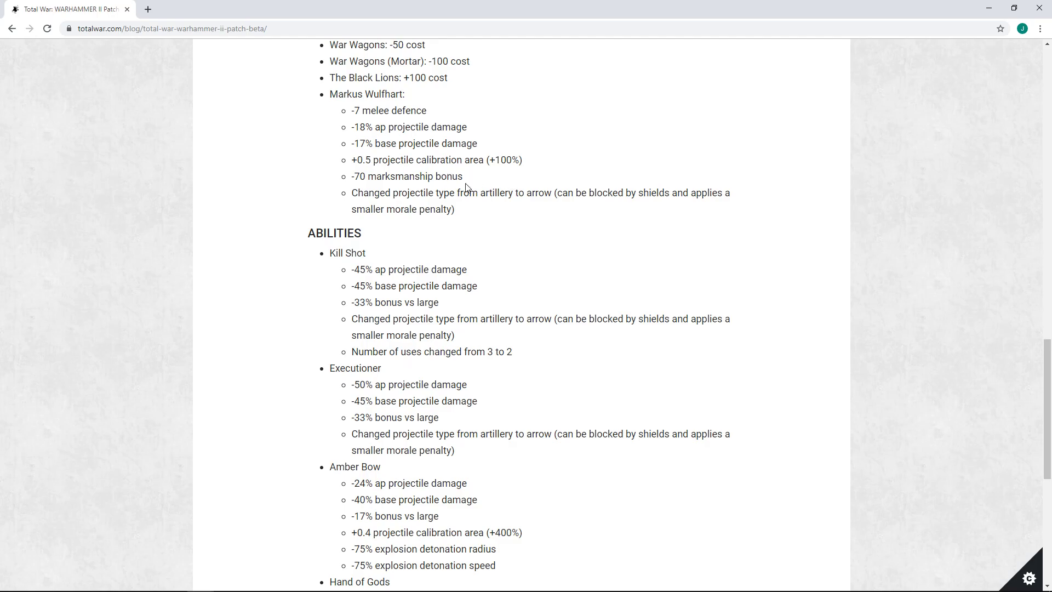
{"action": "mouse_move", "coordinate": [641, 206]}
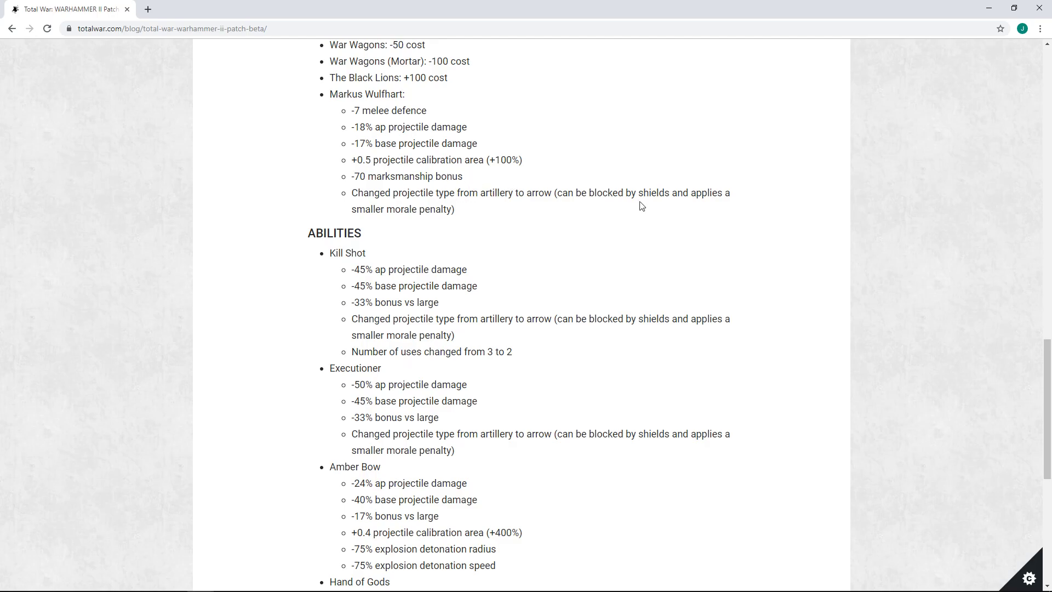
{"action": "left_click_drag", "start_coordinate": [352, 109], "coordinate": [454, 208]}
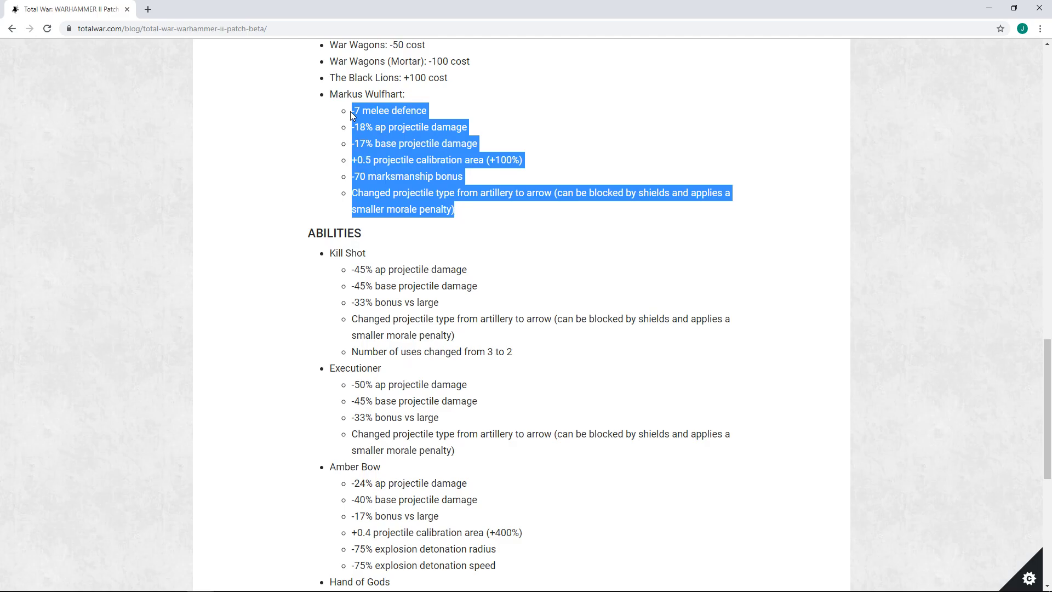
Step: Clear the highlight on Wulfhart's stats and read through the Abilities section below
{"action": "left_click", "coordinate": [511, 221]}
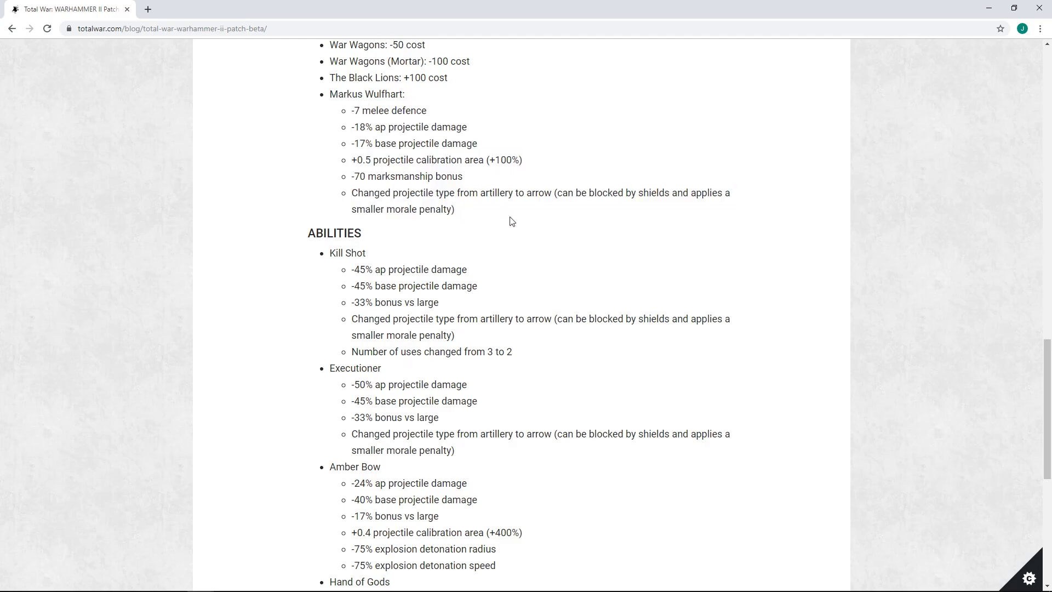
{"action": "mouse_move", "coordinate": [341, 363]}
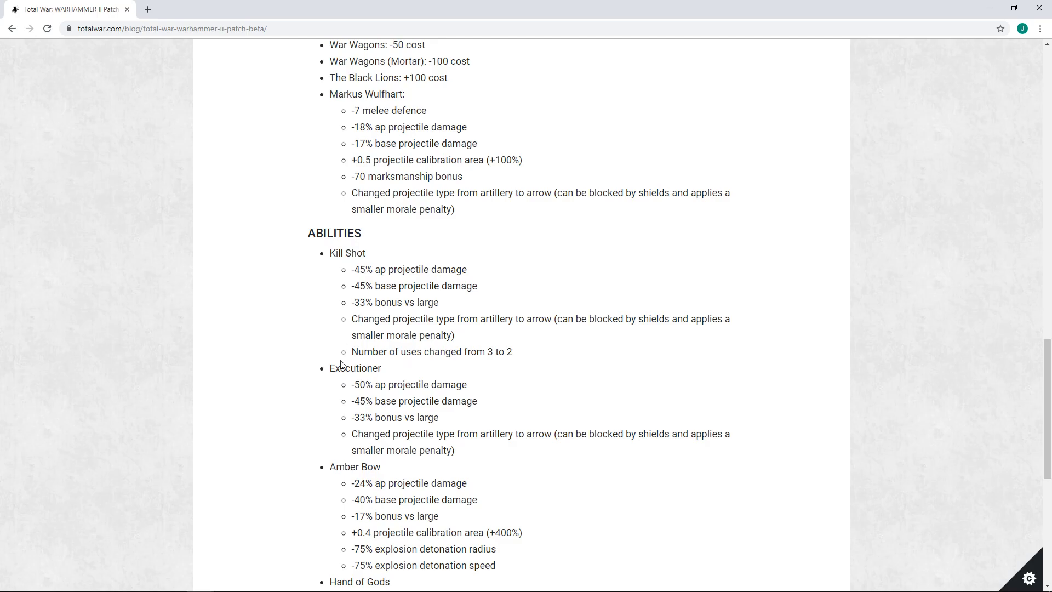
{"action": "left_click_drag", "start_coordinate": [348, 303], "coordinate": [496, 565]}
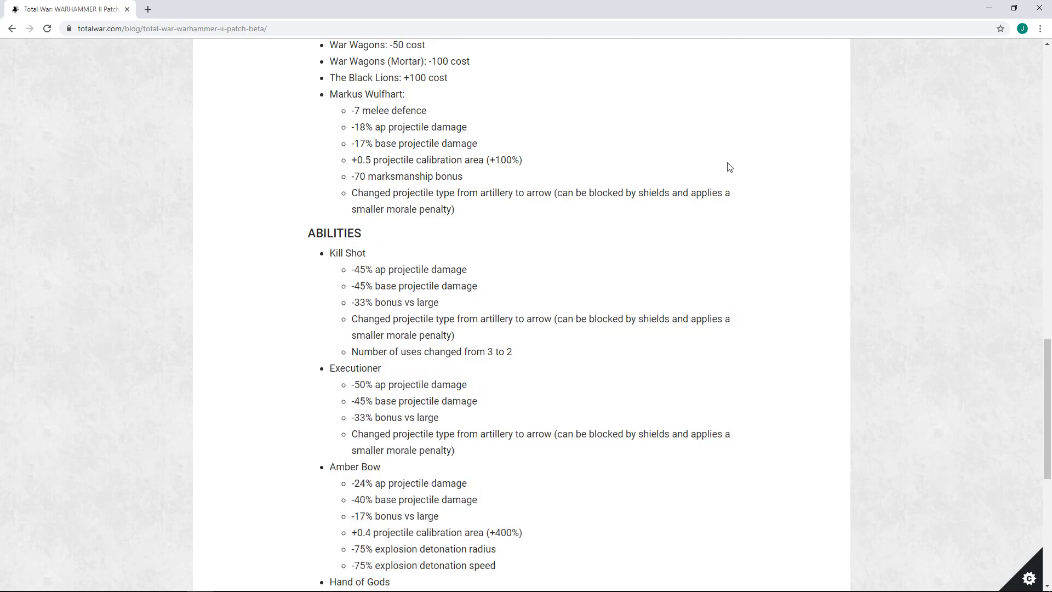
{"action": "mouse_move", "coordinate": [643, 251]}
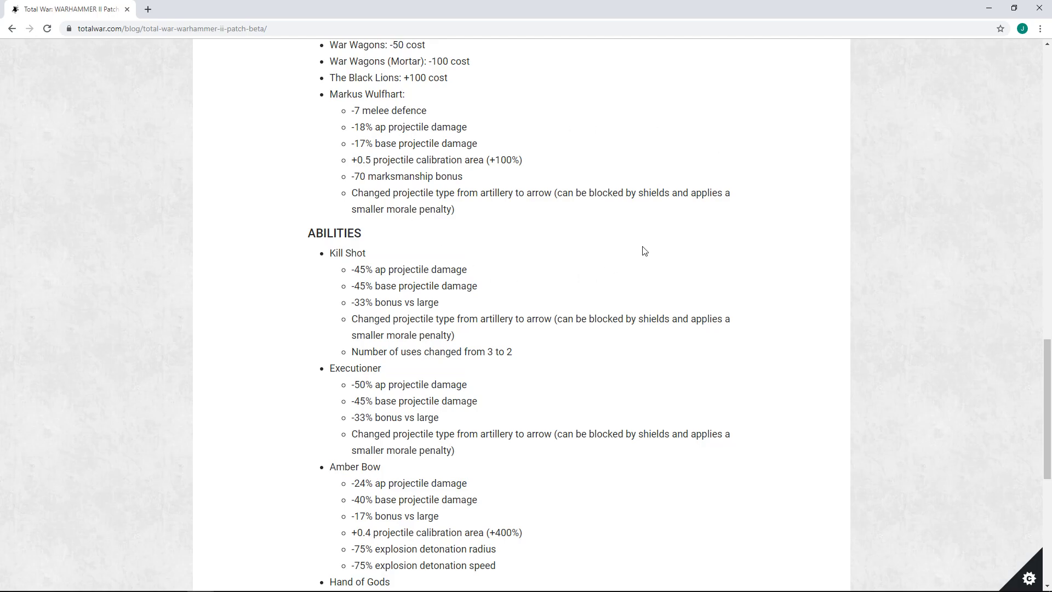
{"action": "mouse_move", "coordinate": [561, 204]}
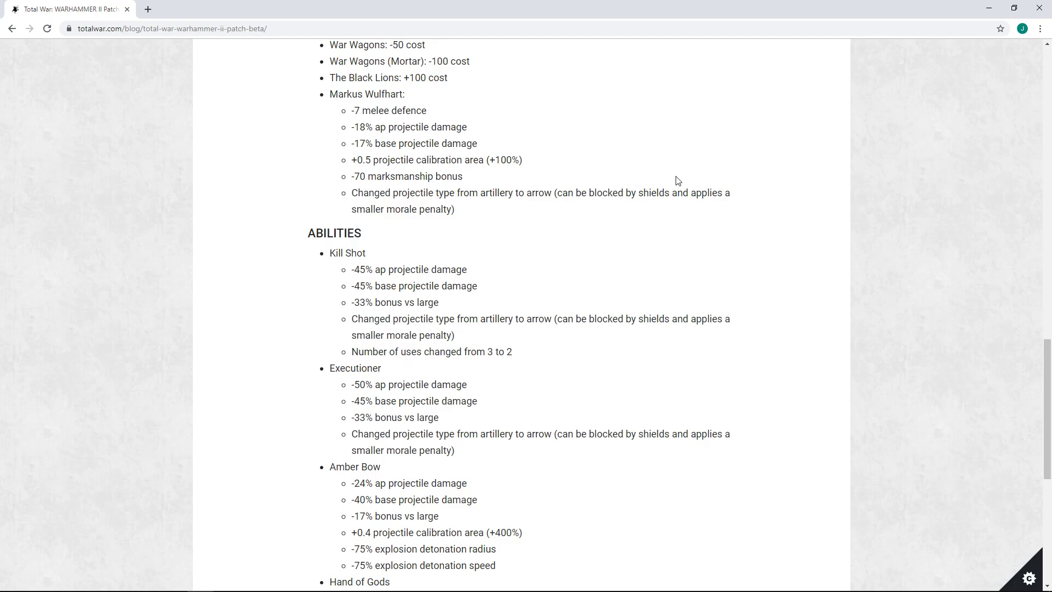
{"action": "mouse_move", "coordinate": [622, 189]}
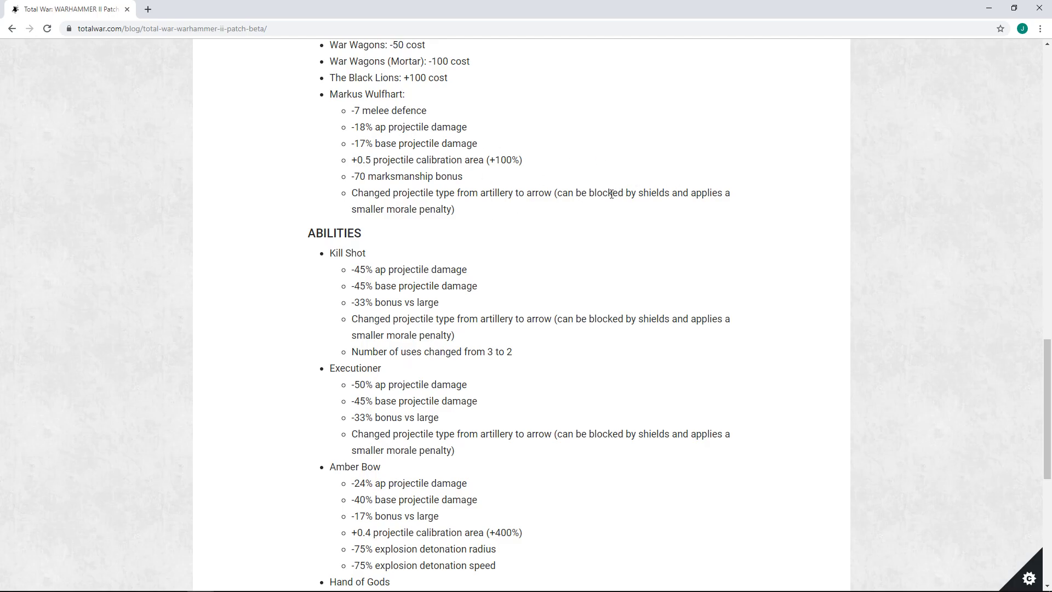
{"action": "mouse_move", "coordinate": [647, 221]}
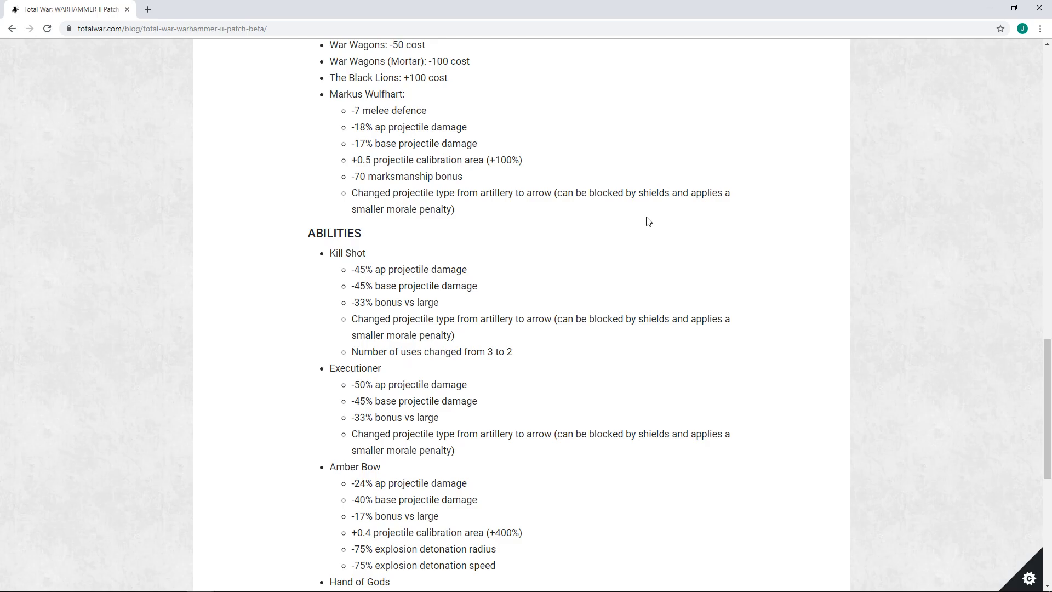
{"action": "mouse_move", "coordinate": [369, 264]}
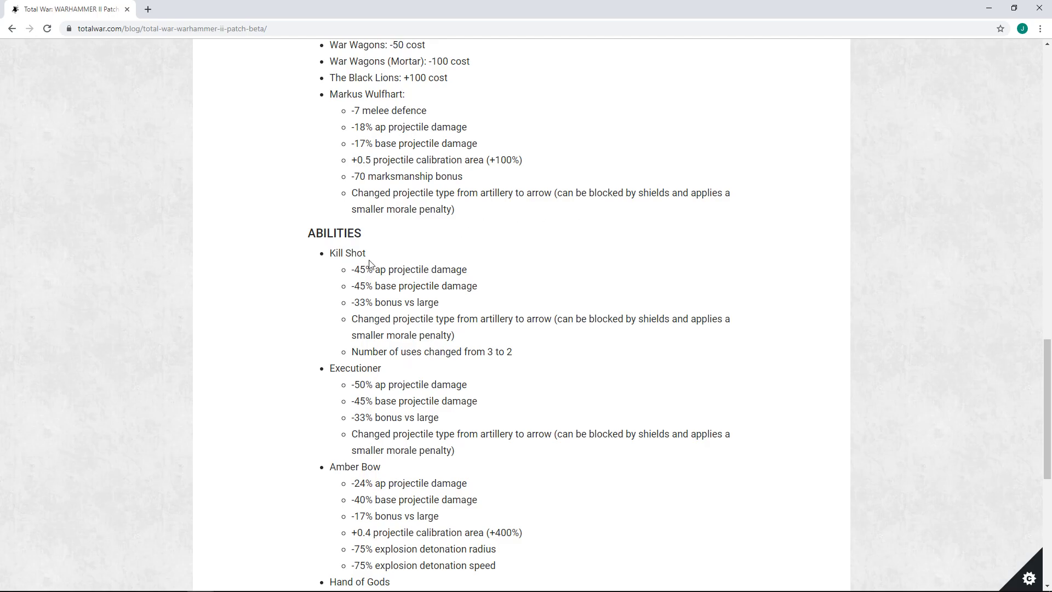
Step: Settle the view on Wulfhart's Abilities list, Kill Shot through Hand of Gods, nothing marked
{"action": "left_click_drag", "start_coordinate": [366, 269], "coordinate": [476, 284]}
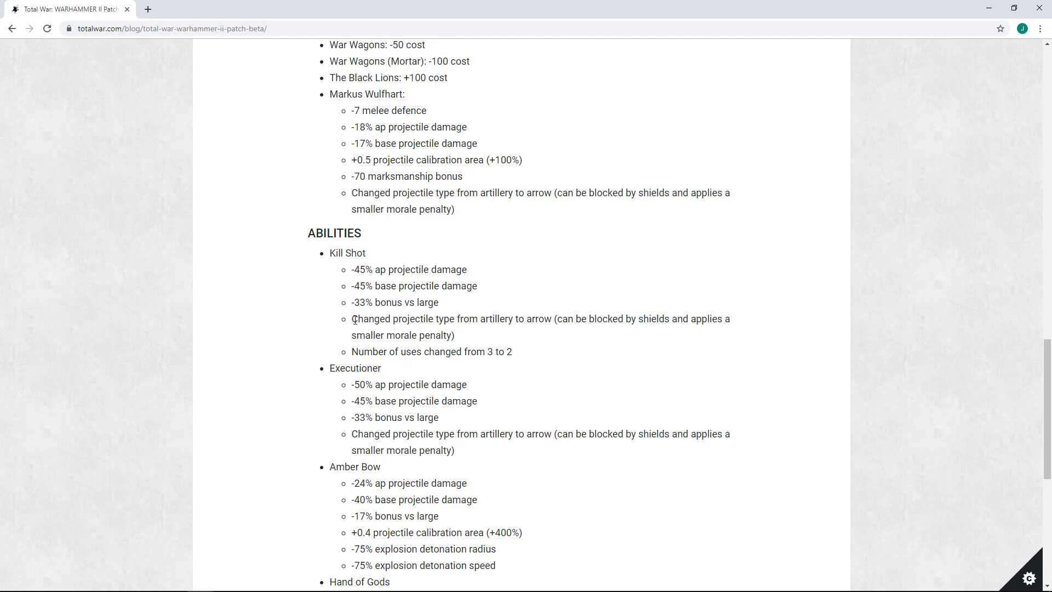
{"action": "mouse_move", "coordinate": [358, 322]}
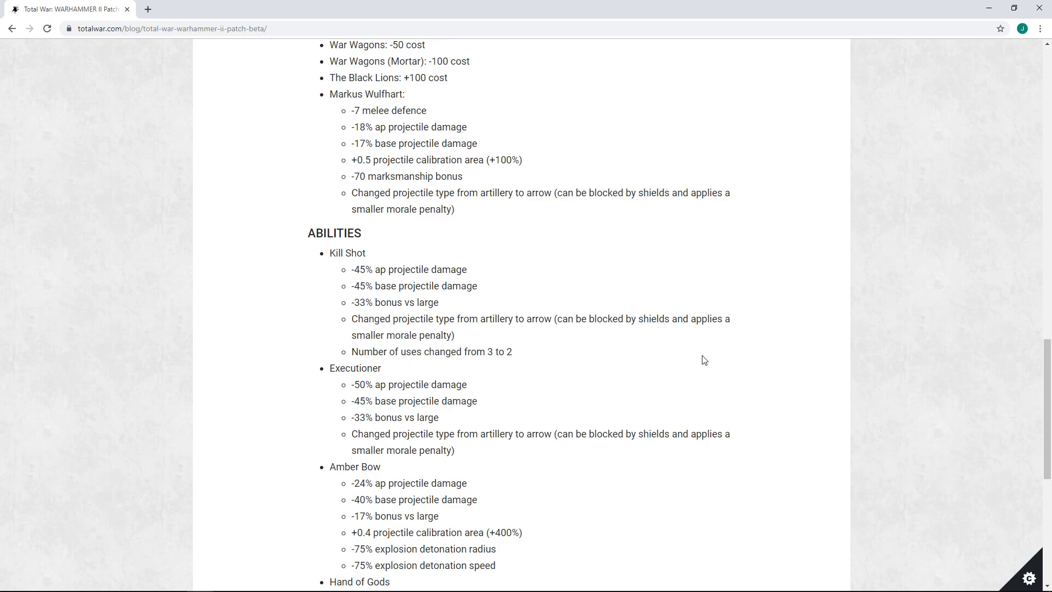
{"action": "mouse_move", "coordinate": [474, 412]}
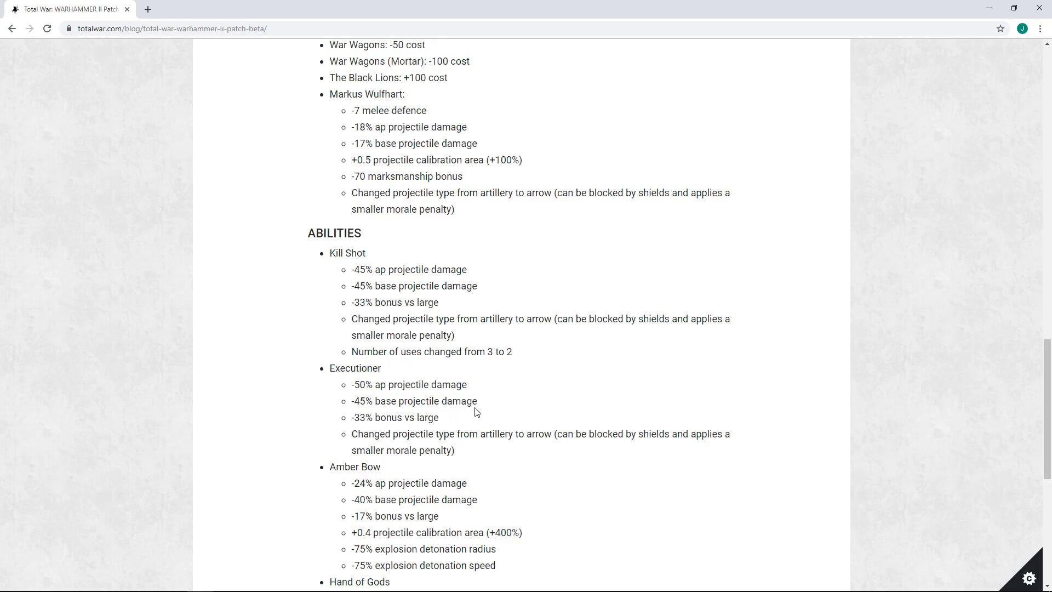
{"action": "mouse_move", "coordinate": [465, 418]}
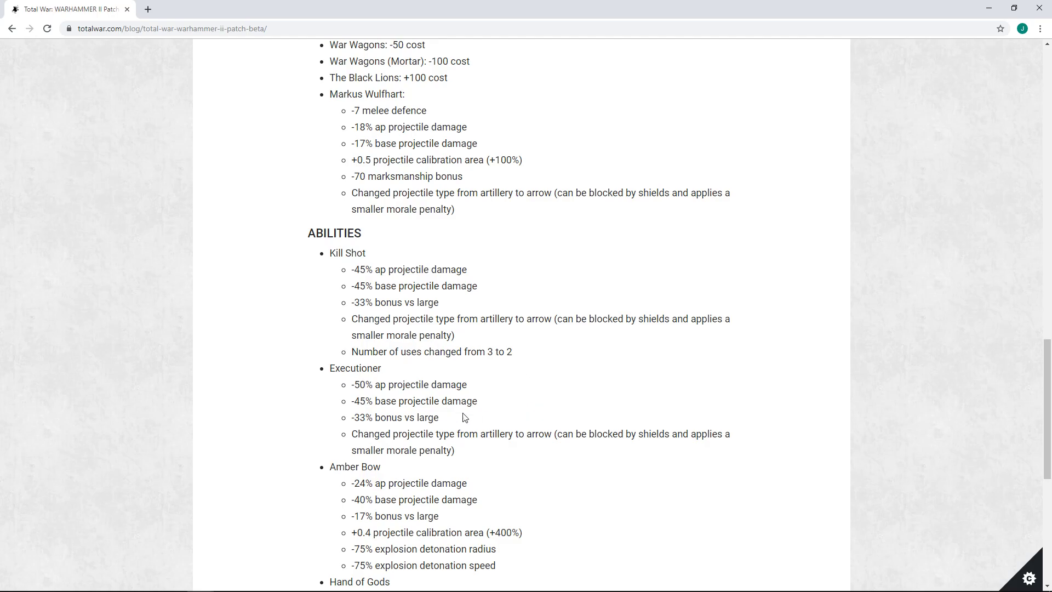
{"action": "mouse_move", "coordinate": [563, 406]}
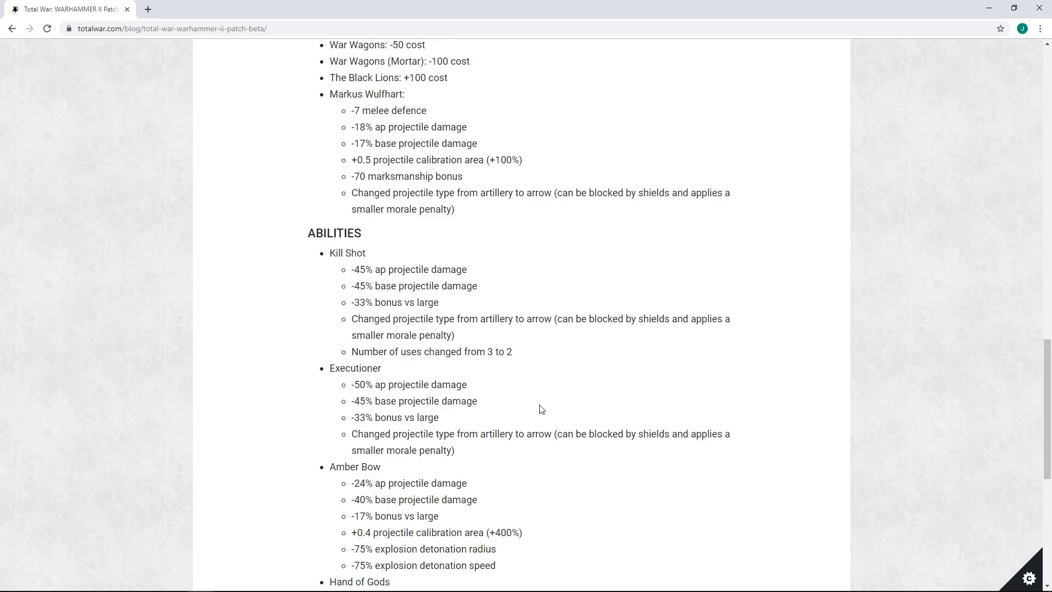
{"action": "mouse_move", "coordinate": [501, 289]}
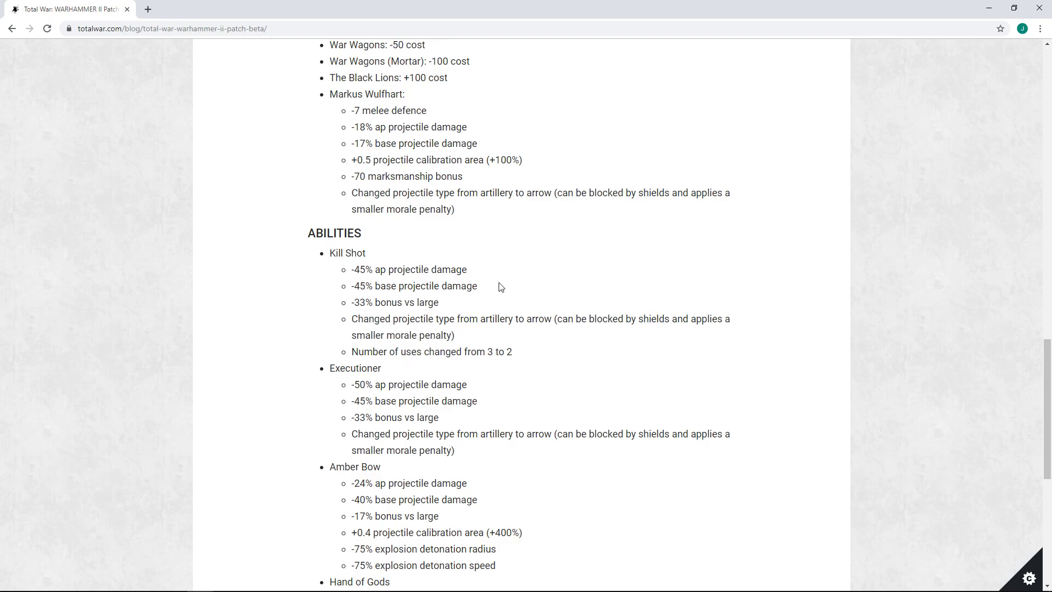
{"action": "mouse_move", "coordinate": [498, 279]}
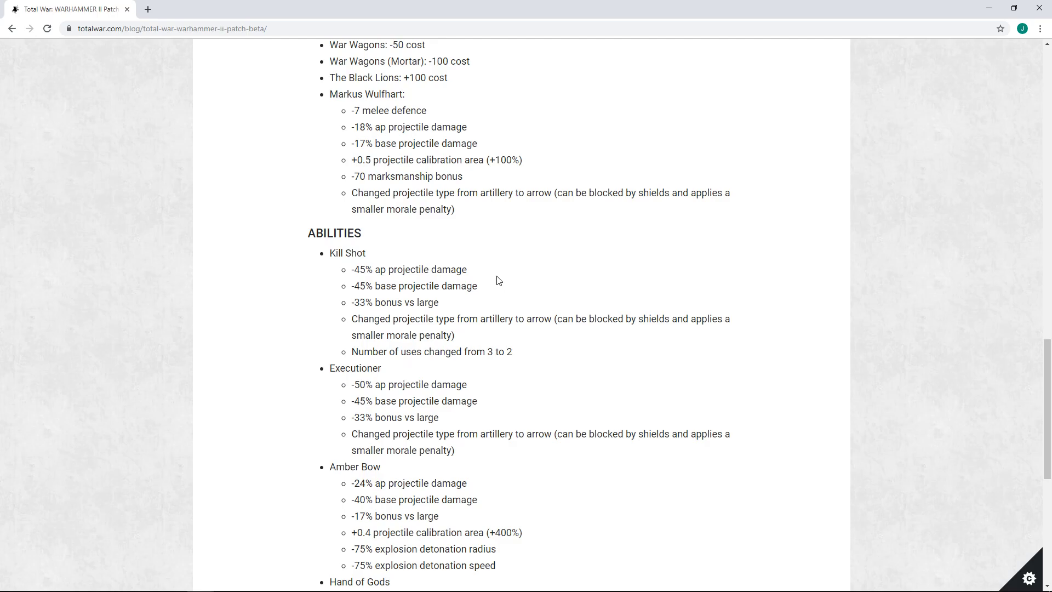
{"action": "mouse_move", "coordinate": [780, 306]}
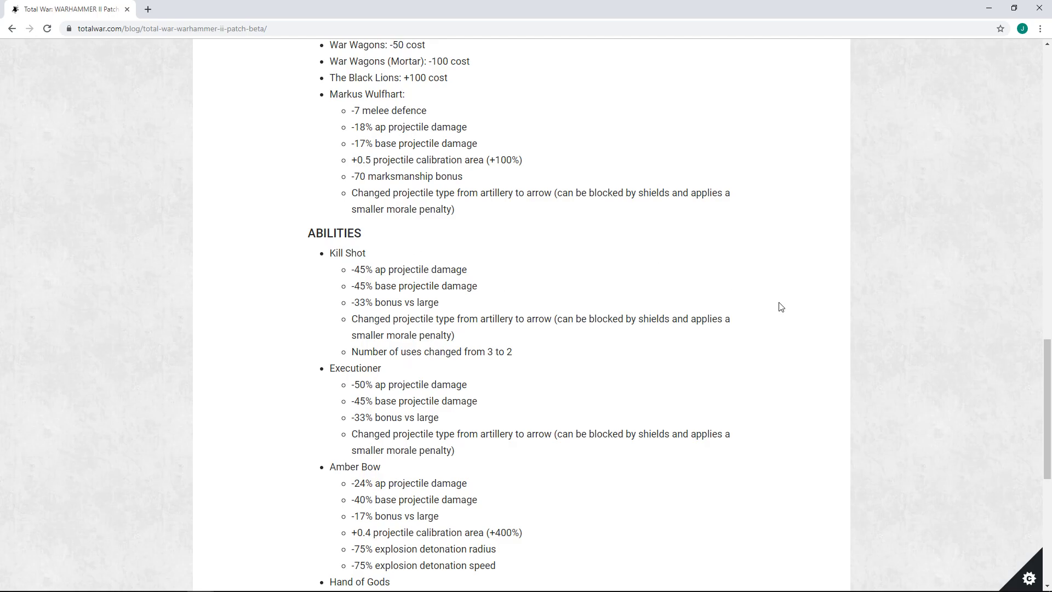
{"action": "scroll", "scroll_direction": "down", "scroll_amount": 3}
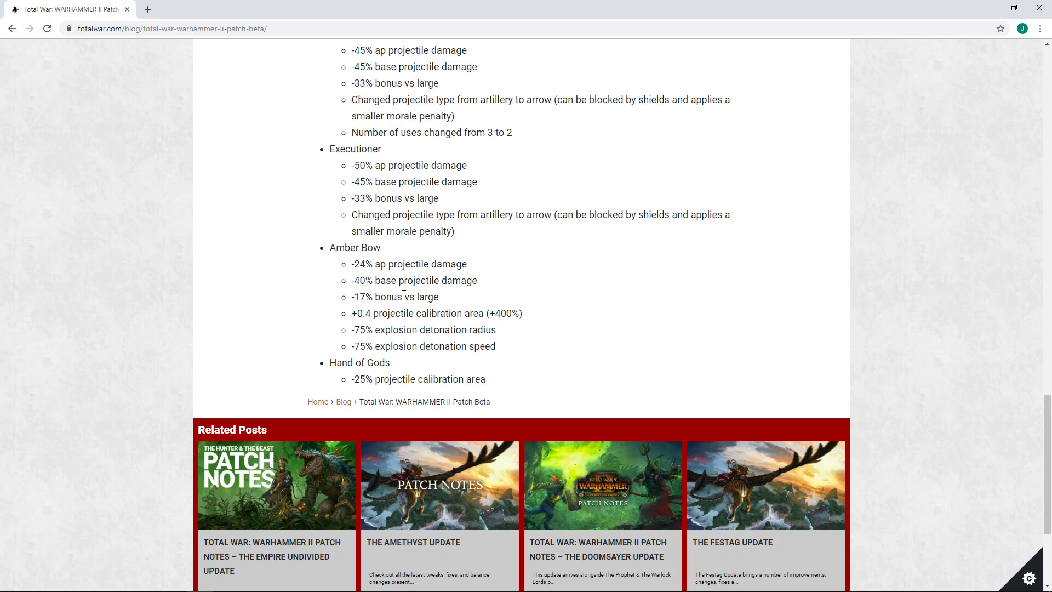
{"action": "mouse_move", "coordinate": [416, 298]}
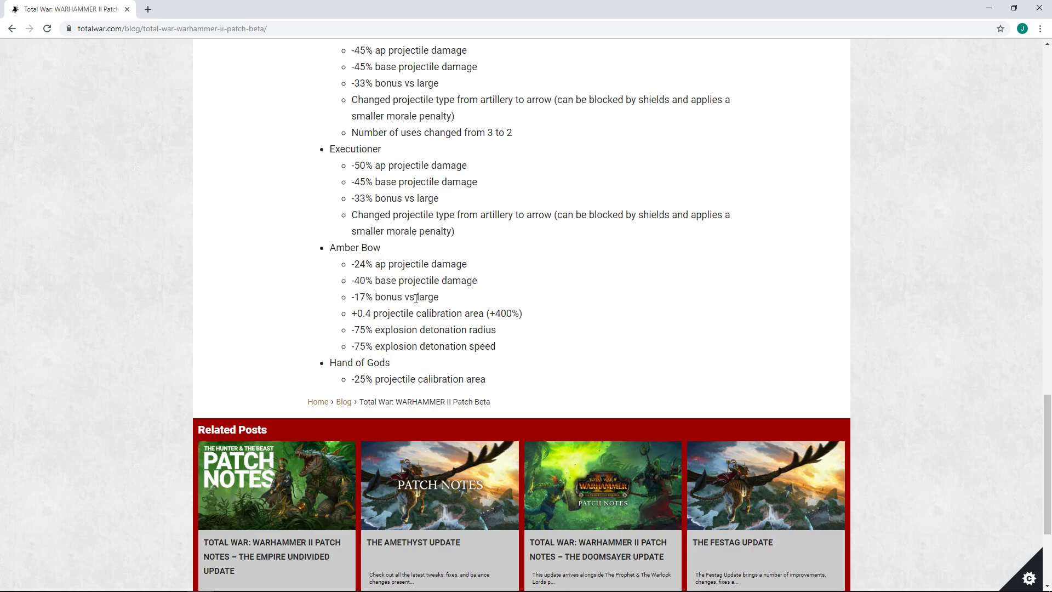
{"action": "mouse_move", "coordinate": [397, 337]}
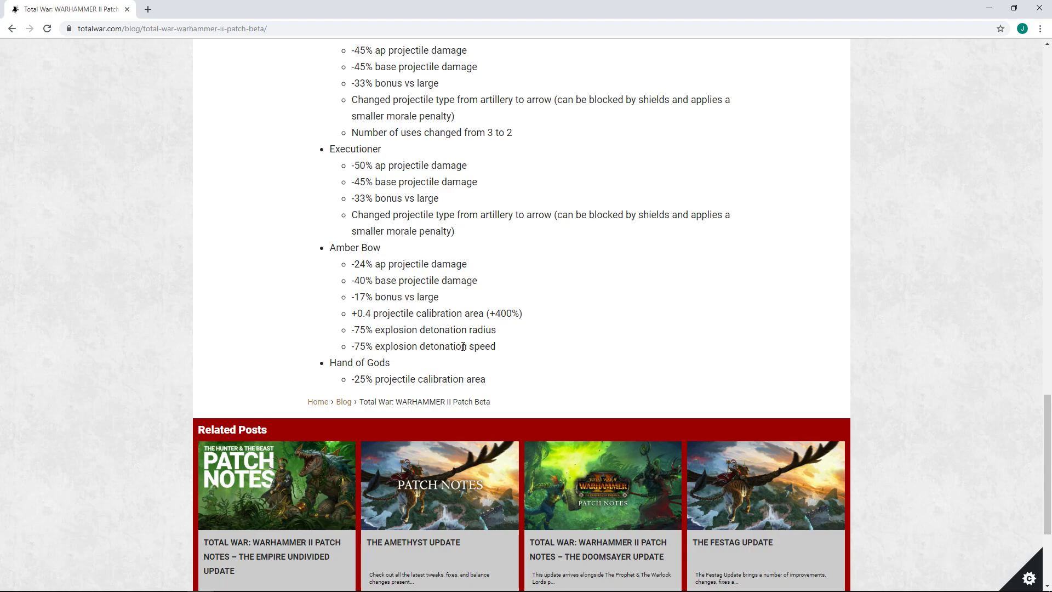
{"action": "mouse_move", "coordinate": [378, 366]}
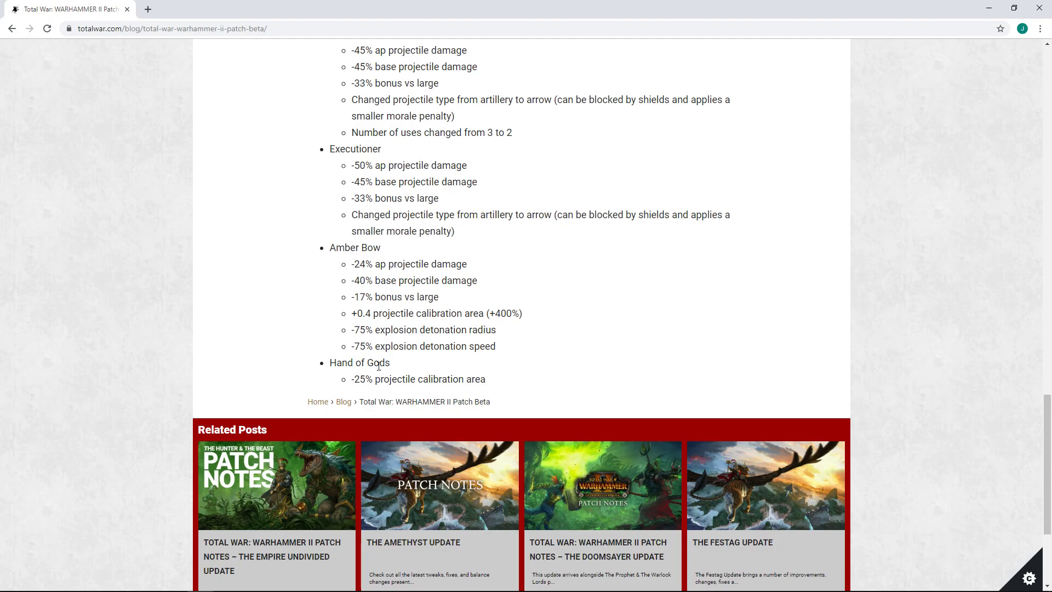
{"action": "mouse_move", "coordinate": [378, 246]}
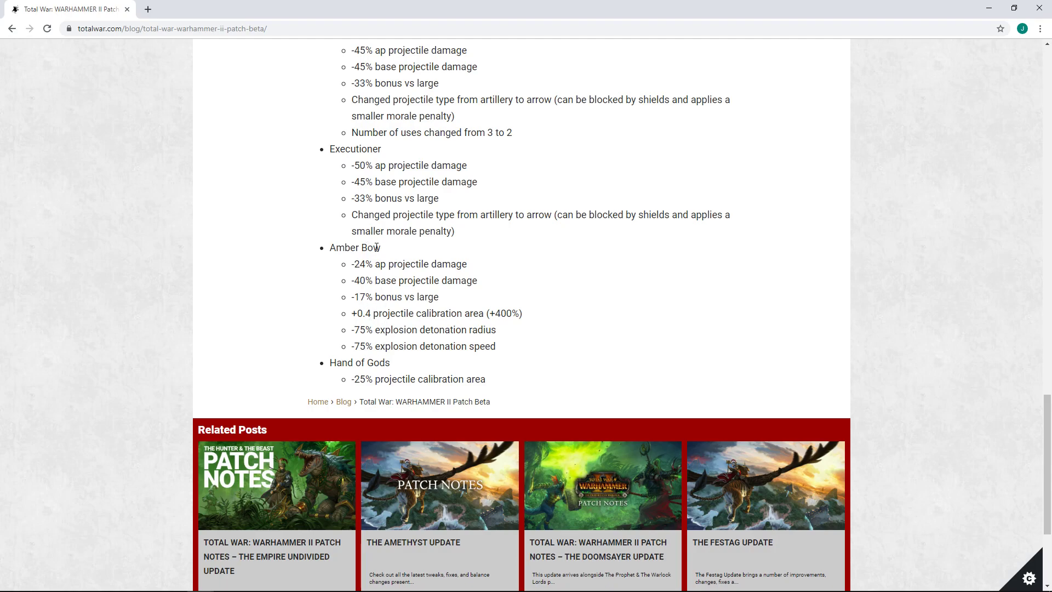
{"action": "scroll", "scroll_direction": "up", "scroll_amount": 3}
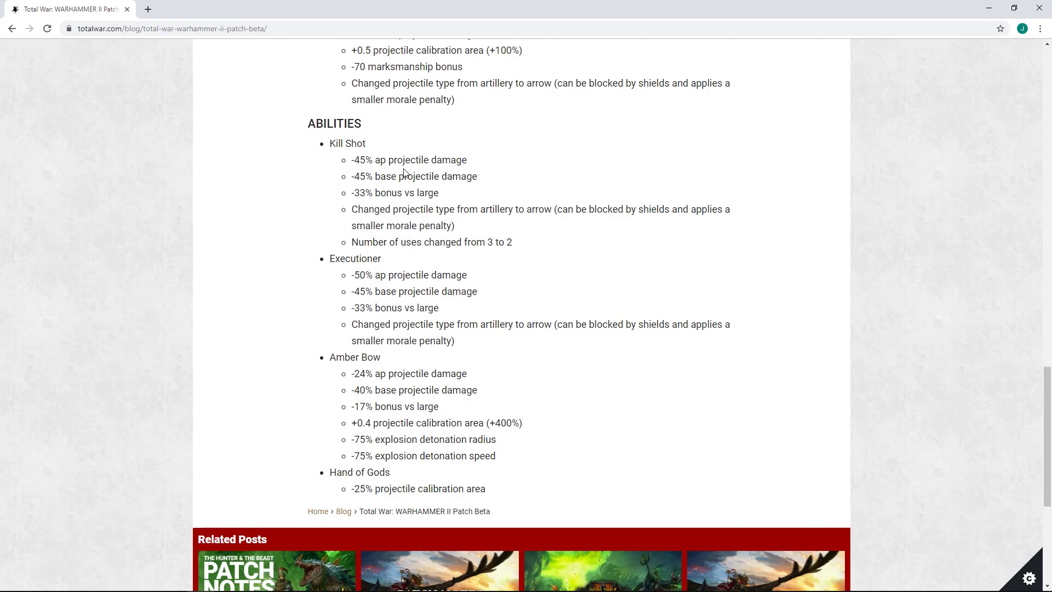
Step: Scroll down toward the page footer and back to the Empire changes above the Abilities list
{"action": "scroll", "scroll_direction": "up", "scroll_amount": 3}
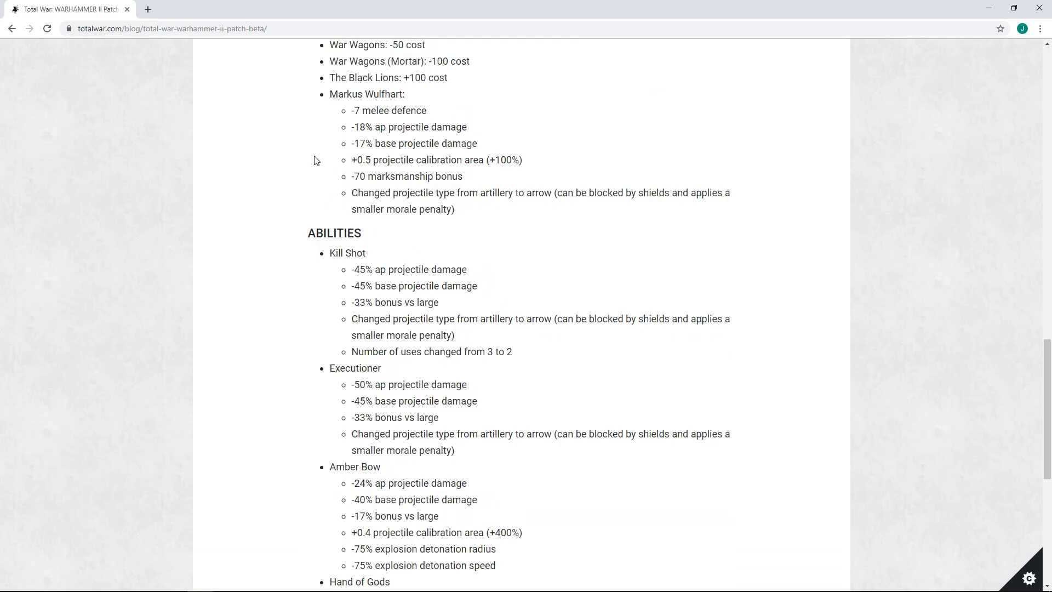
{"action": "scroll", "scroll_direction": "down", "scroll_amount": 3}
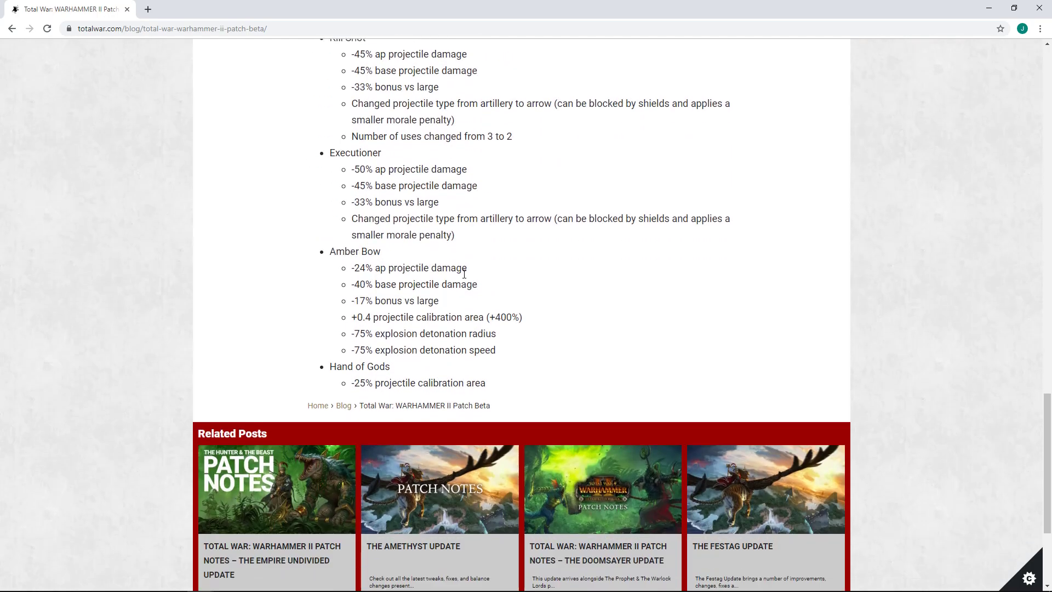
{"action": "scroll", "scroll_direction": "down", "scroll_amount": 3}
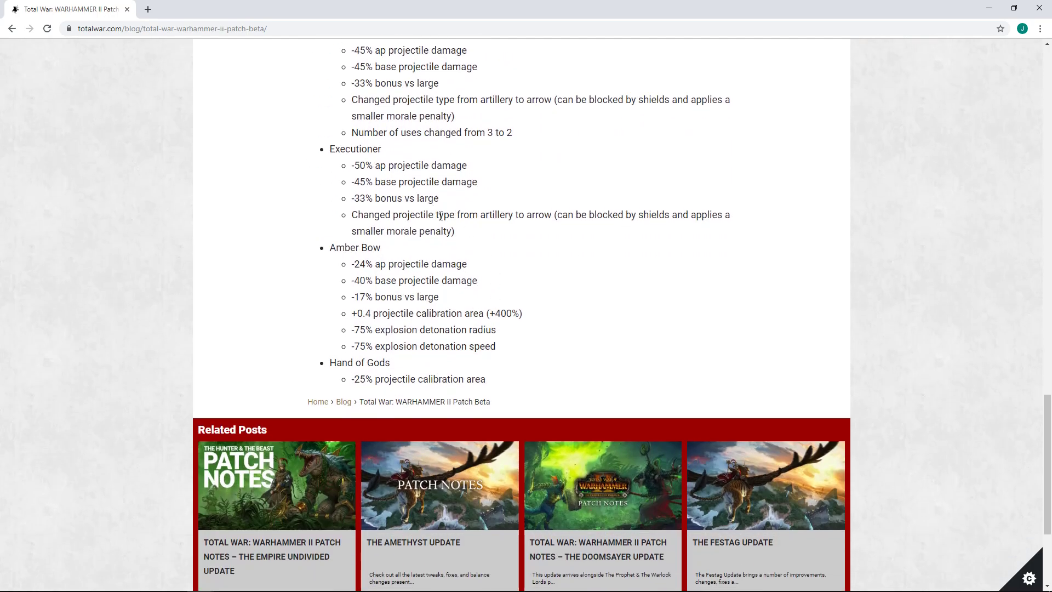
{"action": "mouse_move", "coordinate": [533, 268]}
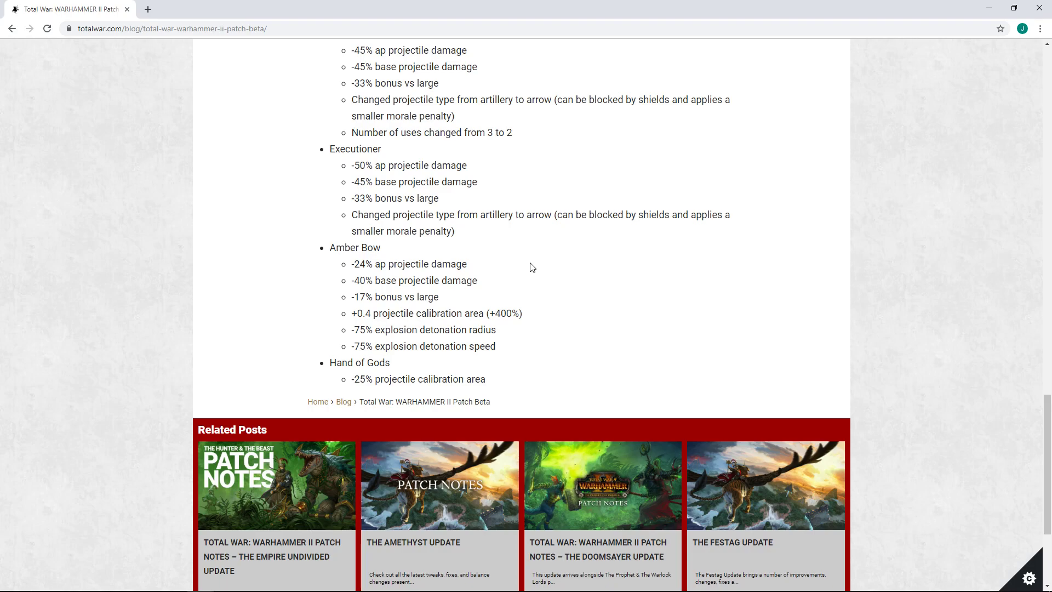
{"action": "scroll", "scroll_direction": "up", "scroll_amount": 3}
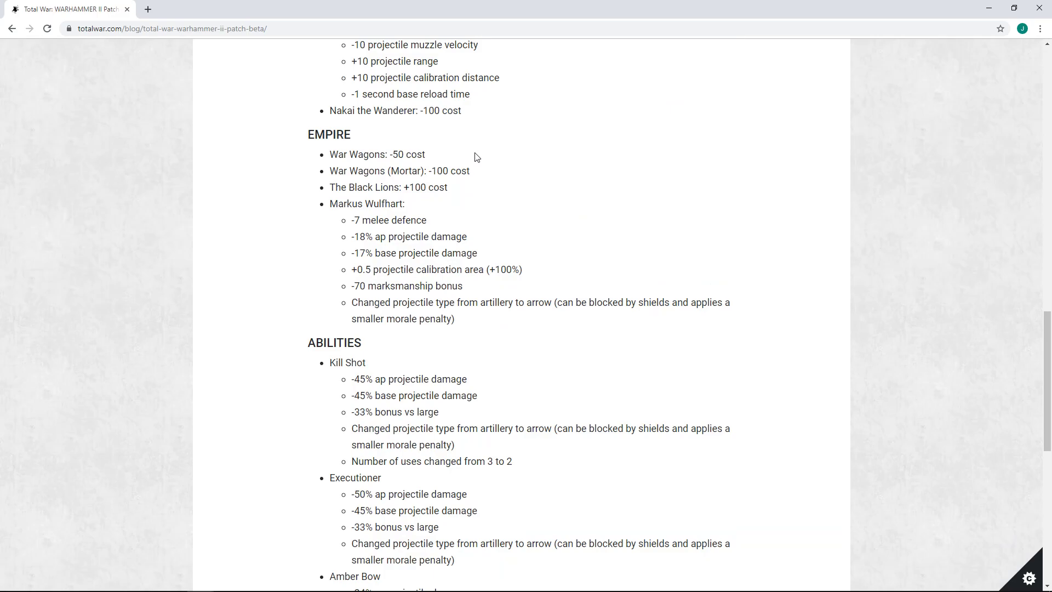
{"action": "scroll", "scroll_direction": "down", "scroll_amount": 3}
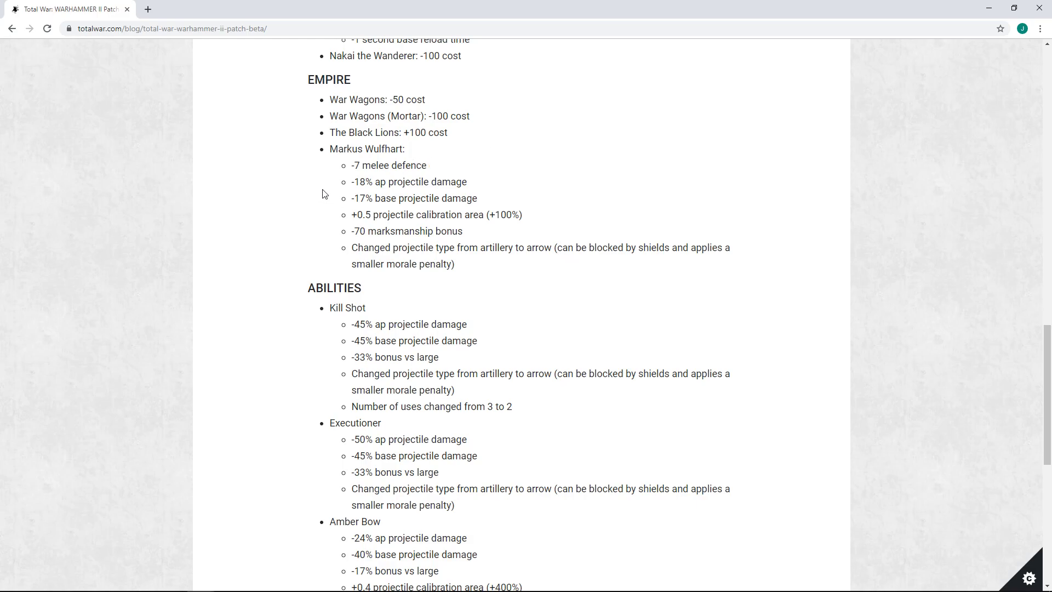
{"action": "mouse_move", "coordinate": [596, 213]}
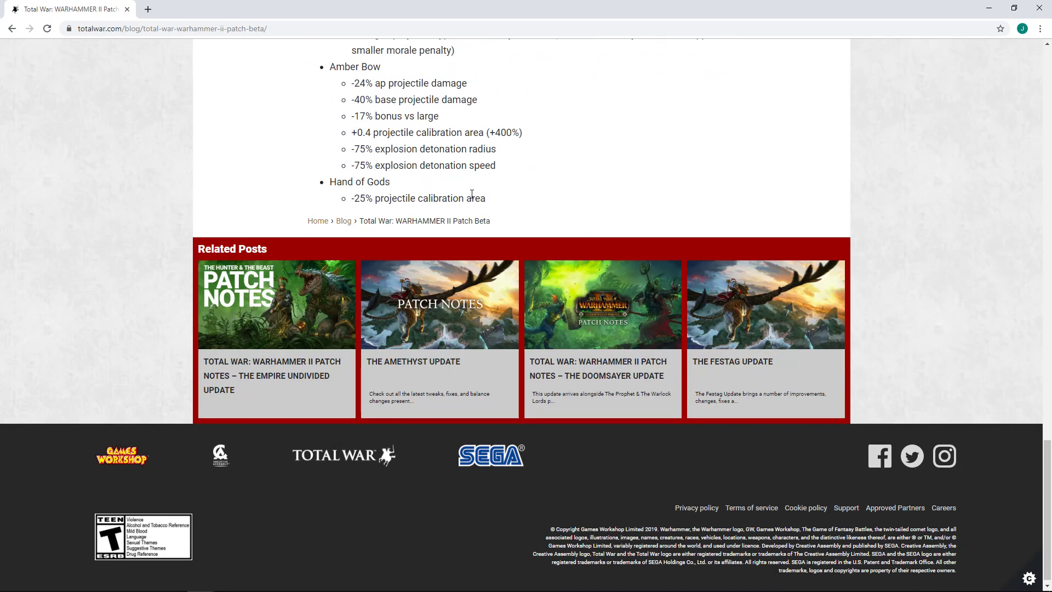
Step: Scroll so the Empire heading leads, showing Wulfhart's stats and Abilities through Amber Bow
{"action": "scroll", "scroll_direction": "up", "scroll_amount": 3}
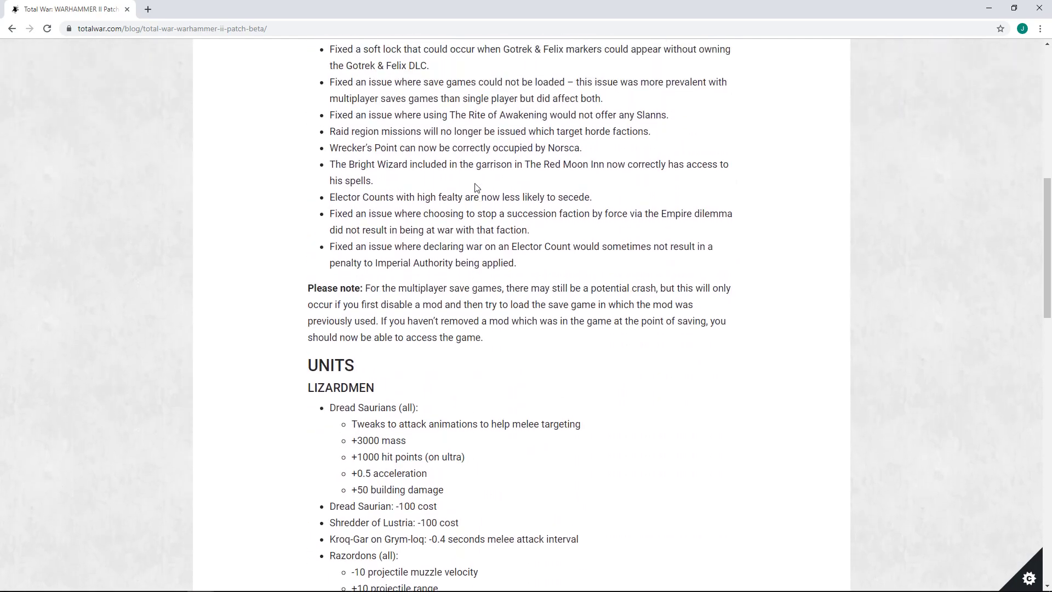
{"action": "scroll", "scroll_direction": "down", "scroll_amount": 3}
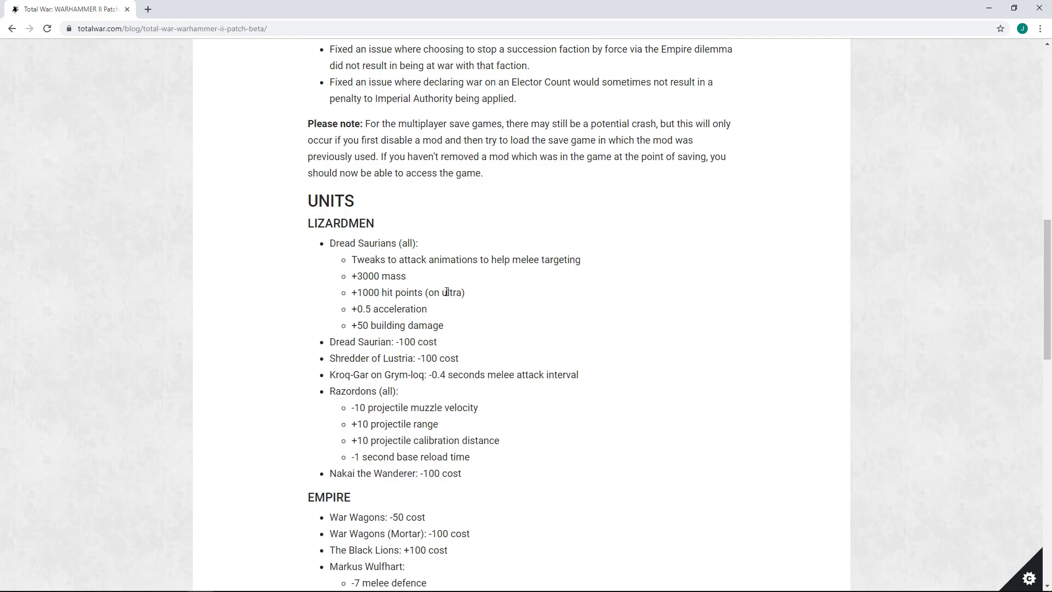
{"action": "scroll", "scroll_direction": "down", "scroll_amount": 3}
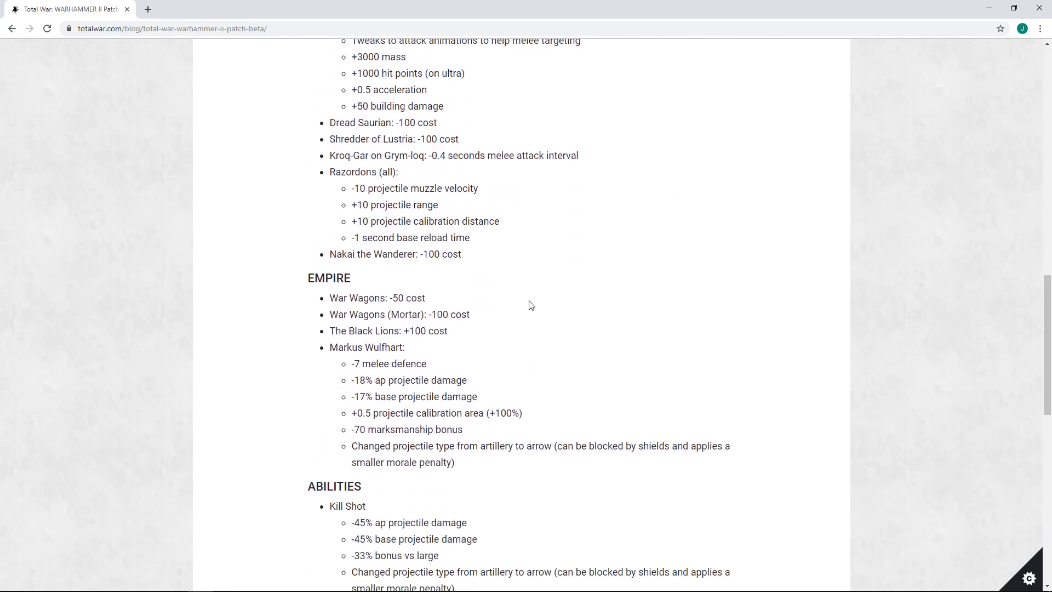
{"action": "scroll", "scroll_direction": "down", "scroll_amount": 3}
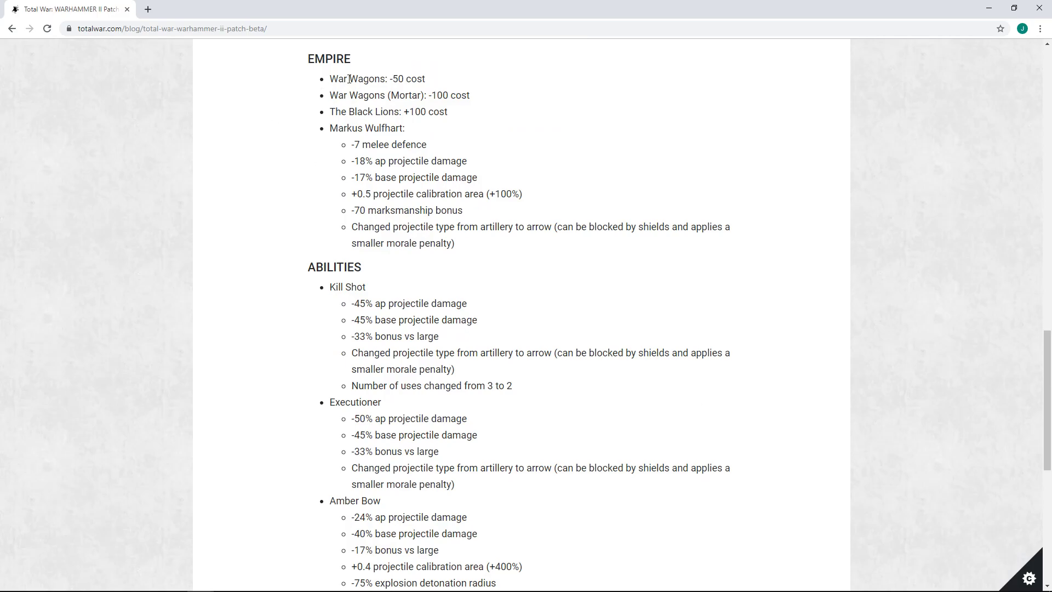
{"action": "mouse_move", "coordinate": [498, 124]}
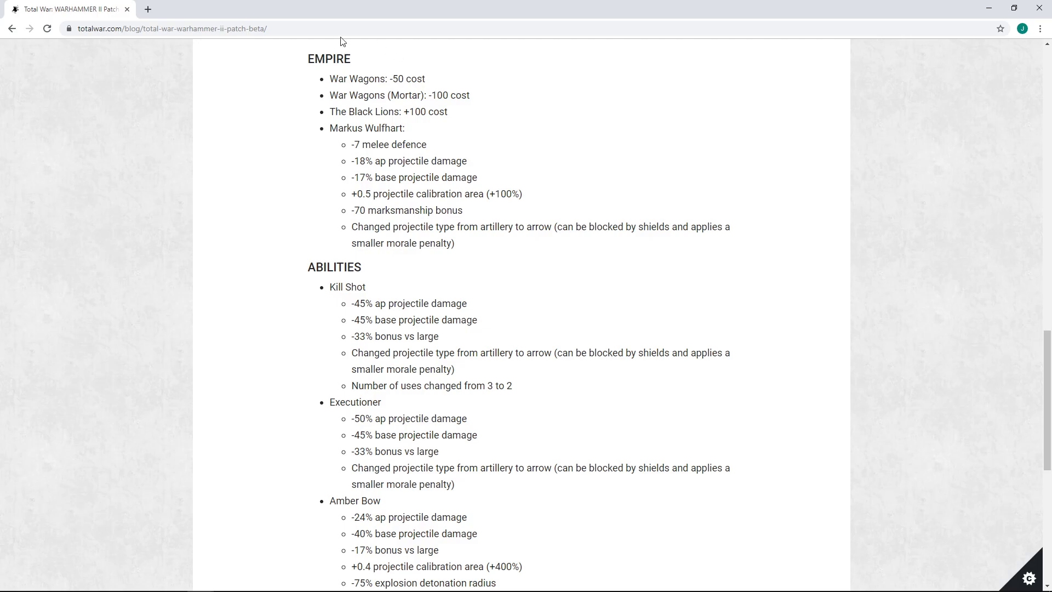
Step: Scroll back and forth through the Empire and Abilities lists, ending at the Units / Lizardmen heading
{"action": "scroll", "scroll_direction": "up", "scroll_amount": 3}
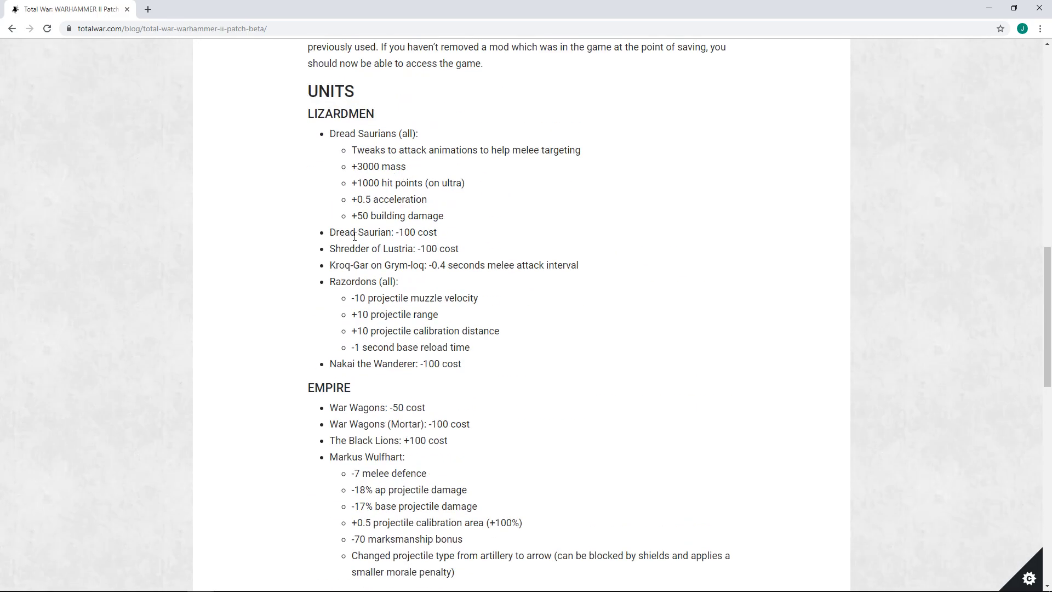
{"action": "mouse_move", "coordinate": [392, 293]}
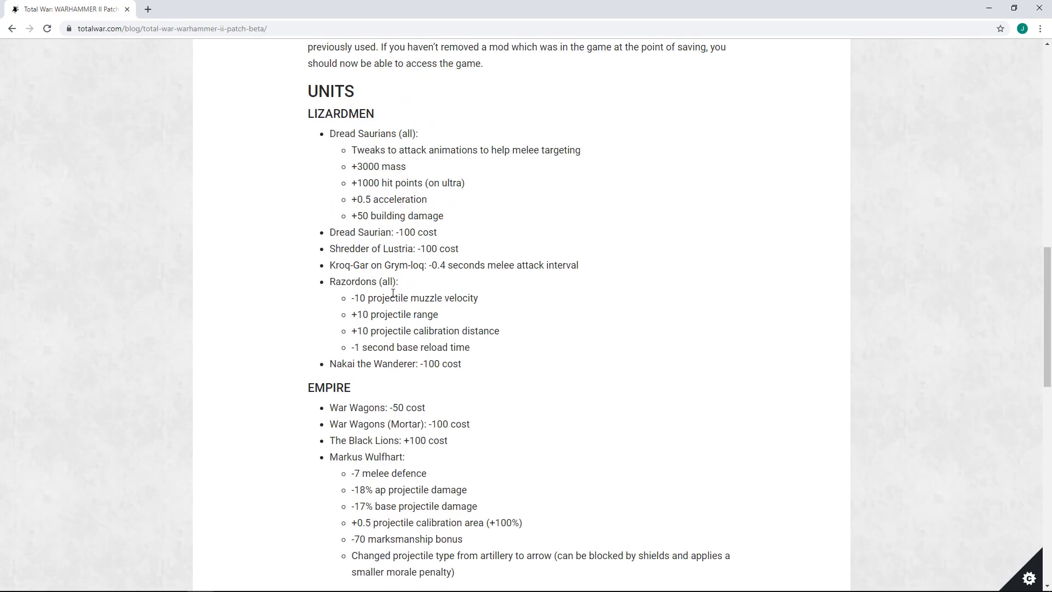
{"action": "mouse_move", "coordinate": [627, 333]}
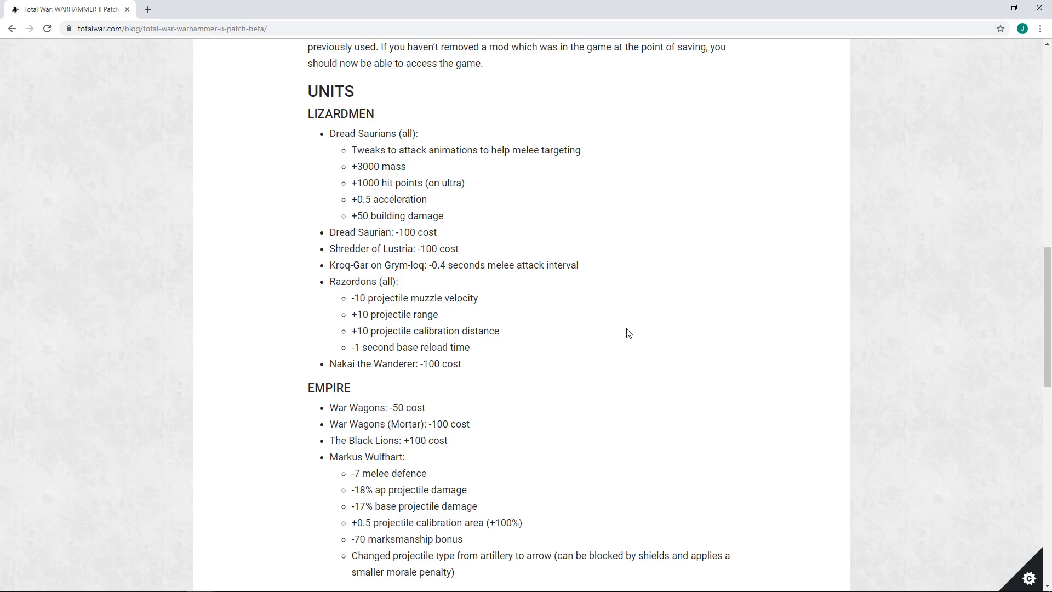
{"action": "scroll", "scroll_direction": "down", "scroll_amount": 3}
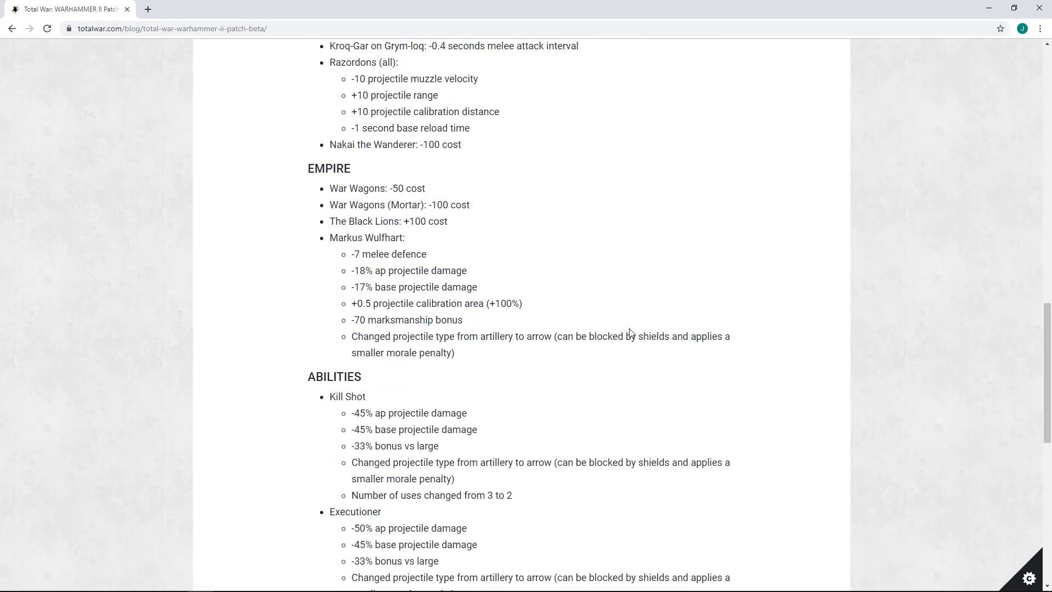
{"action": "scroll", "scroll_direction": "up", "scroll_amount": 3}
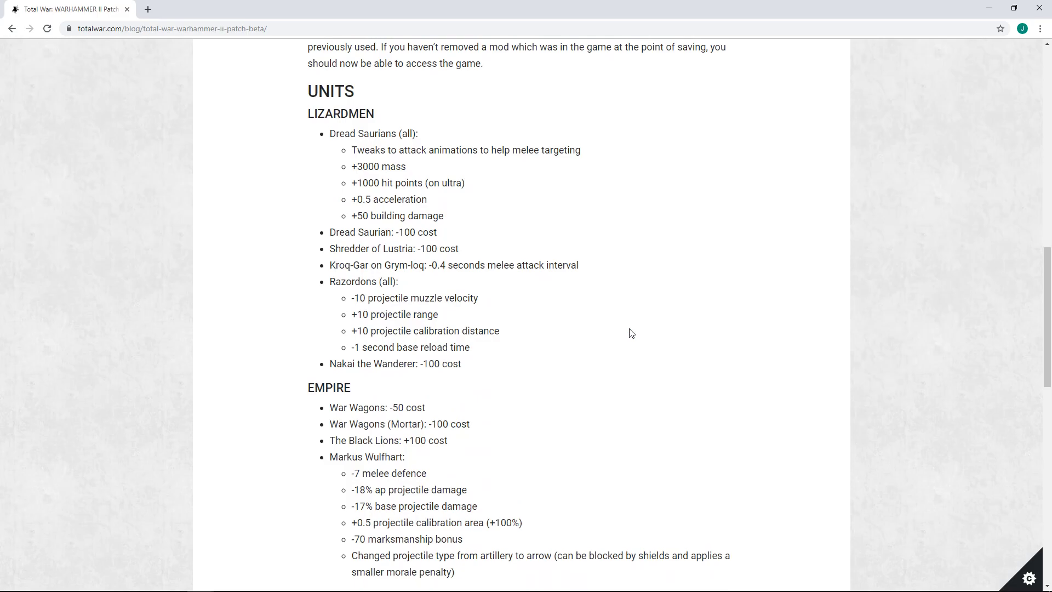
{"action": "scroll", "scroll_direction": "down", "scroll_amount": 3}
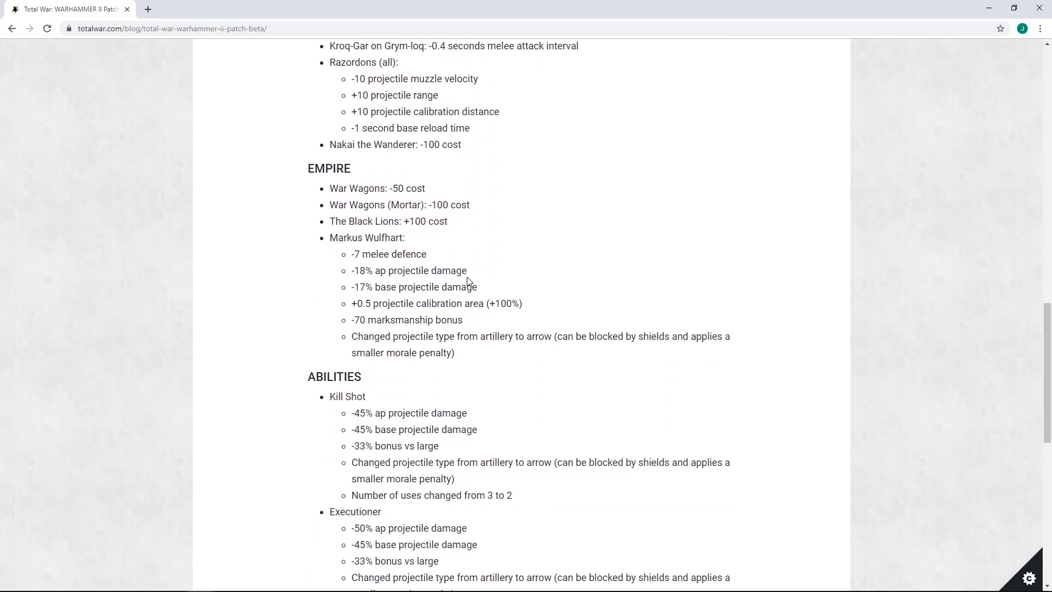
{"action": "scroll", "scroll_direction": "down", "scroll_amount": 3}
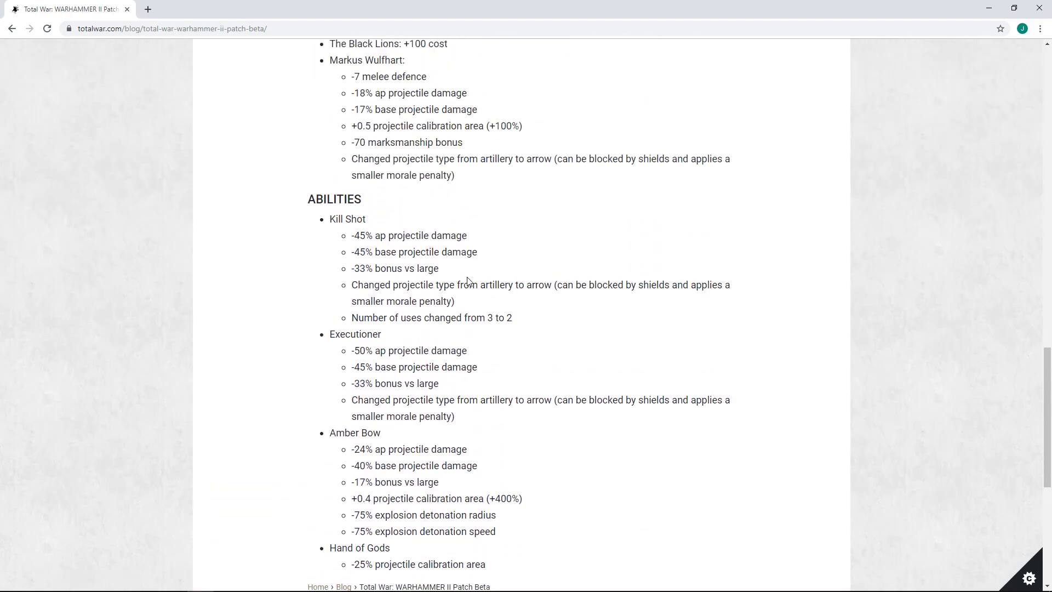
{"action": "scroll", "scroll_direction": "up", "scroll_amount": 3}
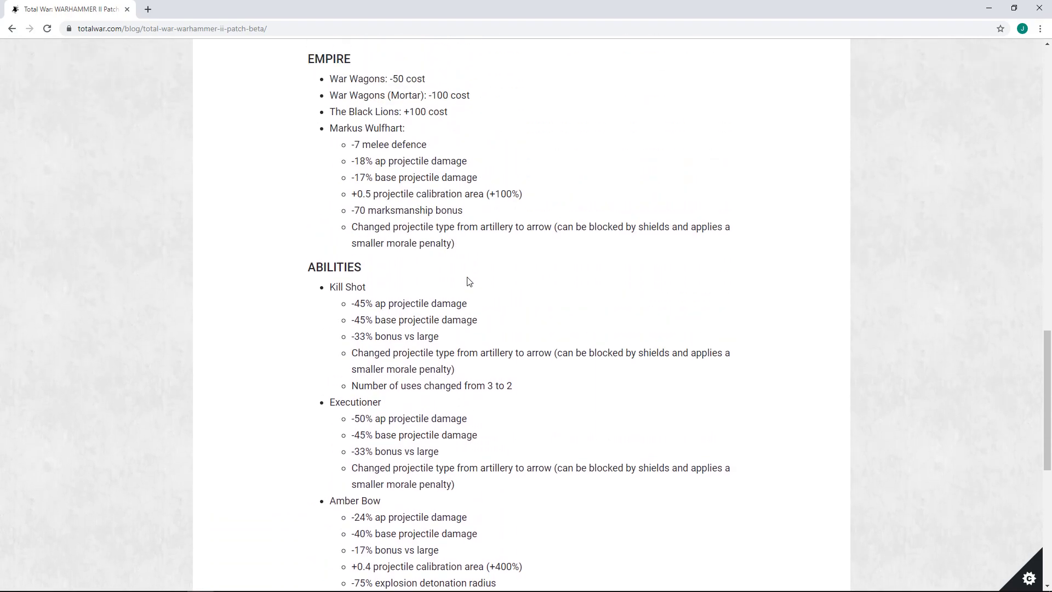
{"action": "scroll", "scroll_direction": "down", "scroll_amount": 3}
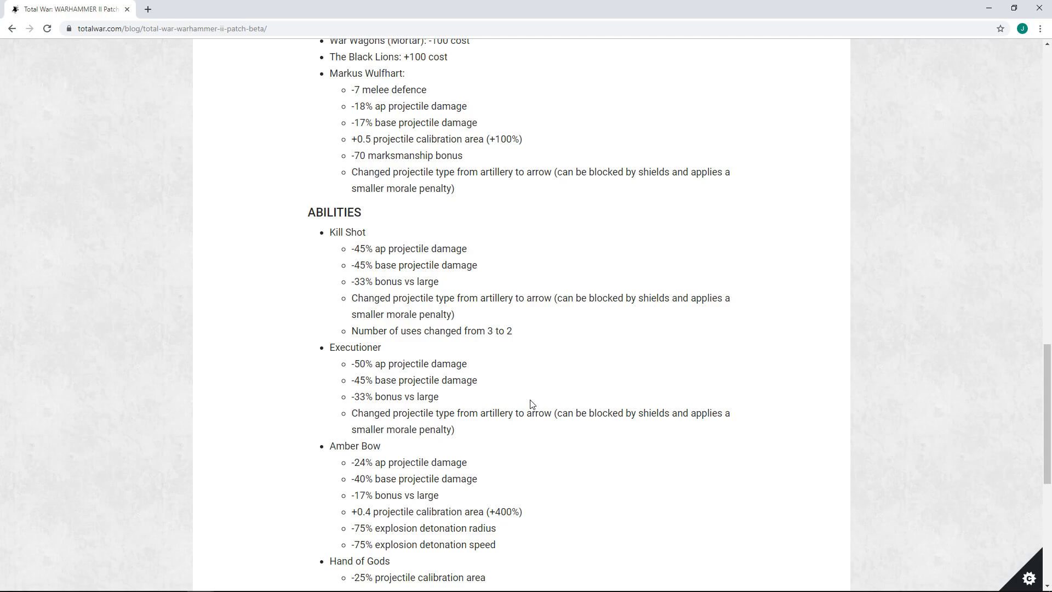
{"action": "mouse_move", "coordinate": [381, 280]}
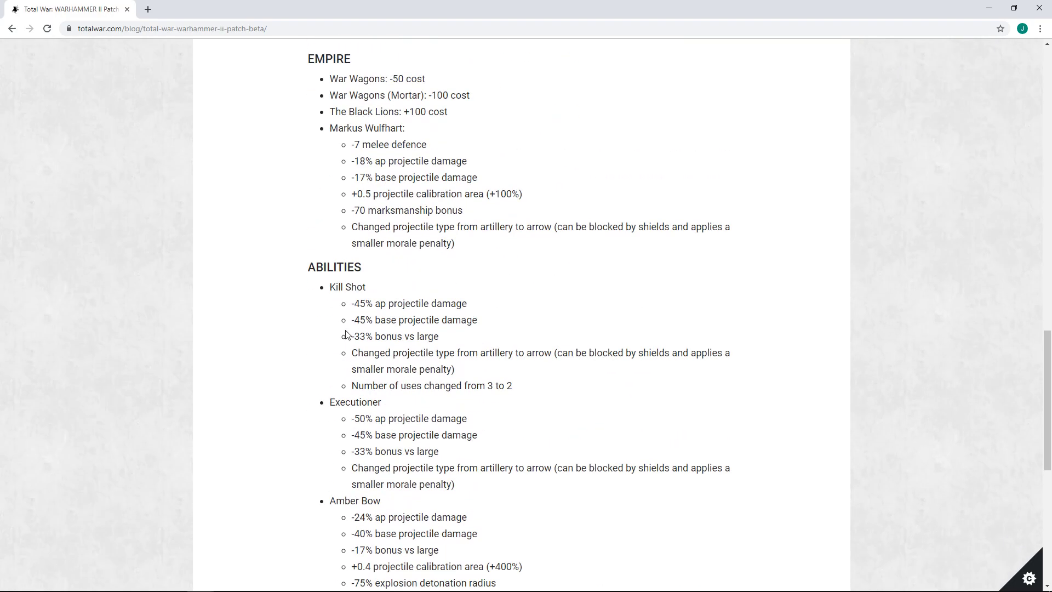
{"action": "mouse_move", "coordinate": [261, 142]}
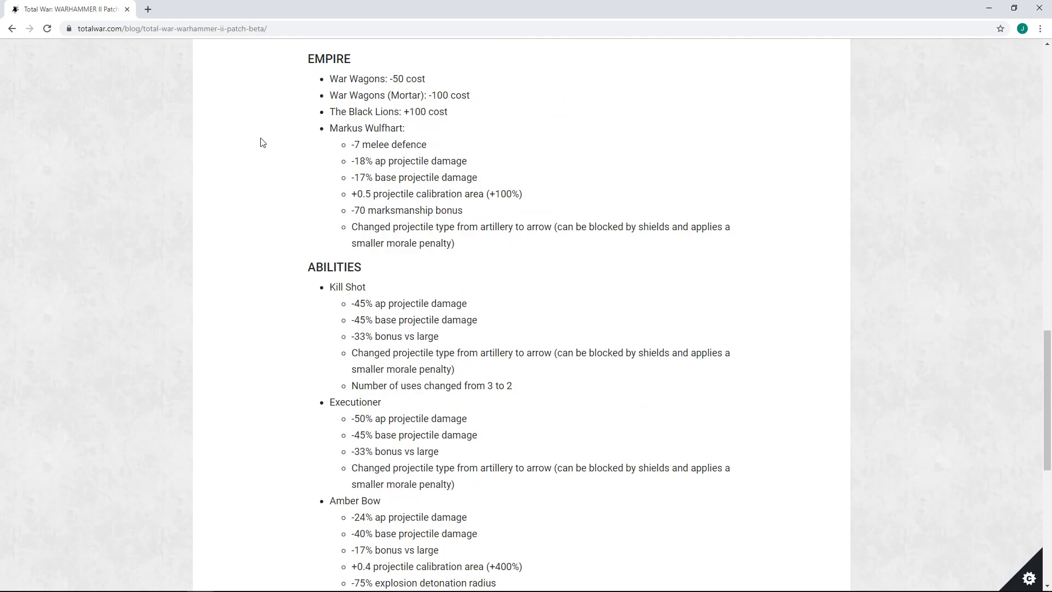
{"action": "mouse_move", "coordinate": [186, 76]}
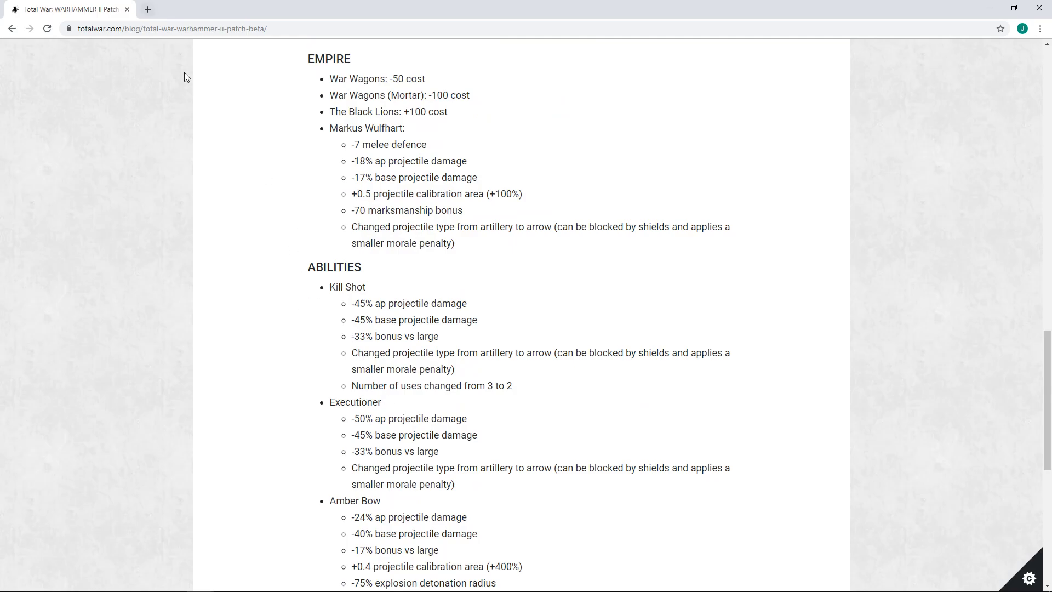
{"action": "scroll", "scroll_direction": "up", "scroll_amount": 3}
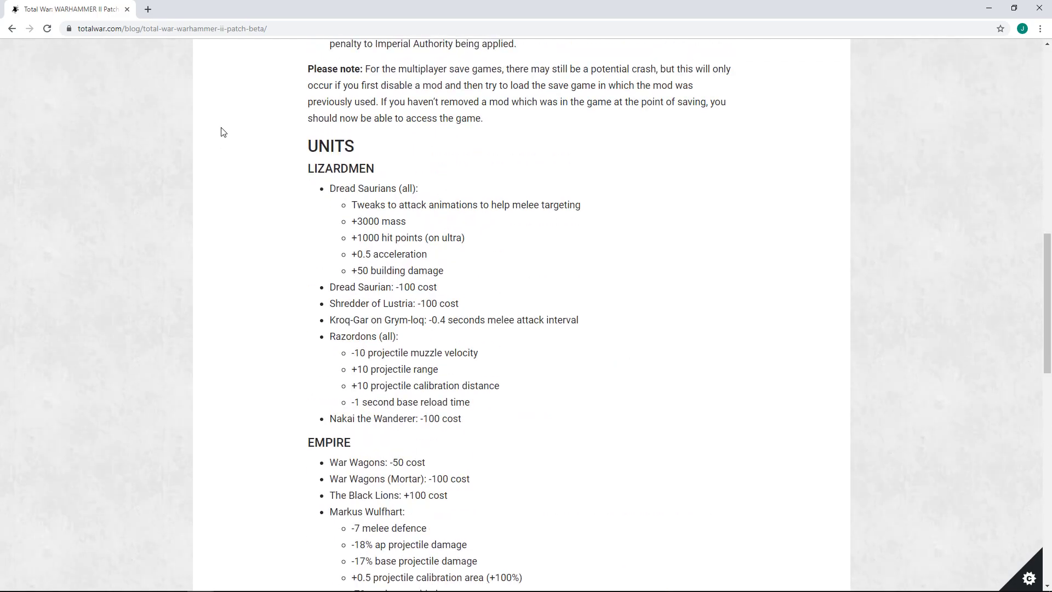